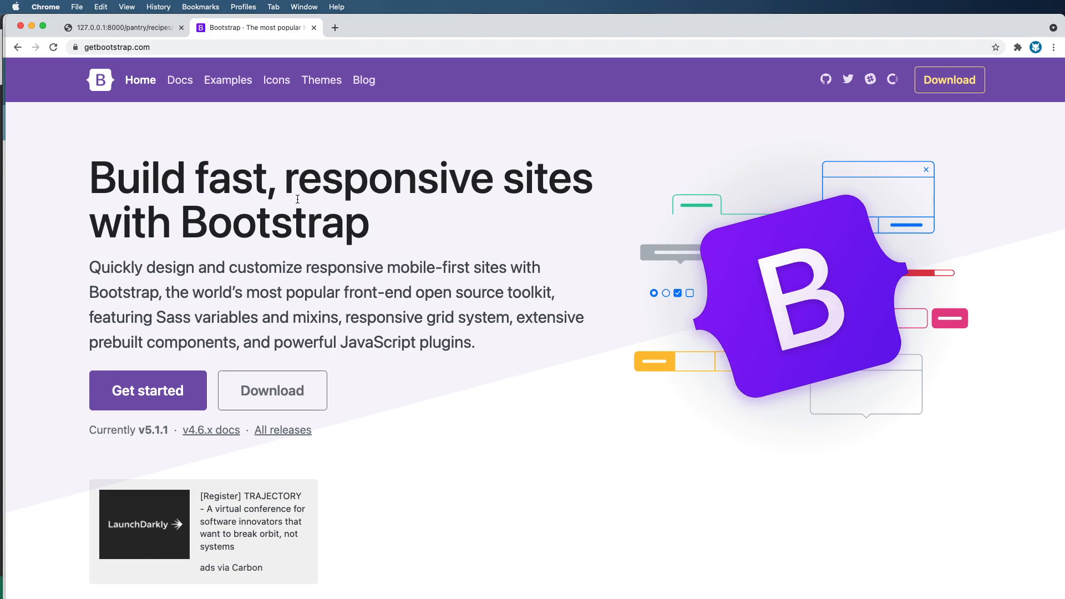
mouse_move(256, 332)
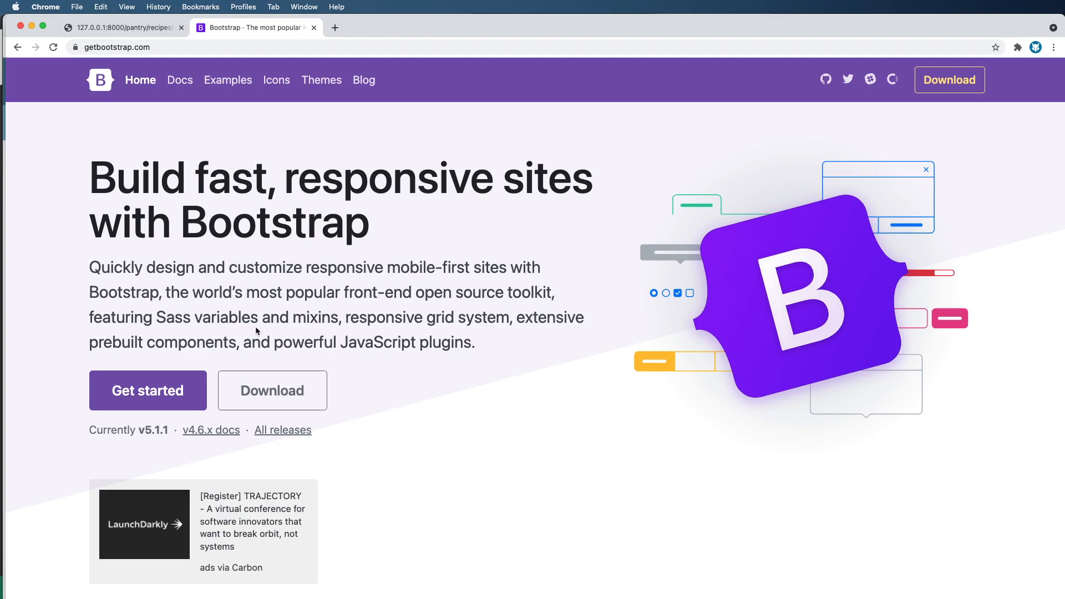
mouse_move(256, 319)
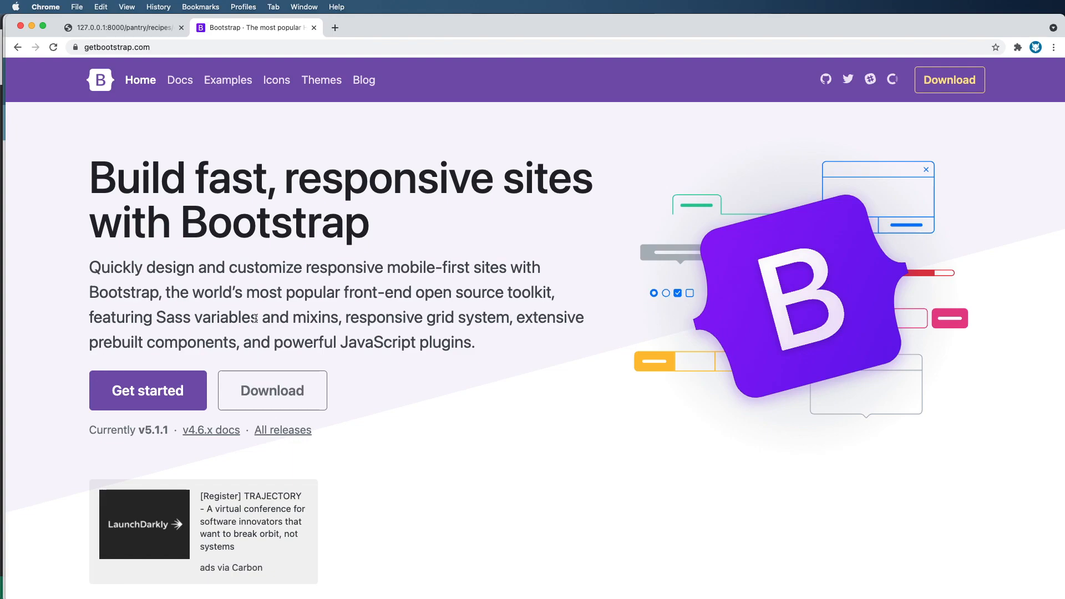
mouse_move(318, 295)
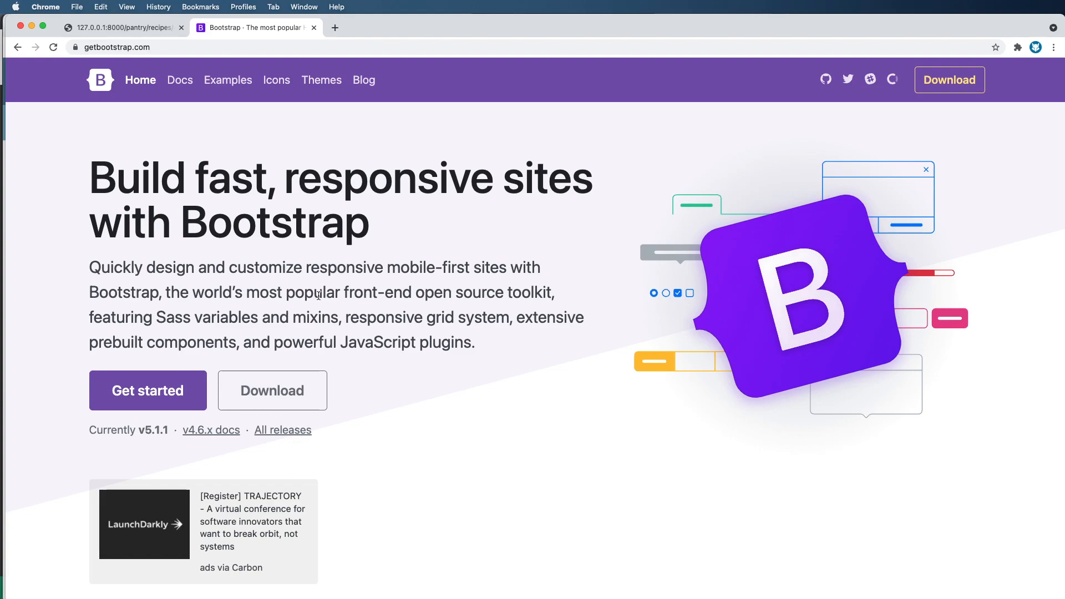
mouse_move(308, 291)
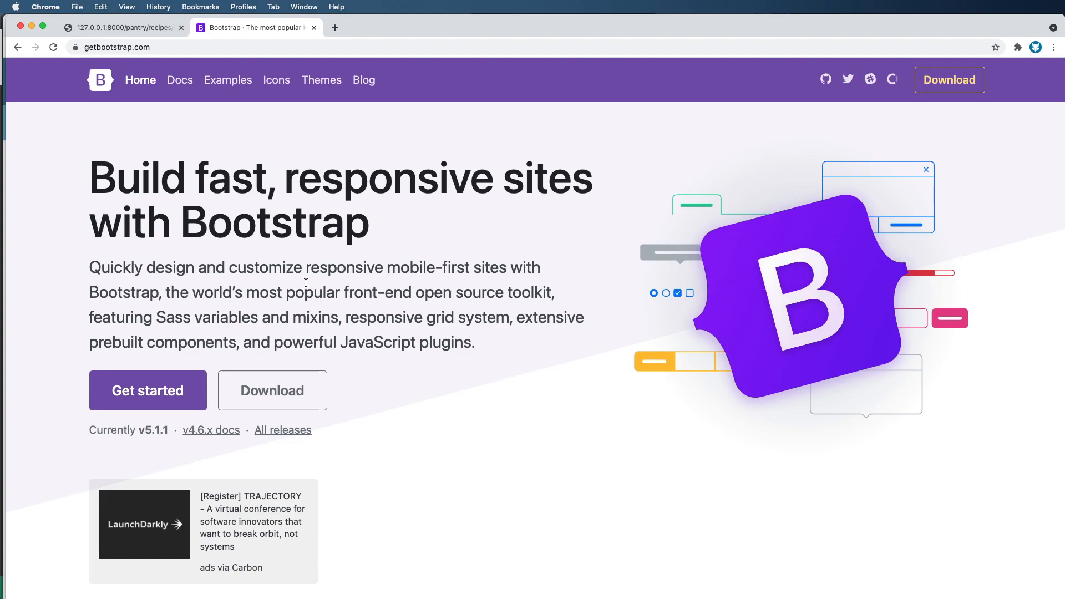
mouse_move(290, 119)
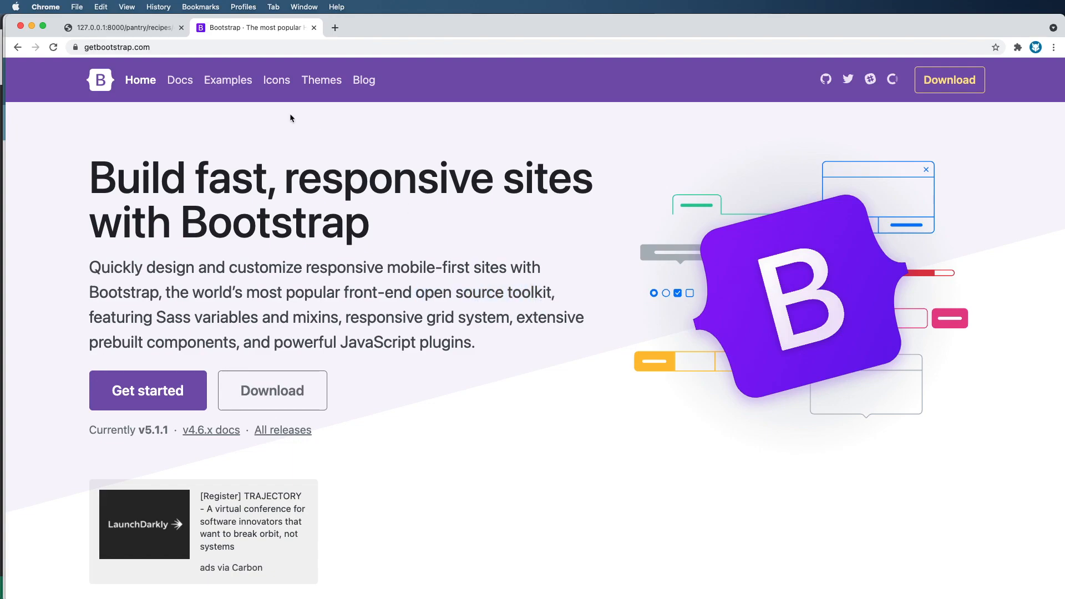
Step: Switch to the local 127.0.0.1:8000 recipe edit page showing the unstyled Tacos 2 form
click(122, 28)
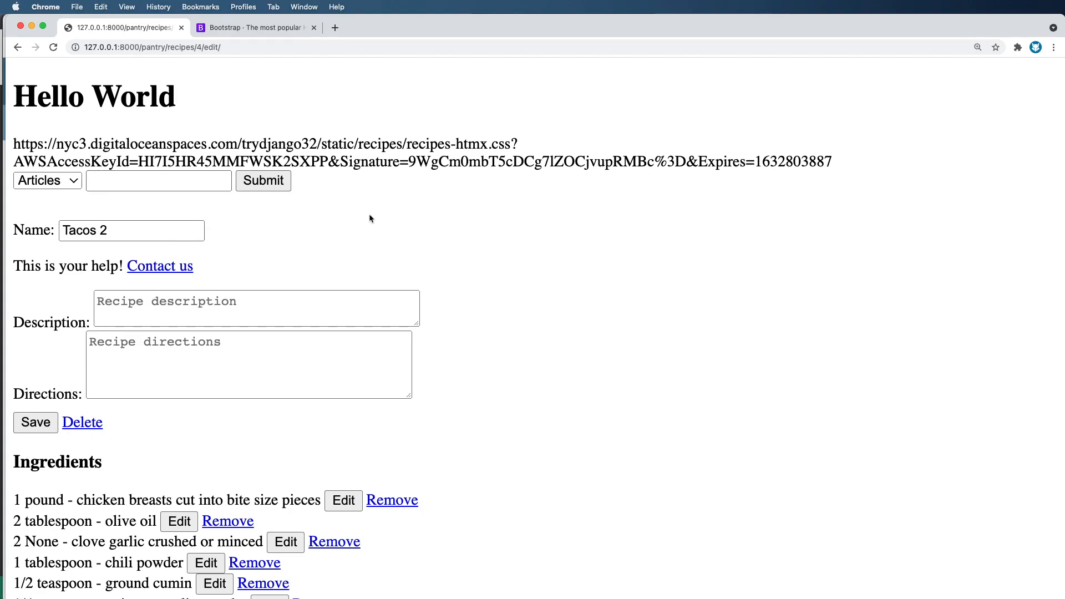
mouse_move(344, 185)
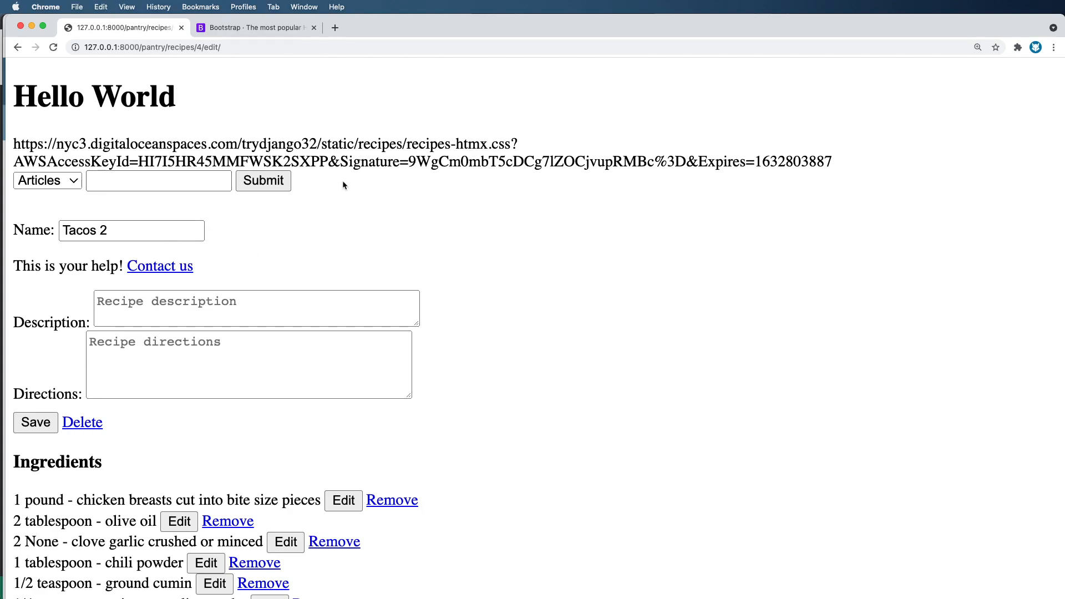
mouse_move(159, 223)
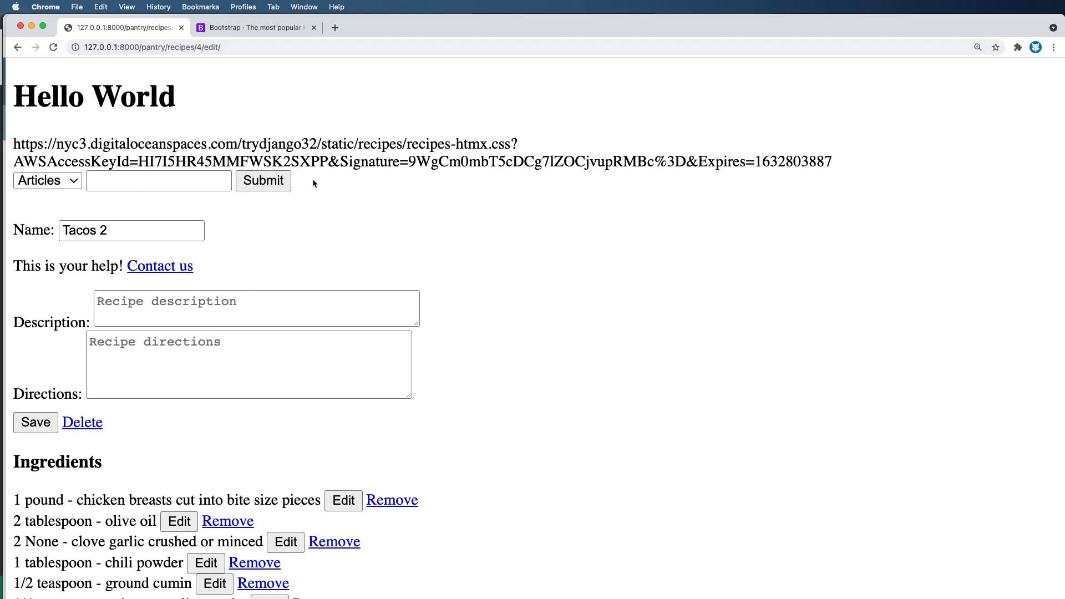
Step: Go to the Bootstrap Docs introduction and jump to the Starter template section
click(256, 27)
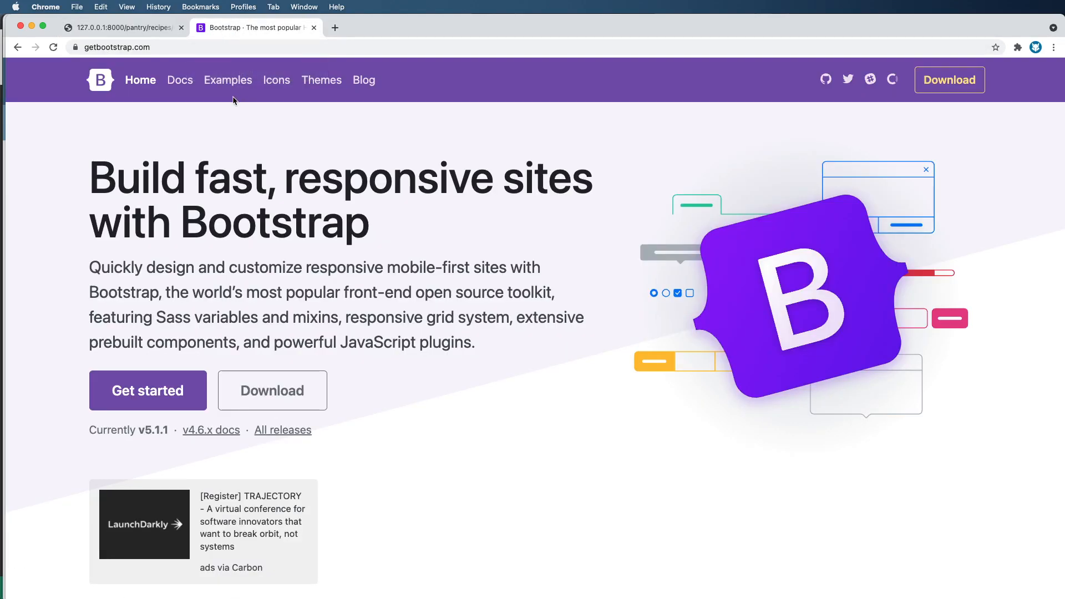
mouse_move(179, 80)
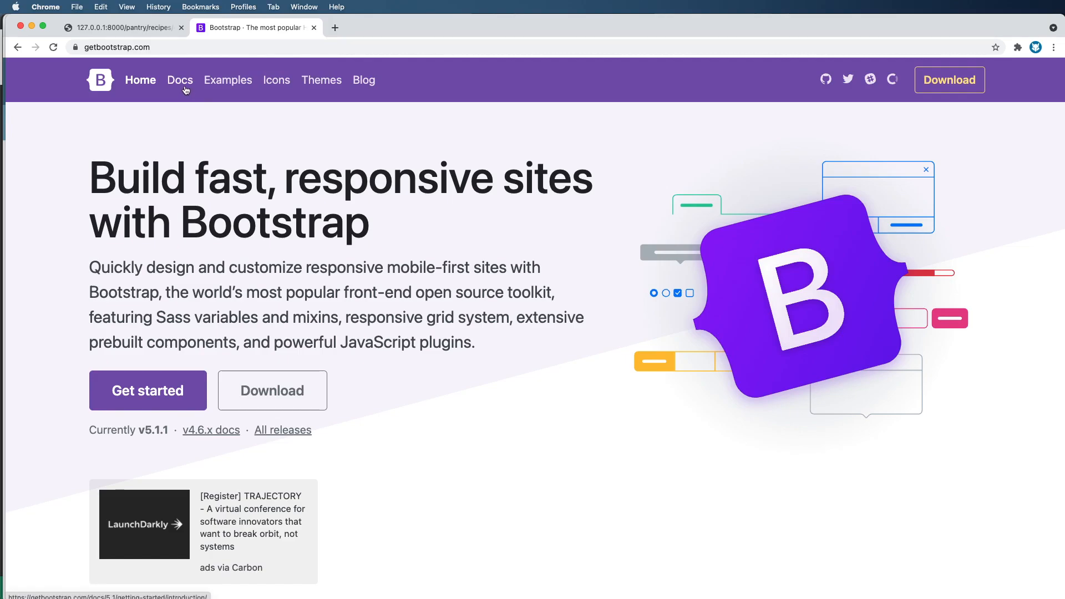
click(180, 79)
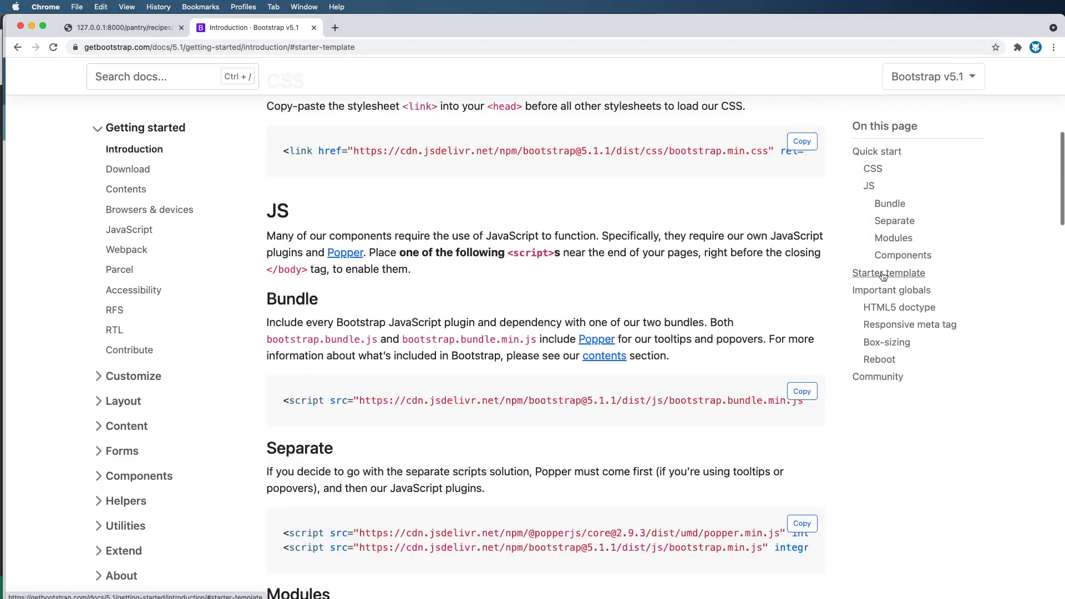
click(889, 273)
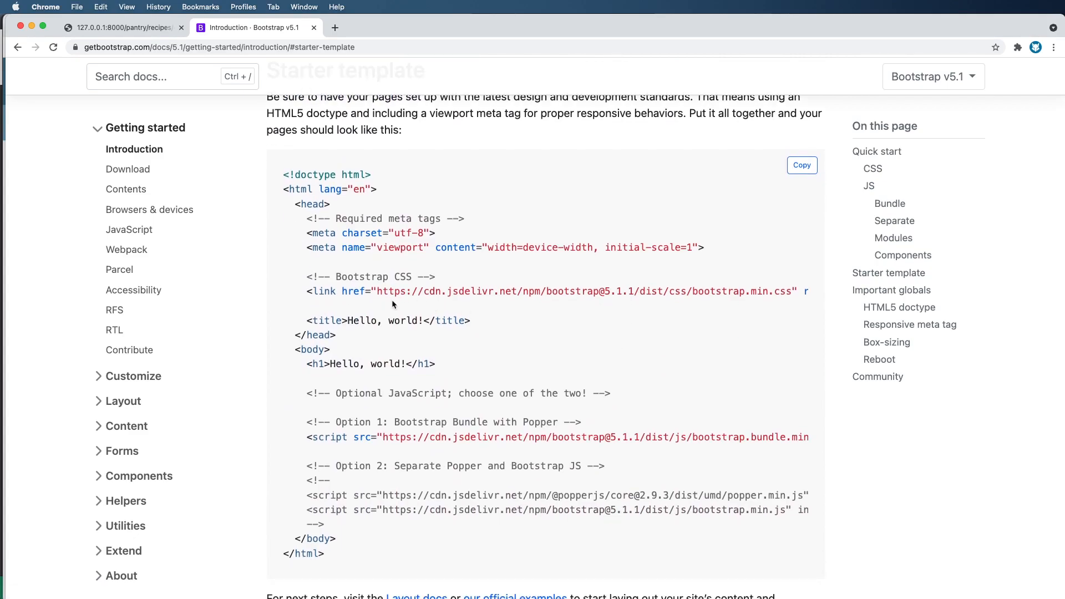
Step: Select the starter template's required meta tag lines for copying
drag(305, 276, 710, 291)
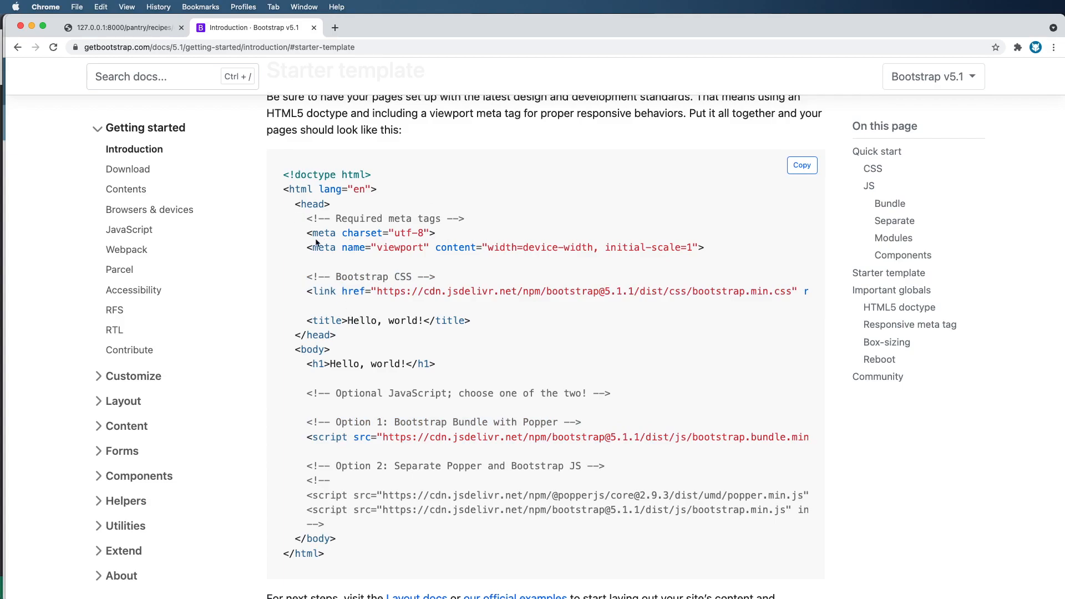
drag(316, 218, 705, 247)
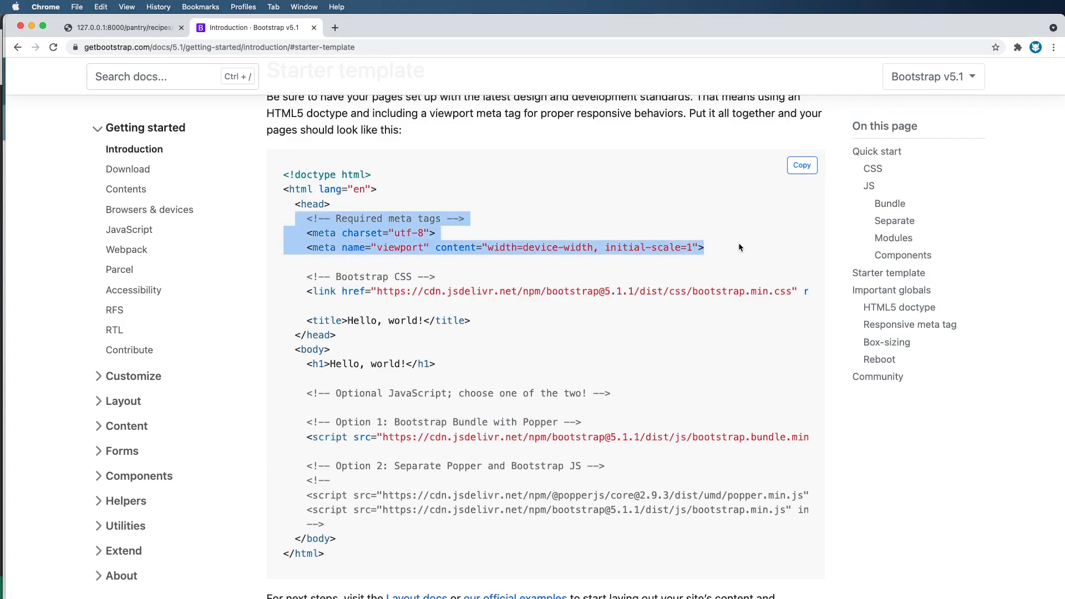
click(801, 165)
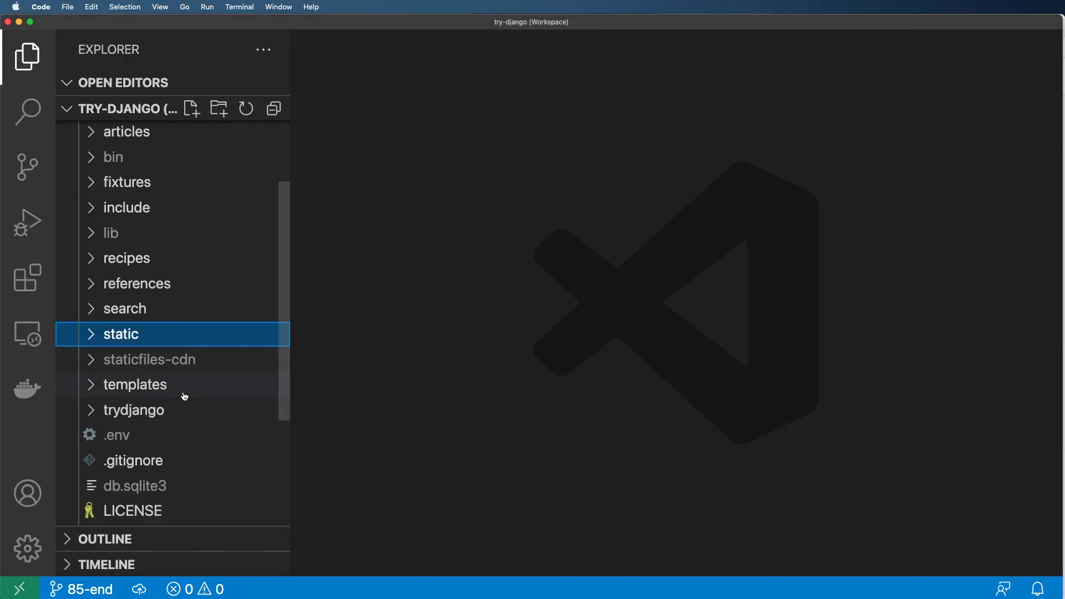
Step: Open templates/base.html, paste the meta tags and return to the docs for the Bootstrap CSS lines
click(135, 385)
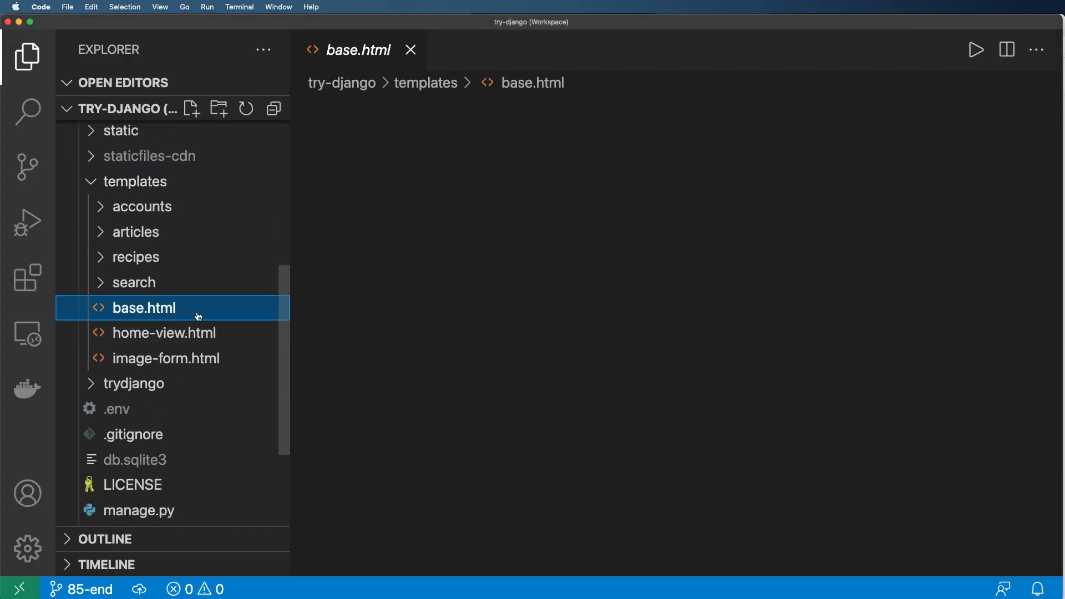
double_click(143, 308)
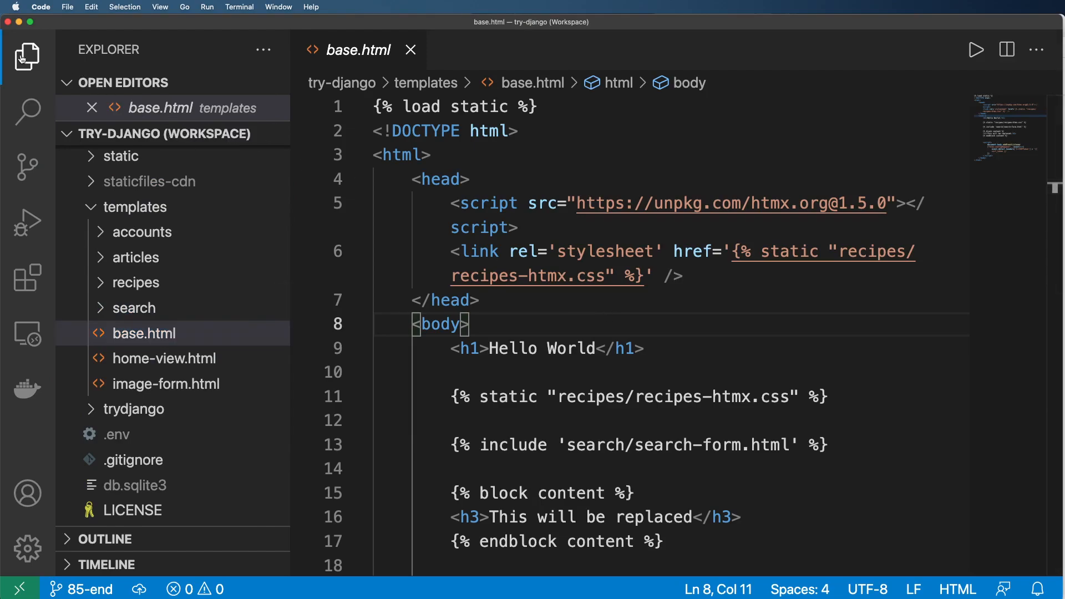
click(27, 57)
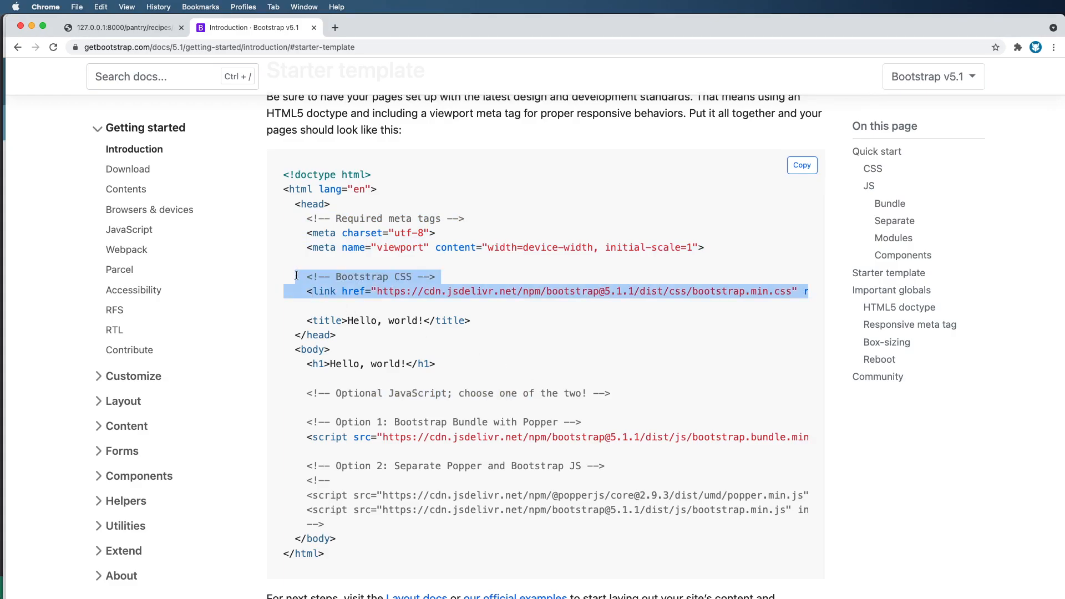
key(cmd+tab)
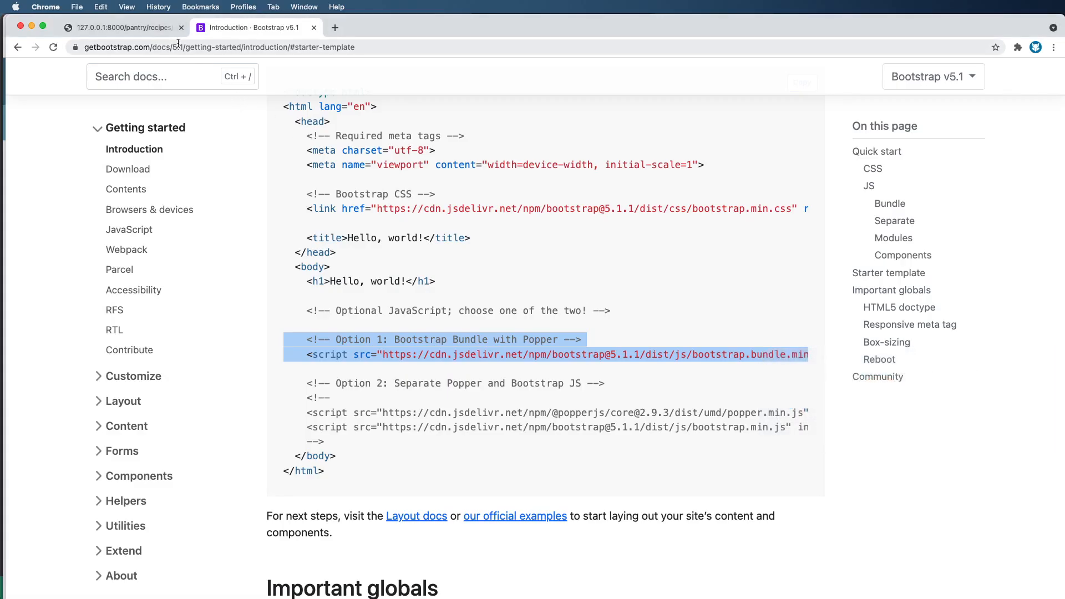
Step: Reload the local Tacos 2 recipe edit page and scroll through the form
click(122, 27)
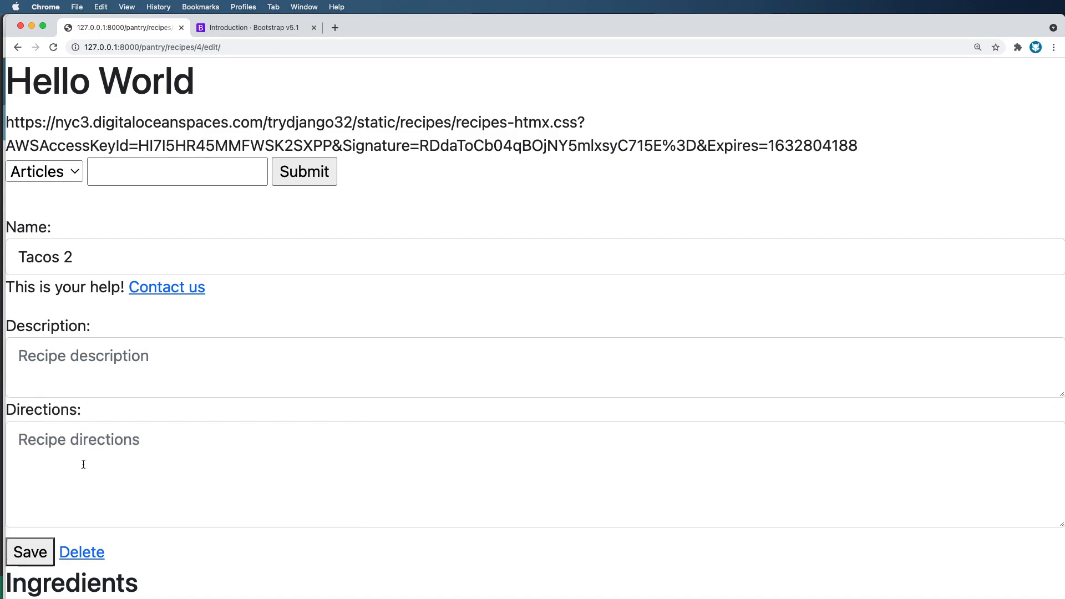
scroll(down, 3)
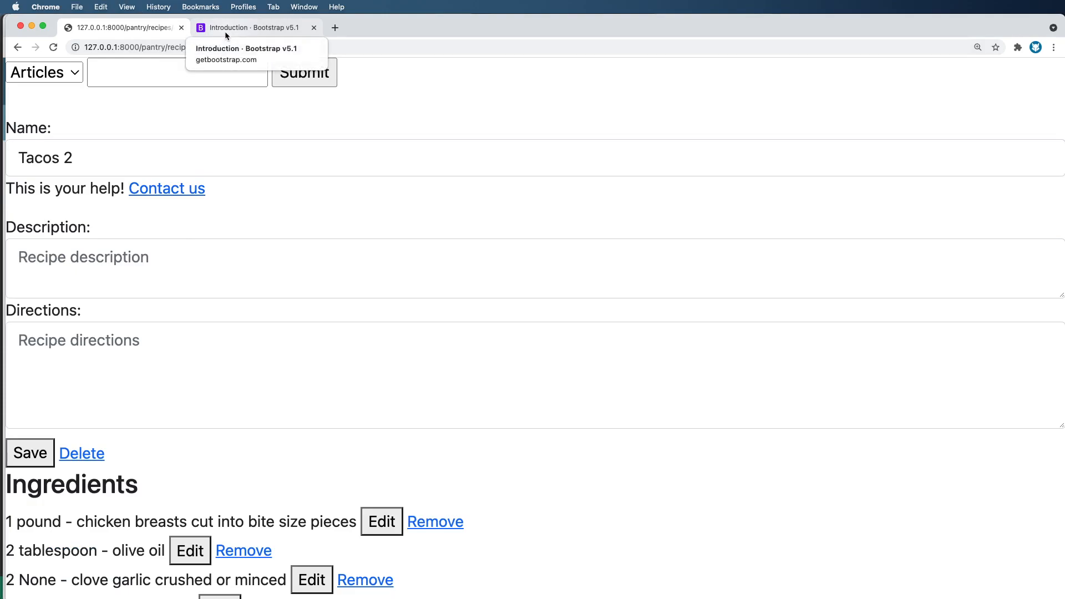
Step: Browse the Bootstrap Examples page down to the Blog example
click(256, 27)
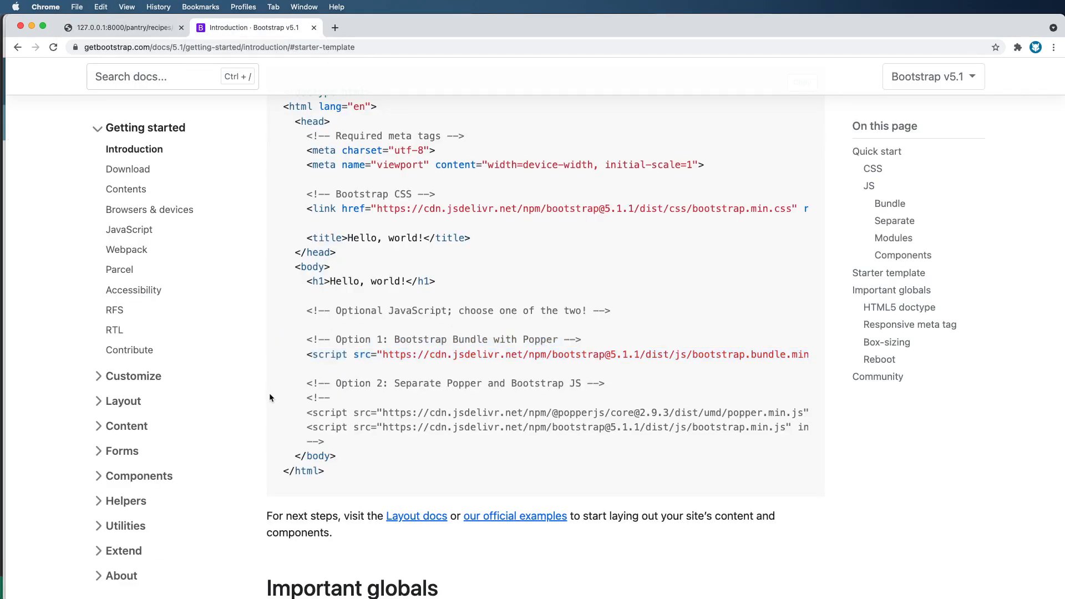
scroll(down, 3)
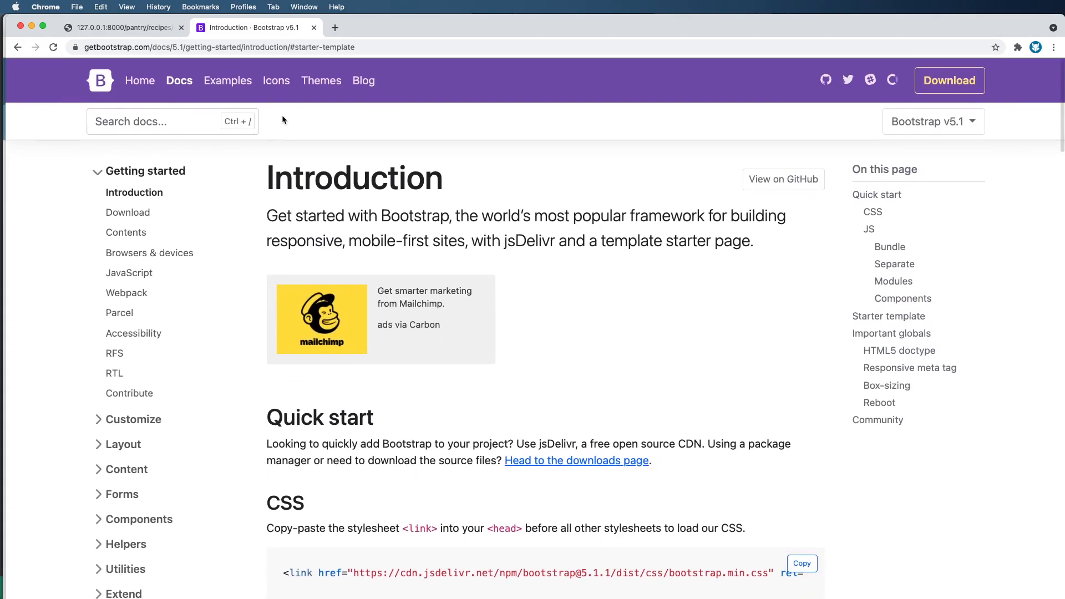
click(227, 80)
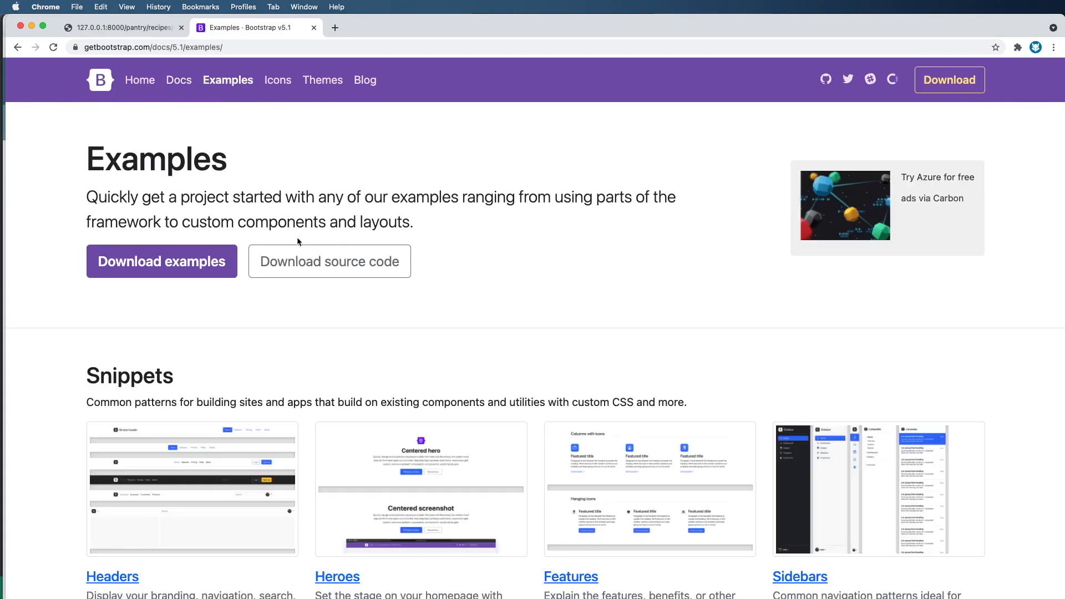
scroll(down, 3)
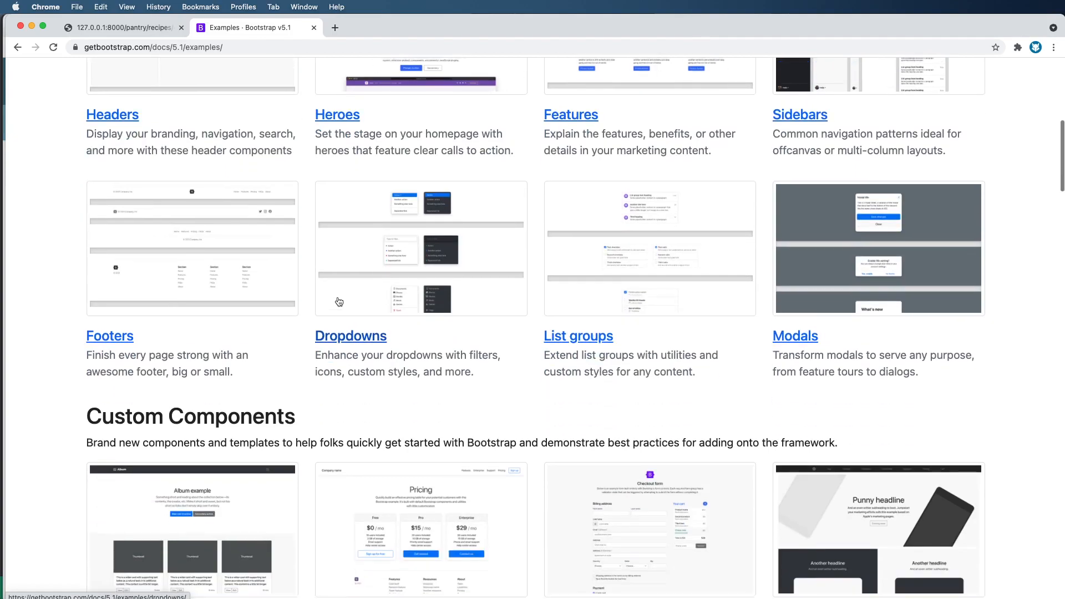
scroll(down, 3)
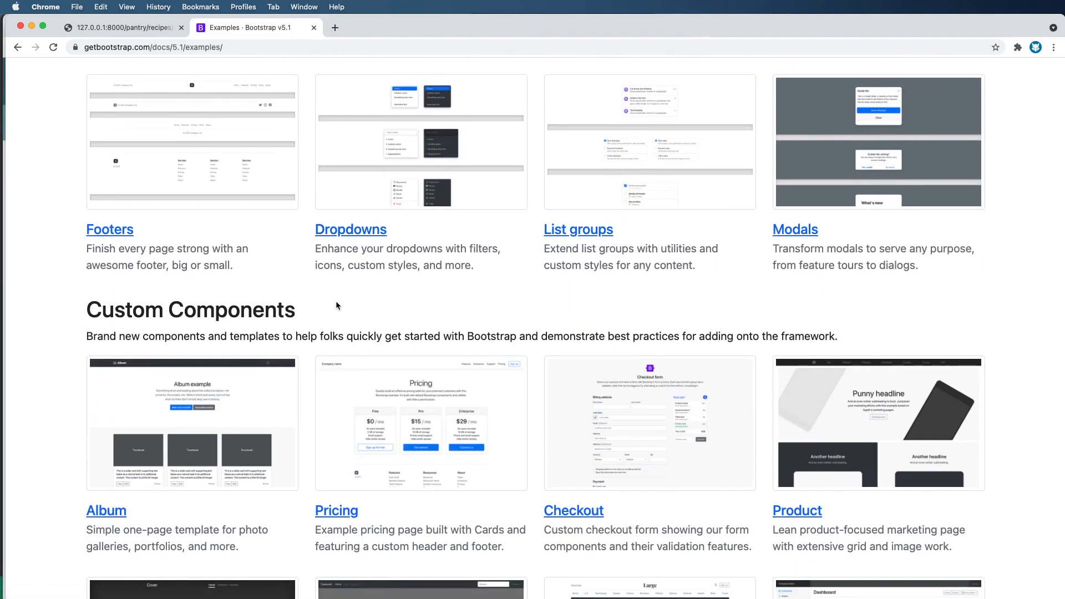
scroll(down, 3)
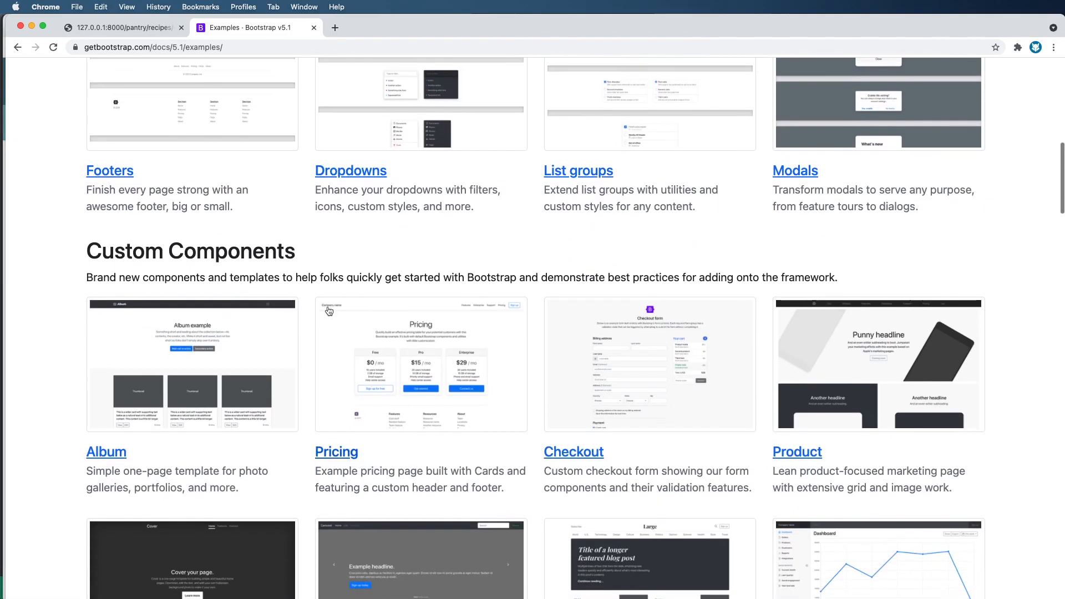
scroll(down, 3)
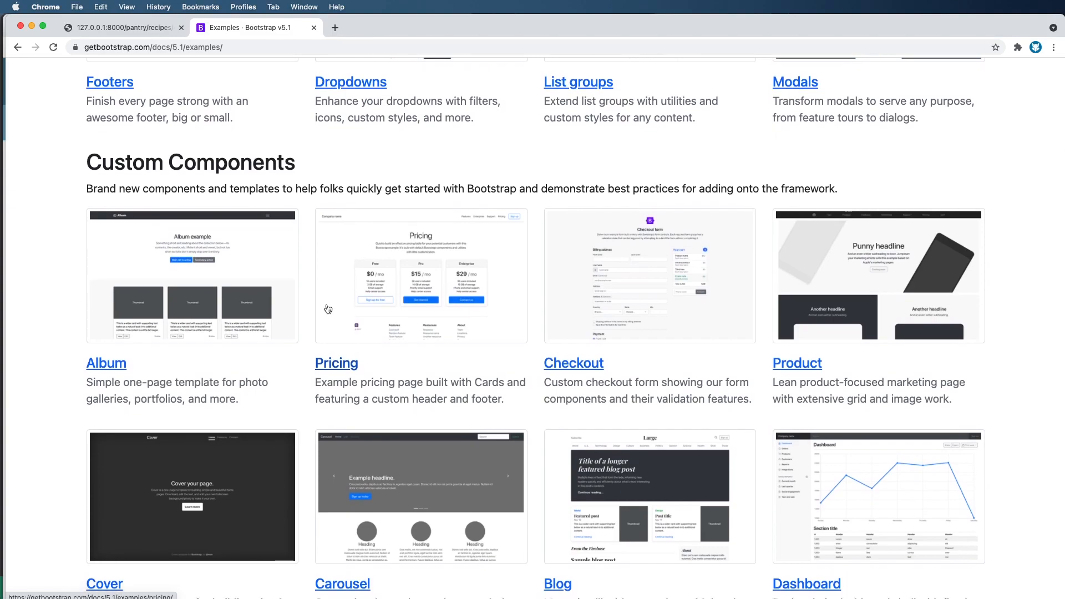
scroll(down, 3)
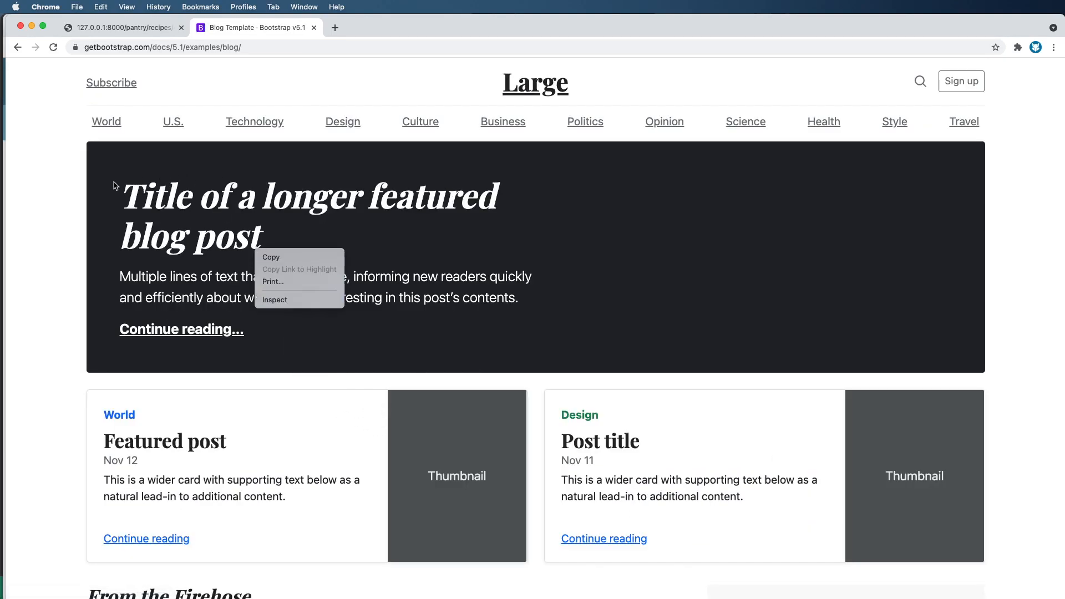
Step: Inspect the Blog example's featured post heading markup in DevTools, then leave the inspector
click(274, 300)
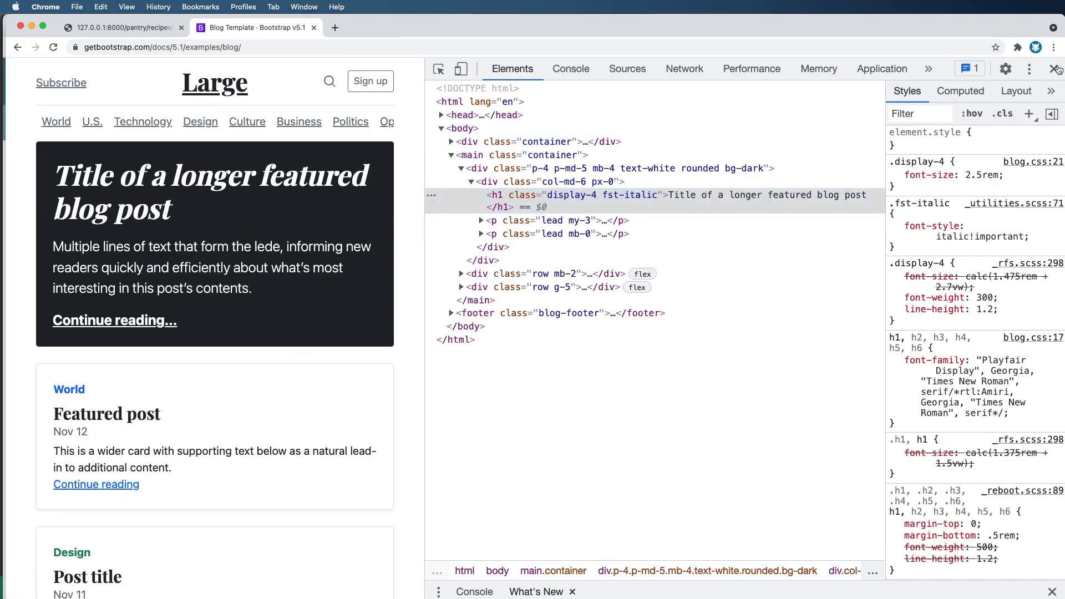
click(122, 28)
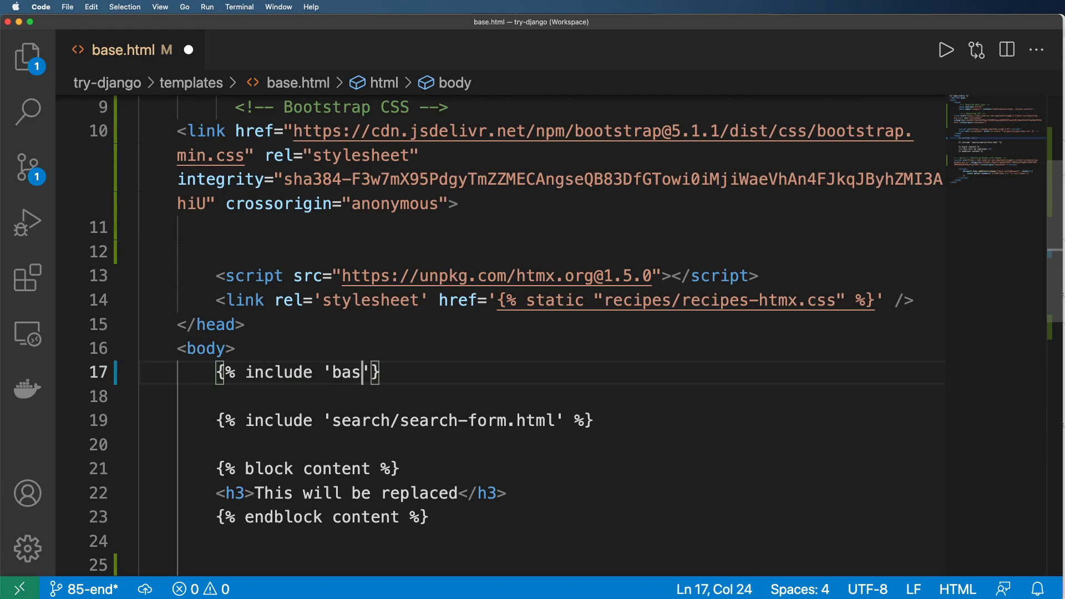
Step: Finish the {% include 'base/navebar.html' %} tag in base.html's body
text(e/navebar)
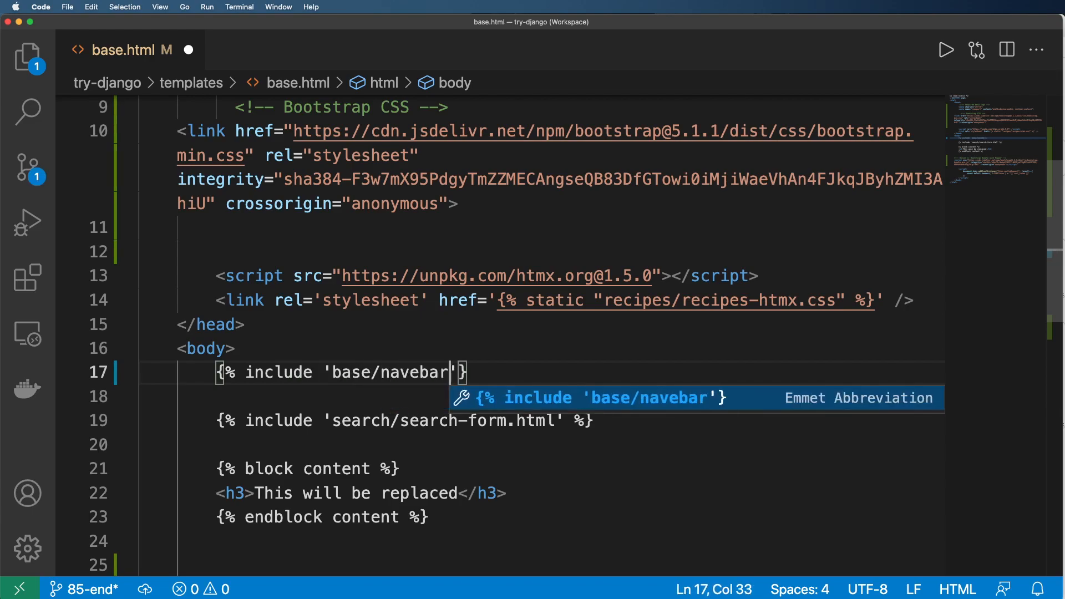
text(.html' %})
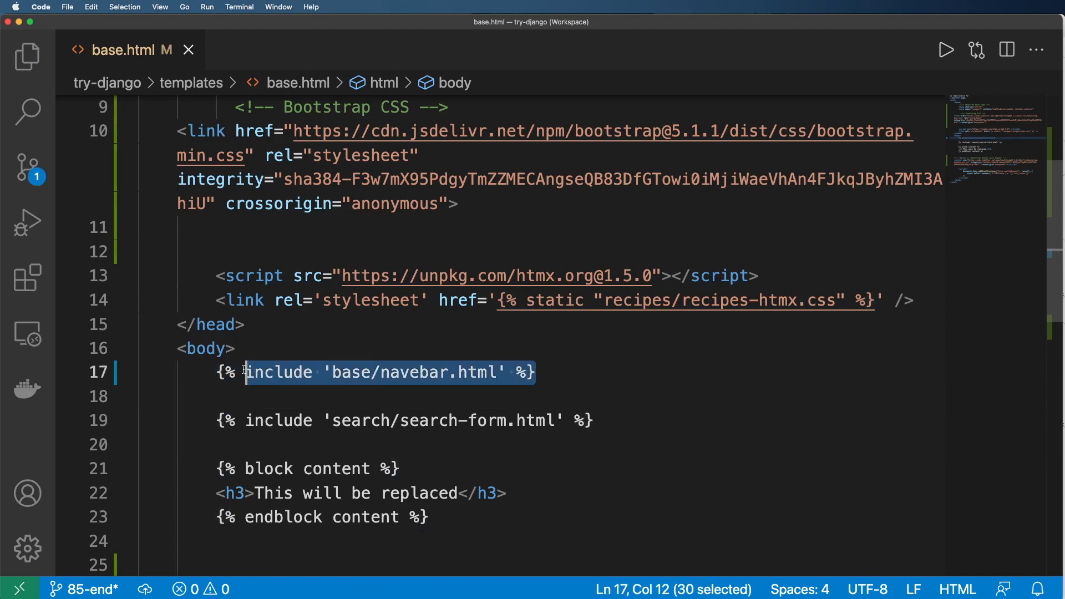
Step: Create an empty navbar.html file in templates/base from the Explorer
click(27, 55)
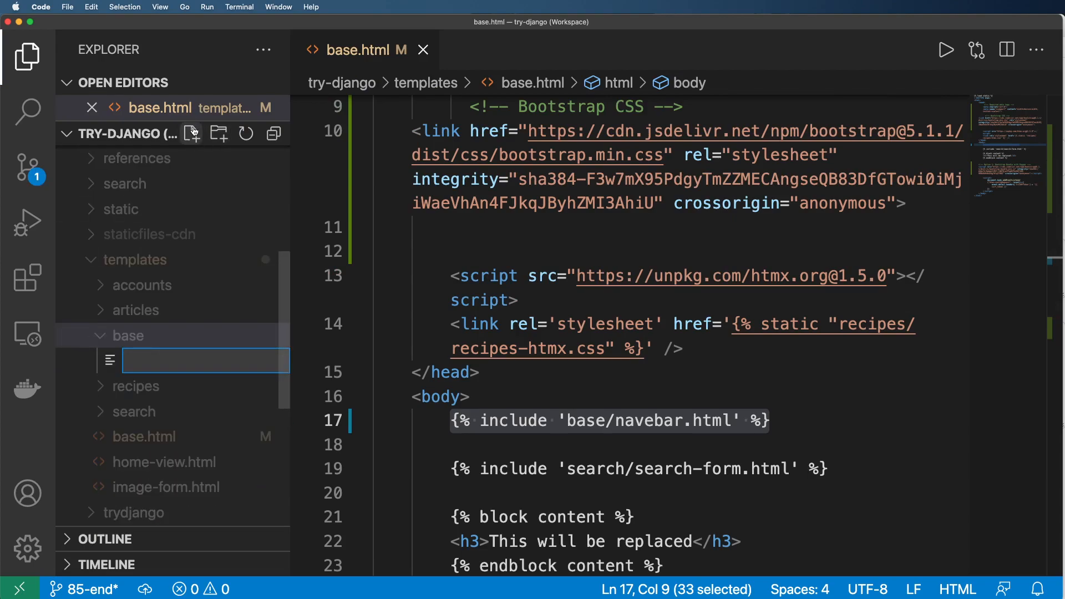
text(navbar.html)
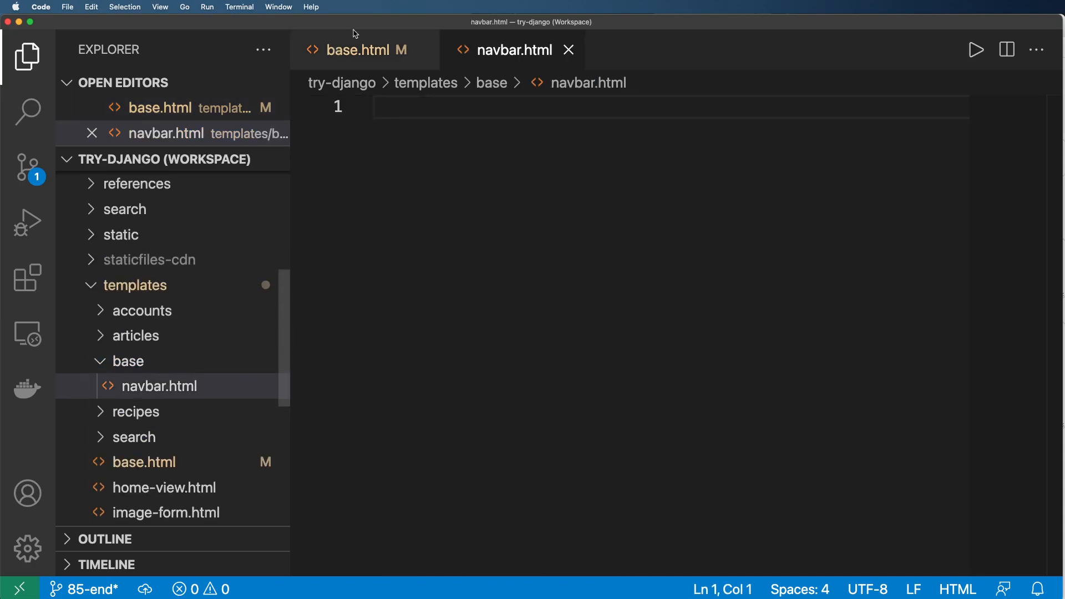
click(365, 50)
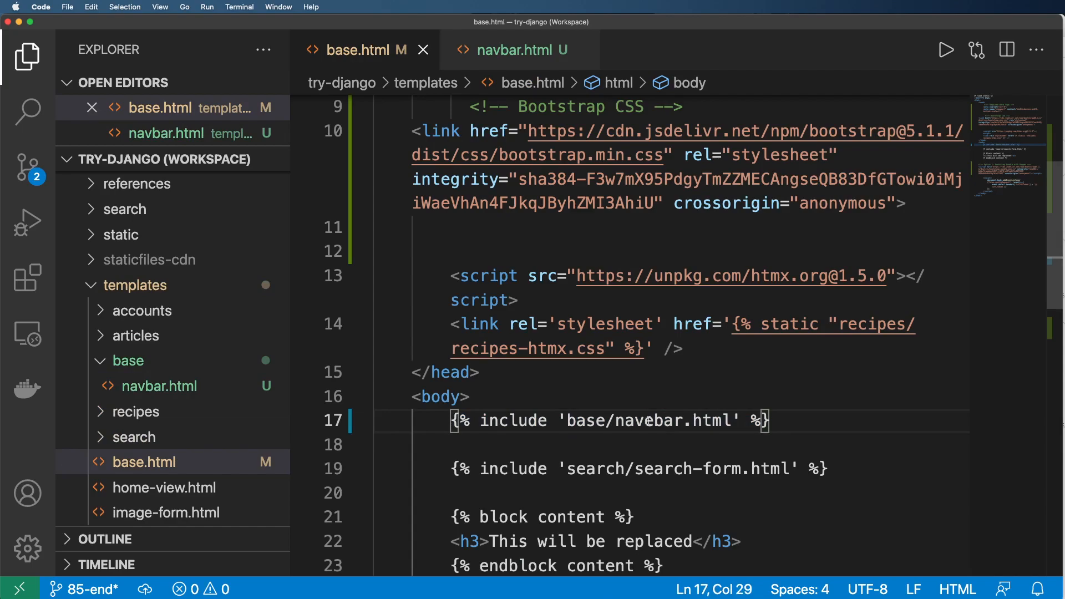
Step: Find the example navbar markup under Docs > Components > Navbar
click(518, 50)
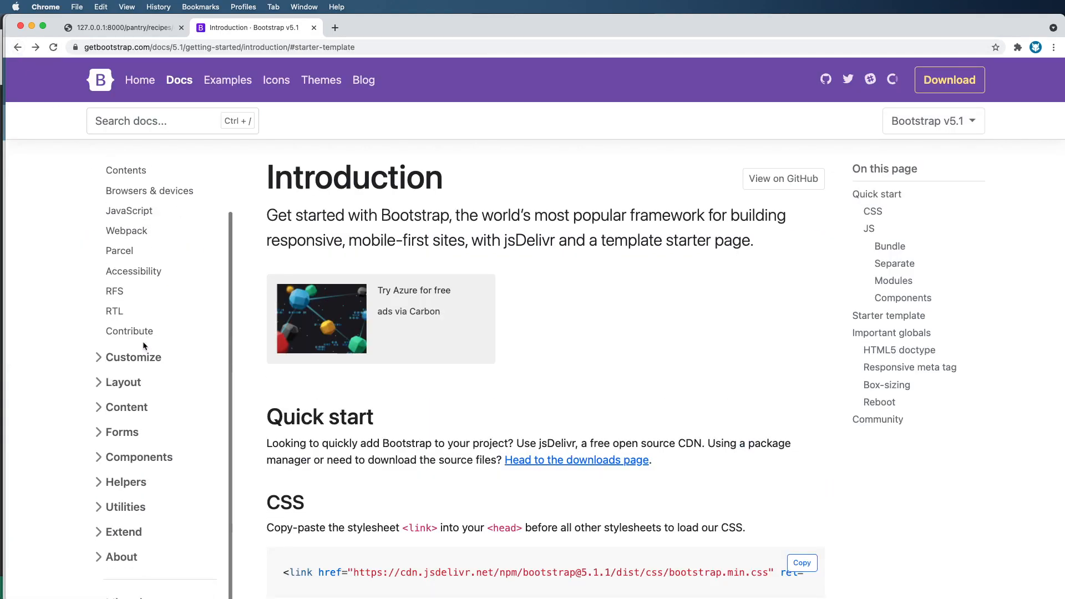
click(138, 456)
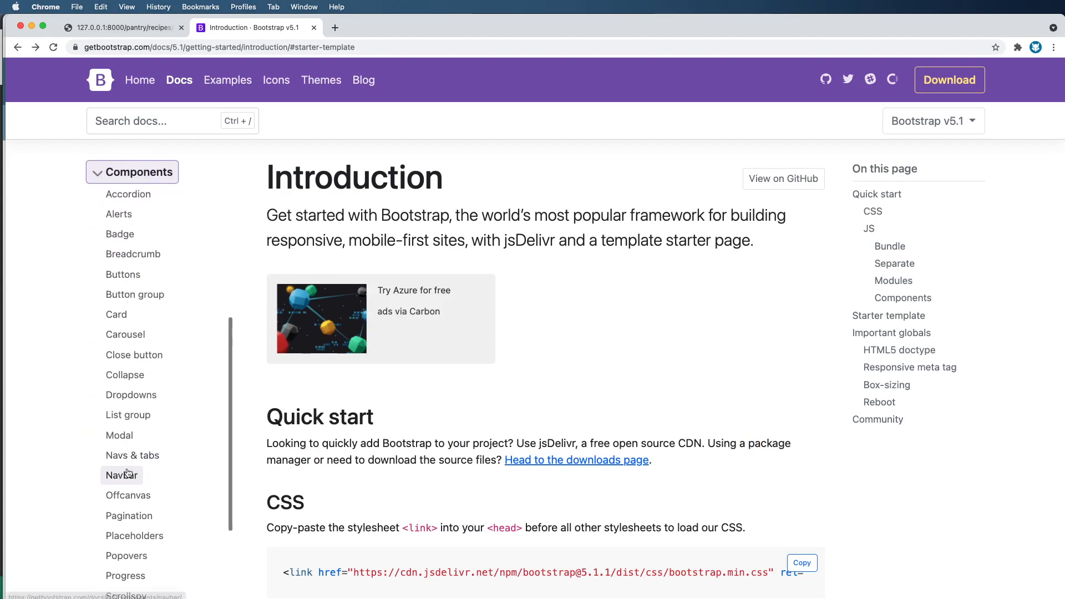
click(122, 475)
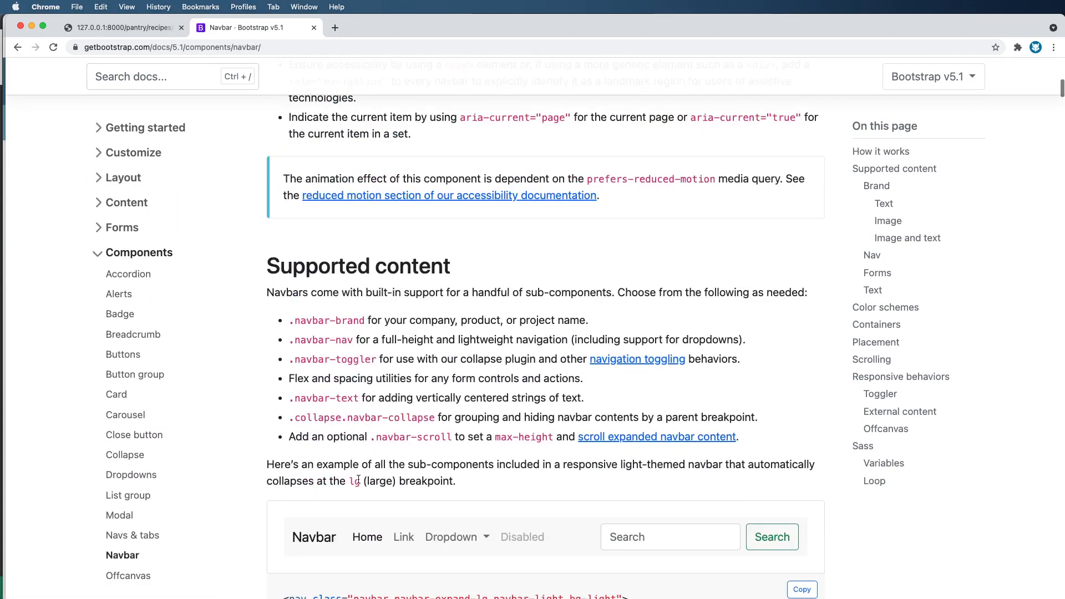
scroll(down, 3)
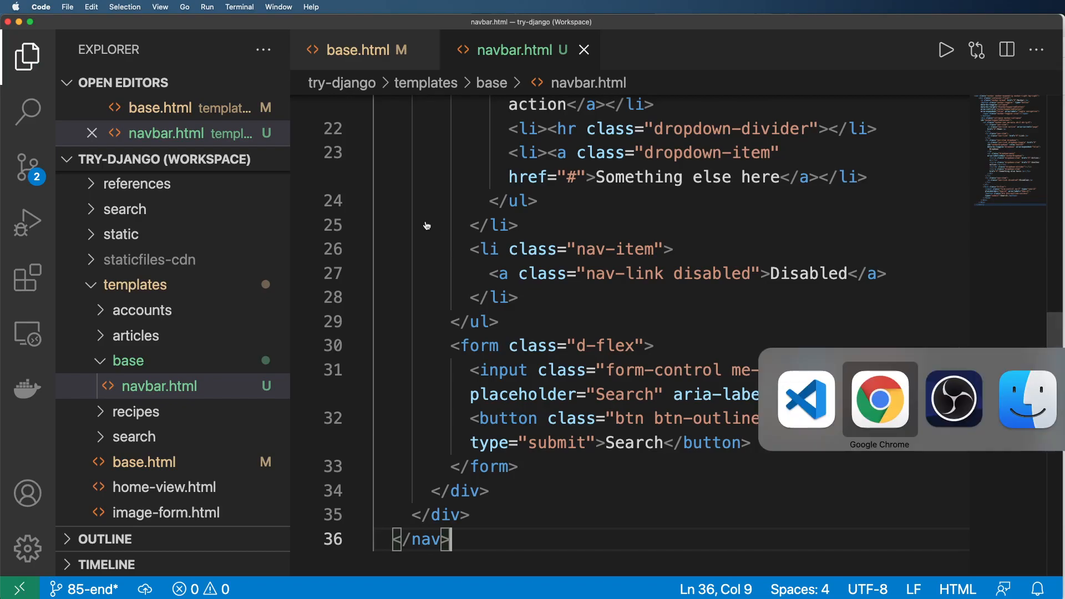
Step: Check the local recipe edit page for the navbar and return to the Navbar docs
click(879, 397)
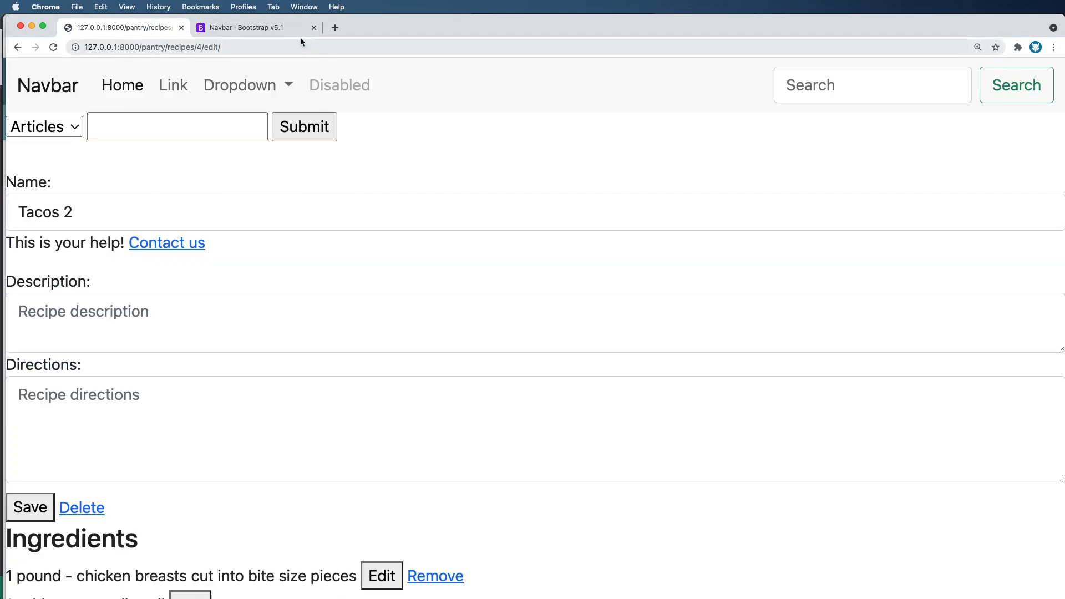
click(244, 28)
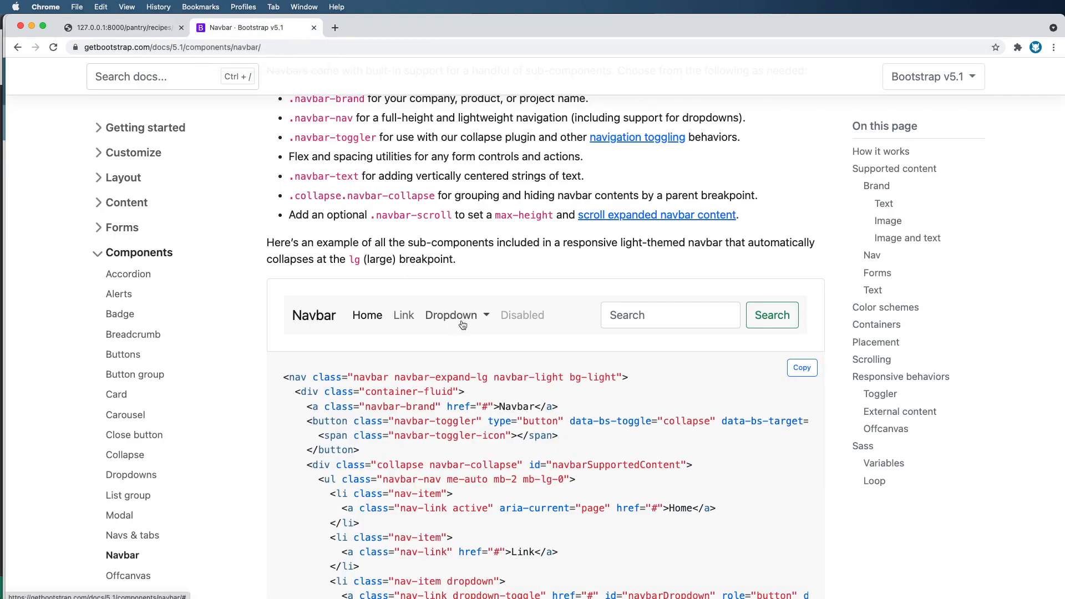
scroll(down, 3)
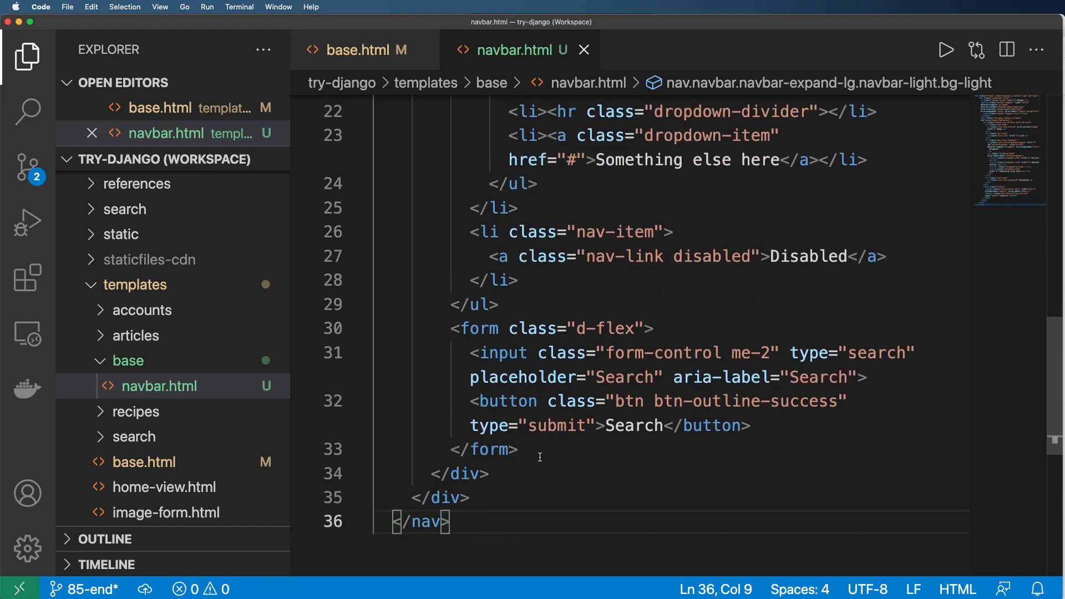
Step: Replace navbar.html's example form with {% include 'search/search-form.html' %}
click(356, 50)
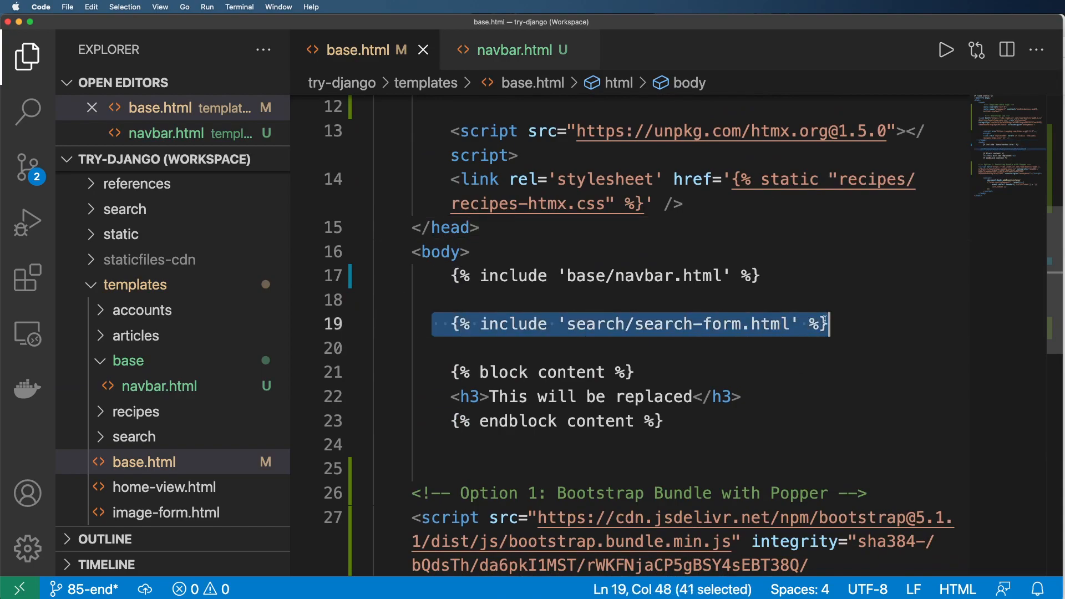
click(520, 50)
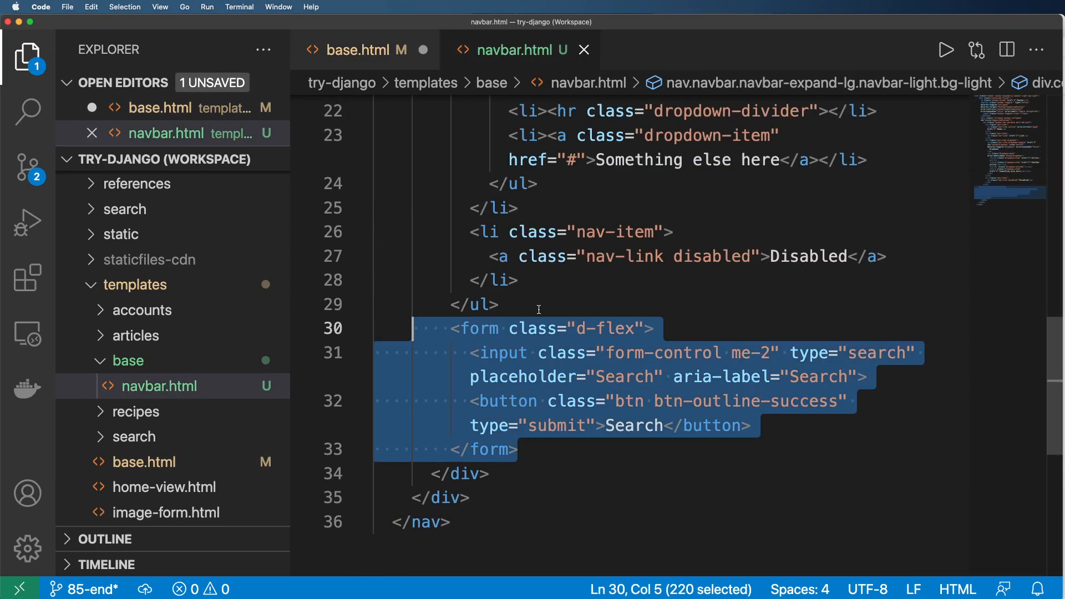
text({% include 'search/search-form.html' %})
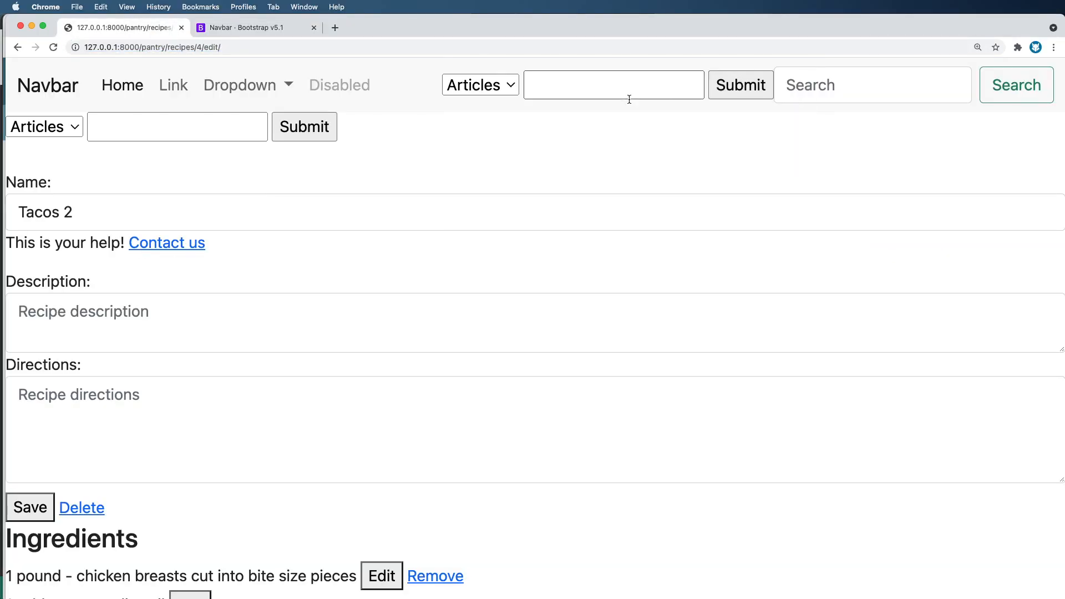
mouse_move(712, 70)
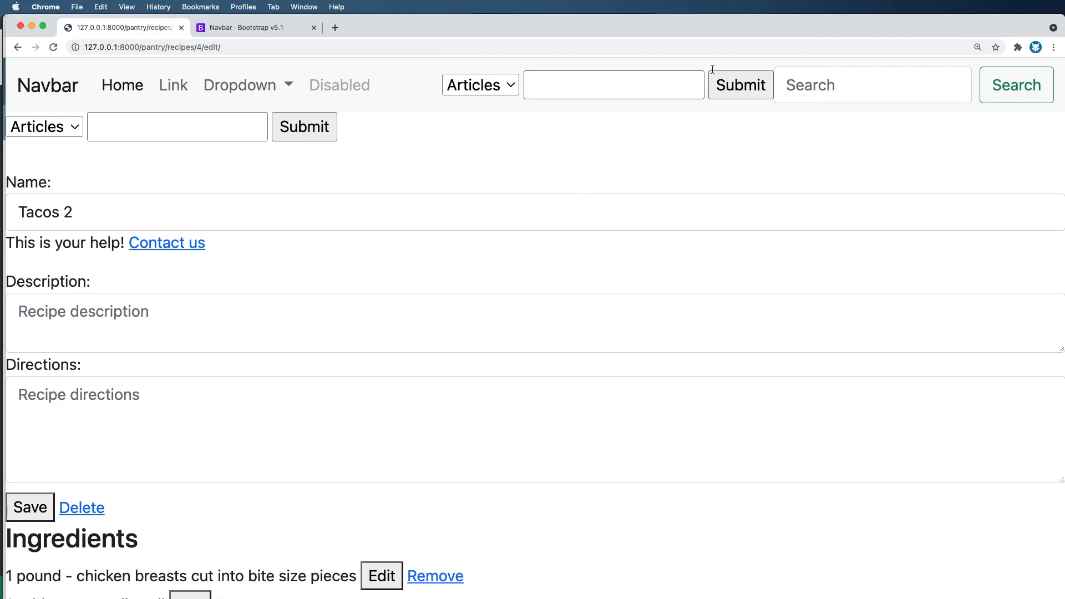
mouse_move(416, 172)
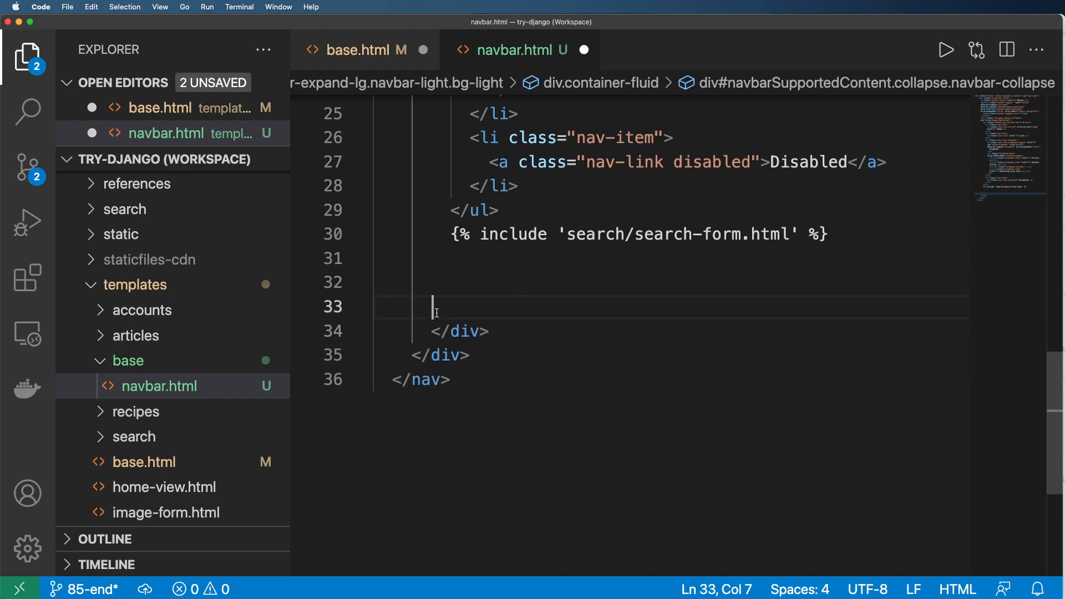
Step: Expand the recipes and search template folders in the Explorer
click(135, 387)
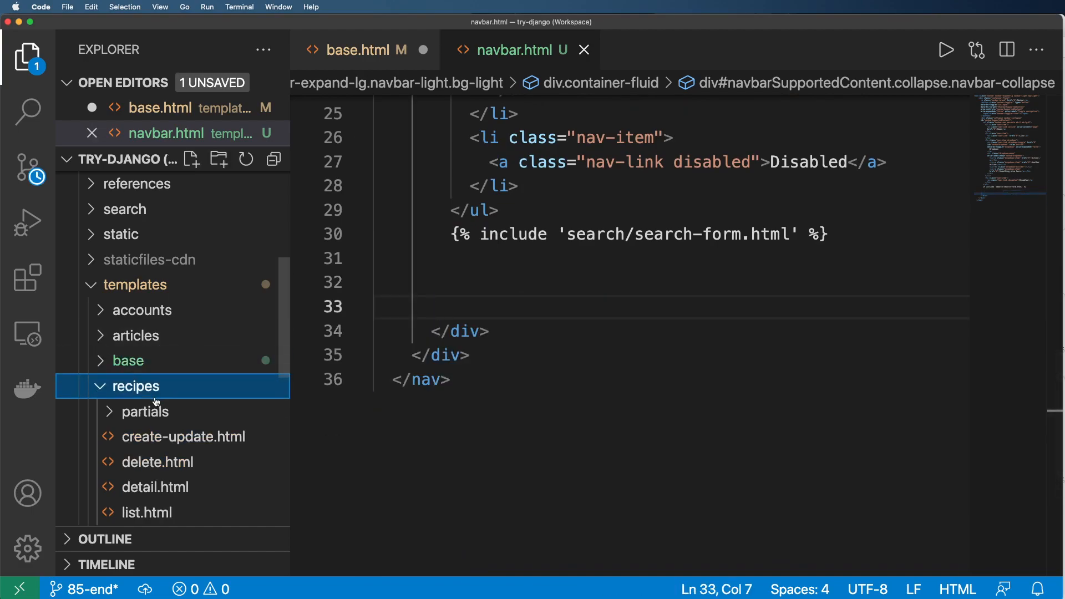
click(134, 386)
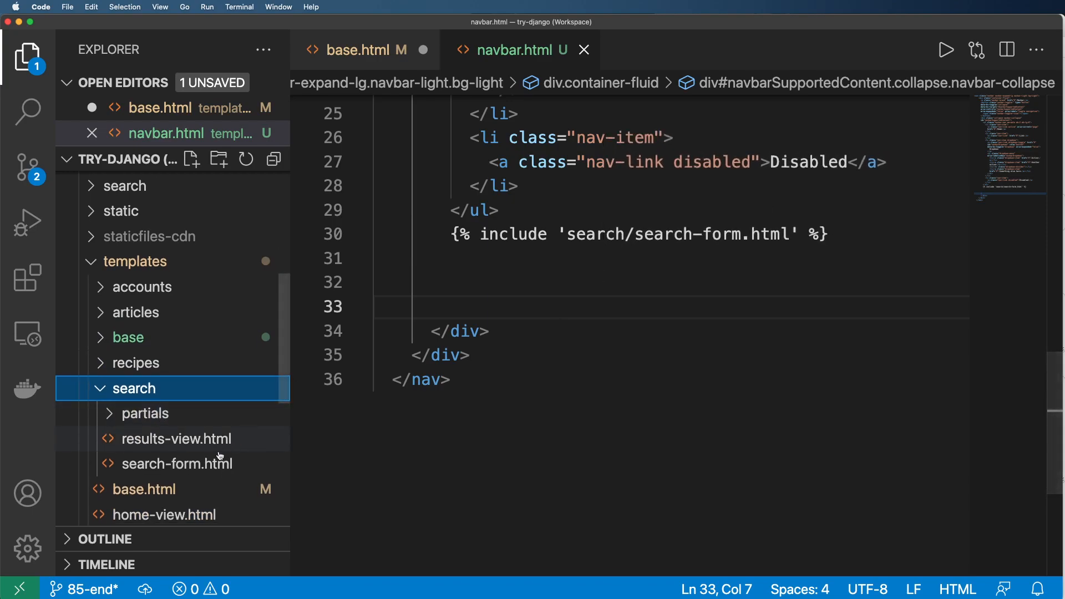
Step: In search-form.html, give the form tag class="d-flex" from the Bootstrap example
double_click(176, 464)
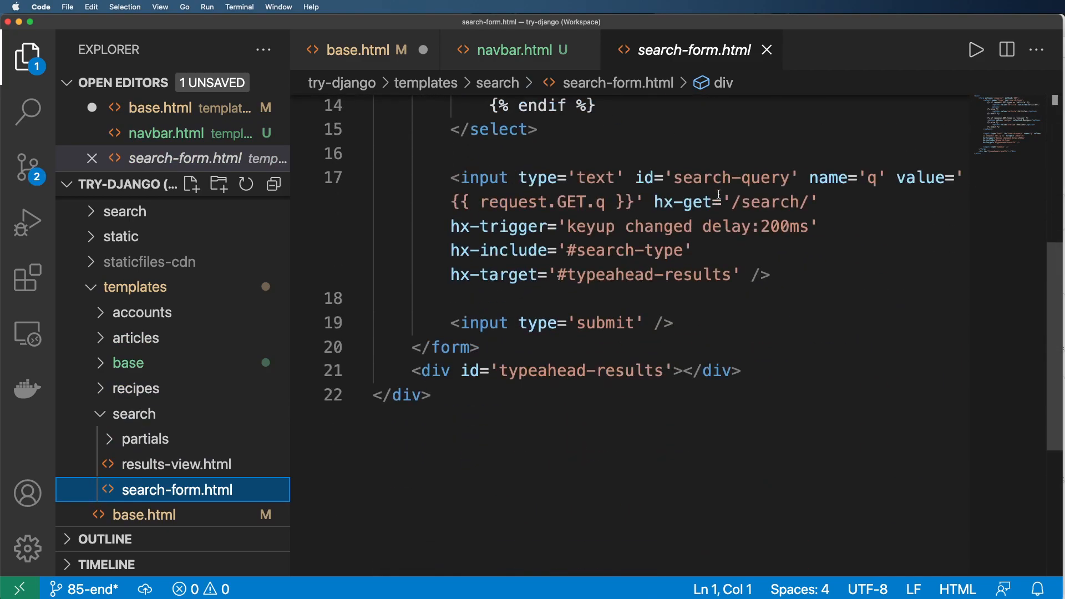
text(<form class="d-flex">)
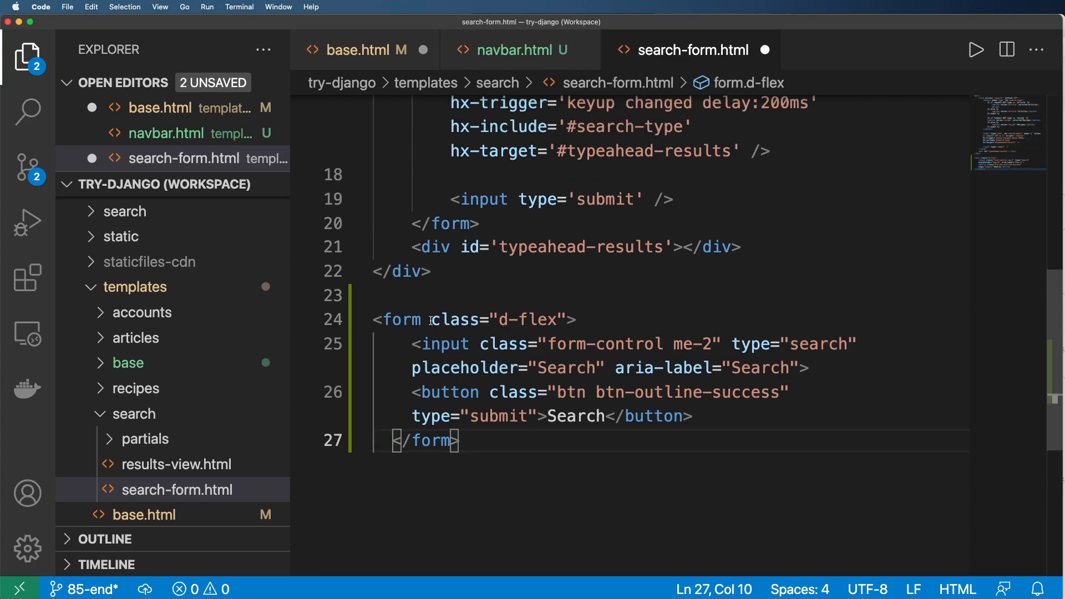
drag(430, 320, 576, 320)
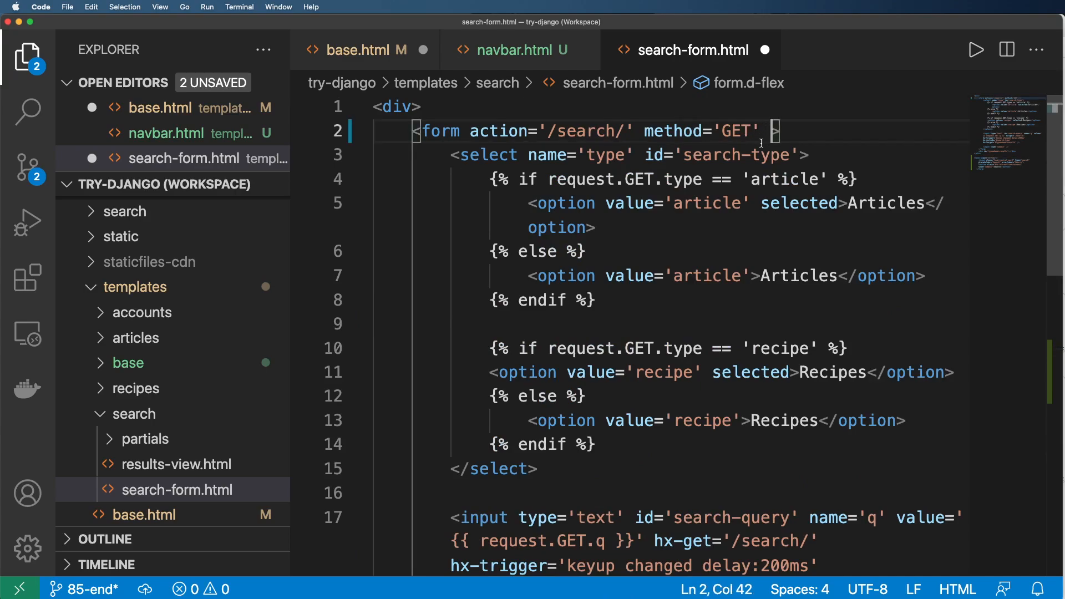
text(class="d-flex")
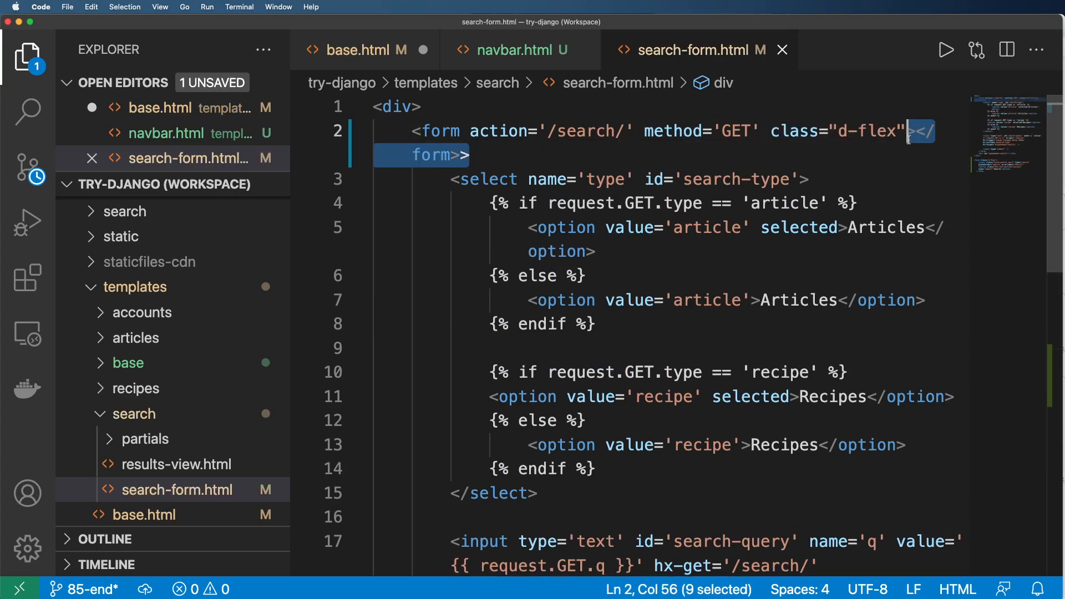
key(Delete)
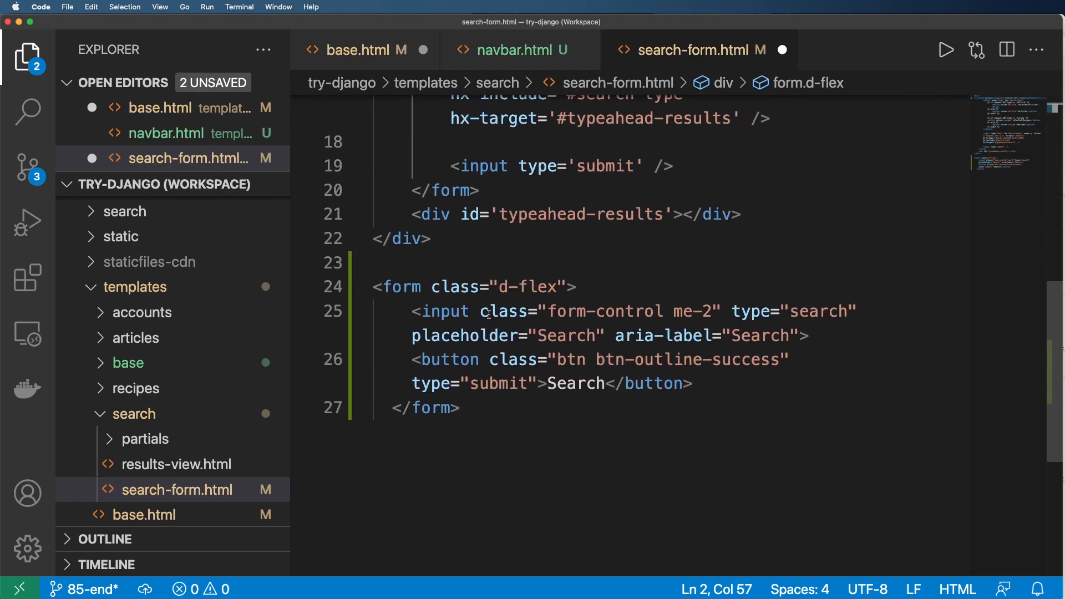
Step: Give the search query input class="form-control me-2" and save the template
drag(481, 311, 697, 311)
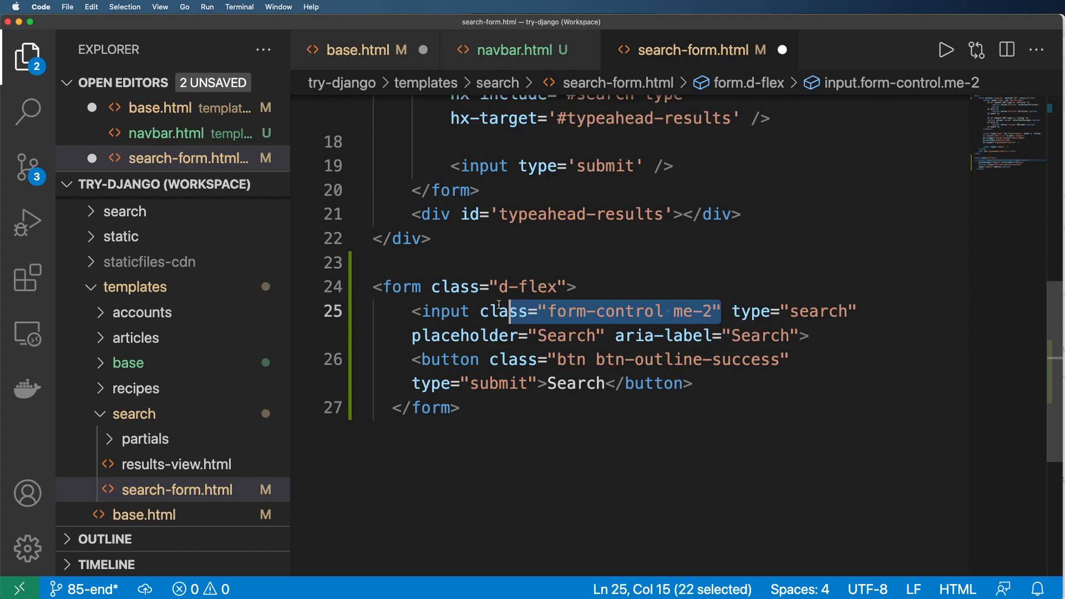
scroll(up, 3)
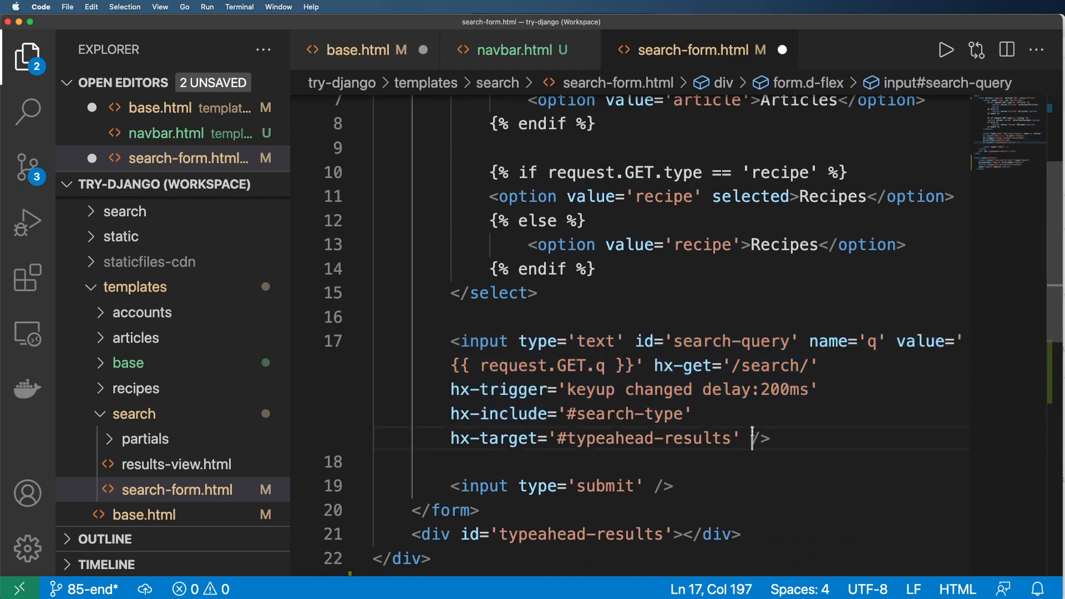
text(class="form-control me-2")
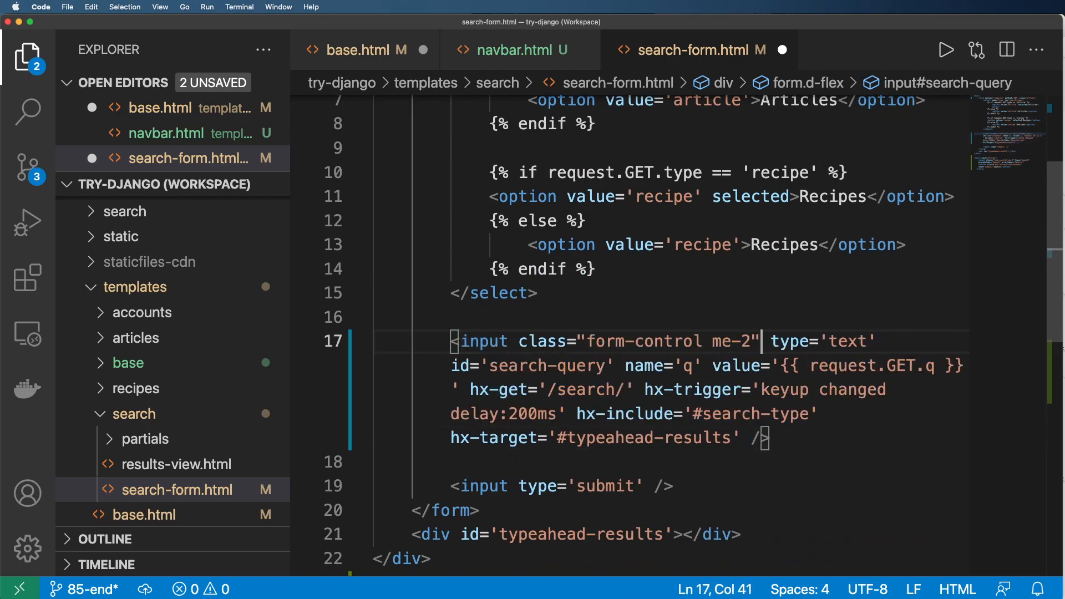
key(cmd+s)
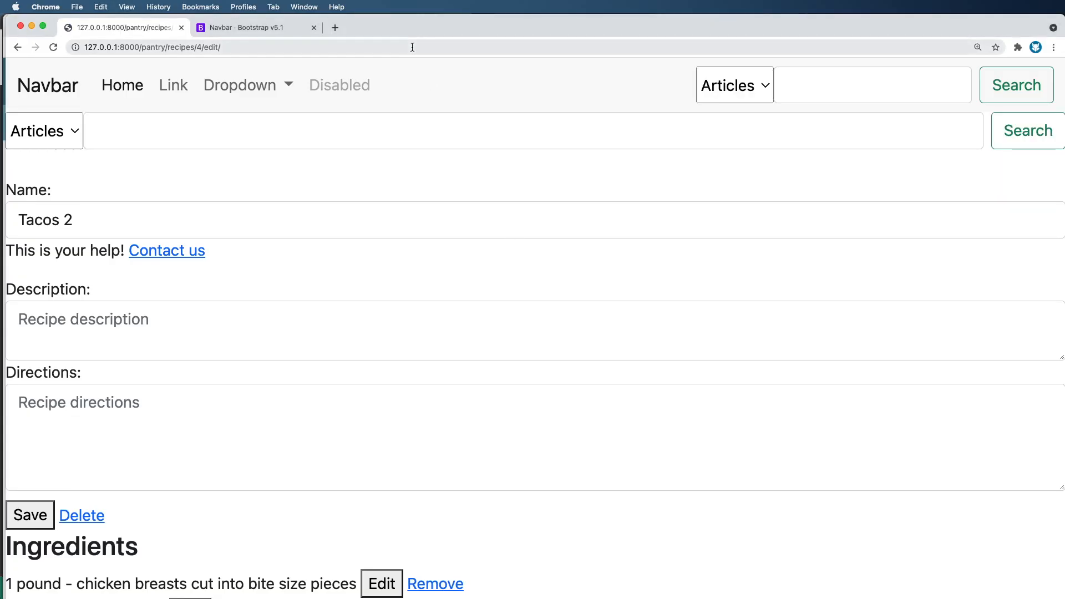
mouse_move(788, 122)
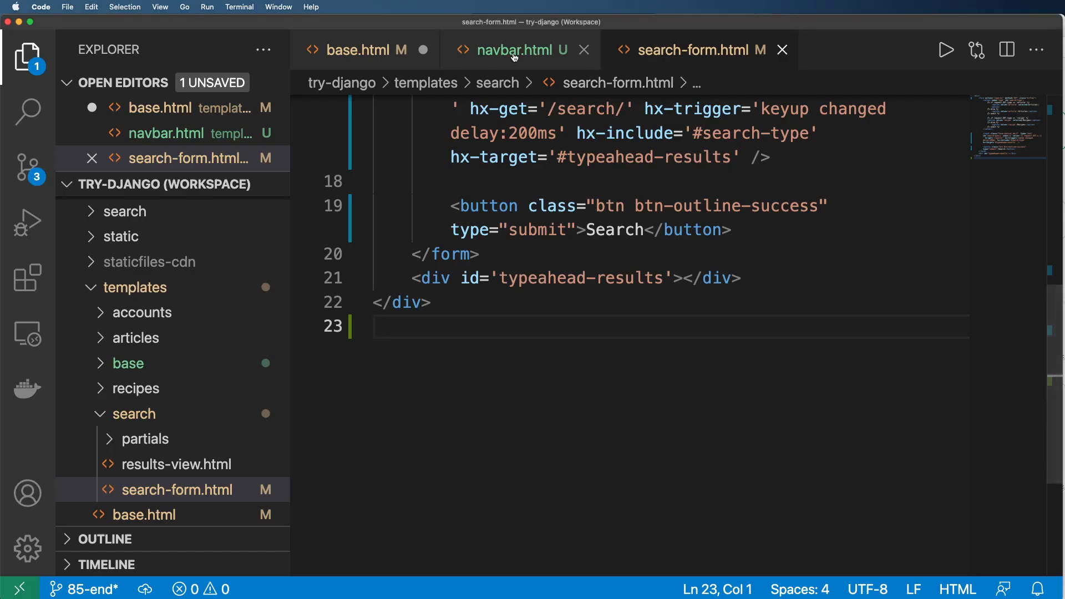
Step: Search Tacos under Recipes in the navbar and open the Tacos result
click(365, 50)
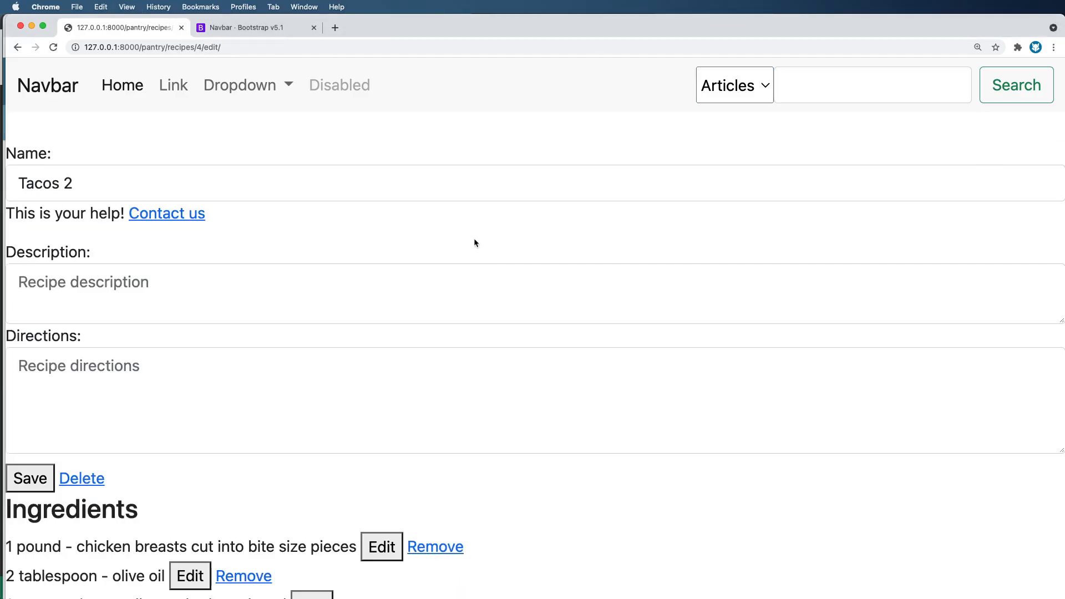
mouse_move(828, 114)
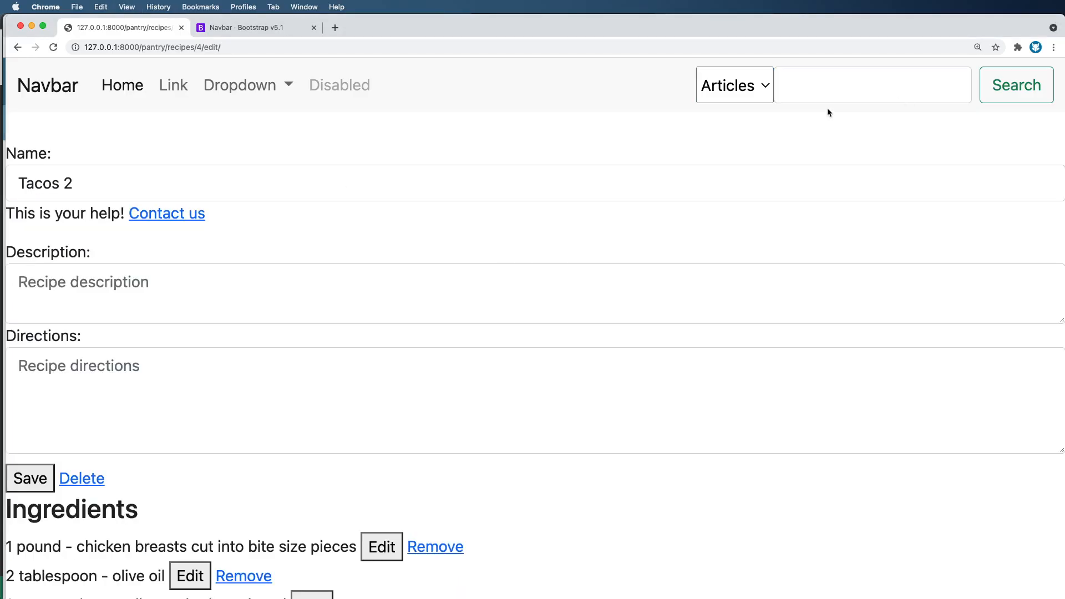
text(G)
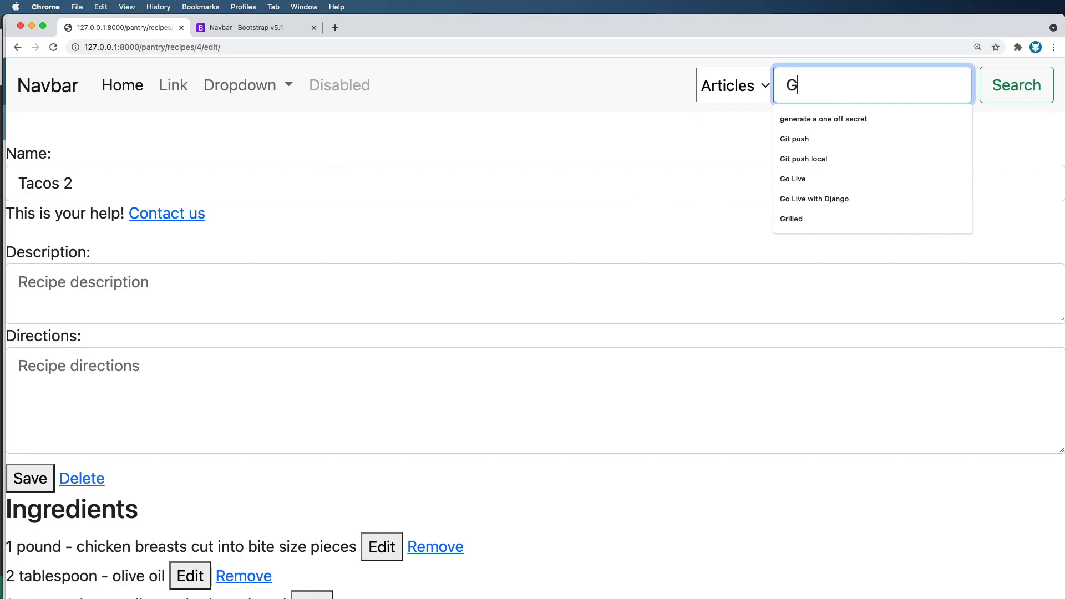
text(He)
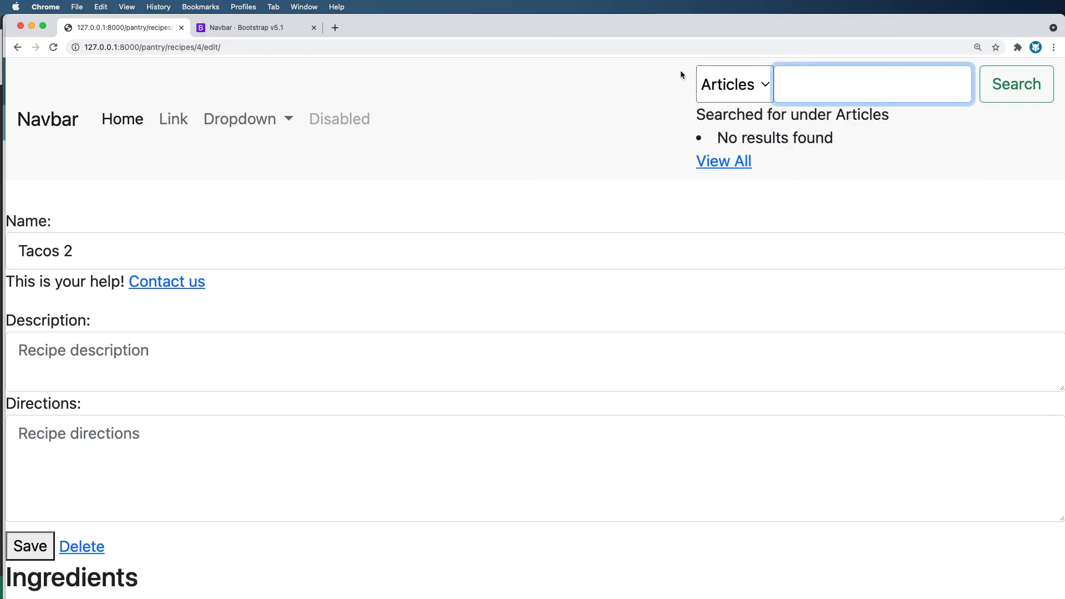
click(874, 85)
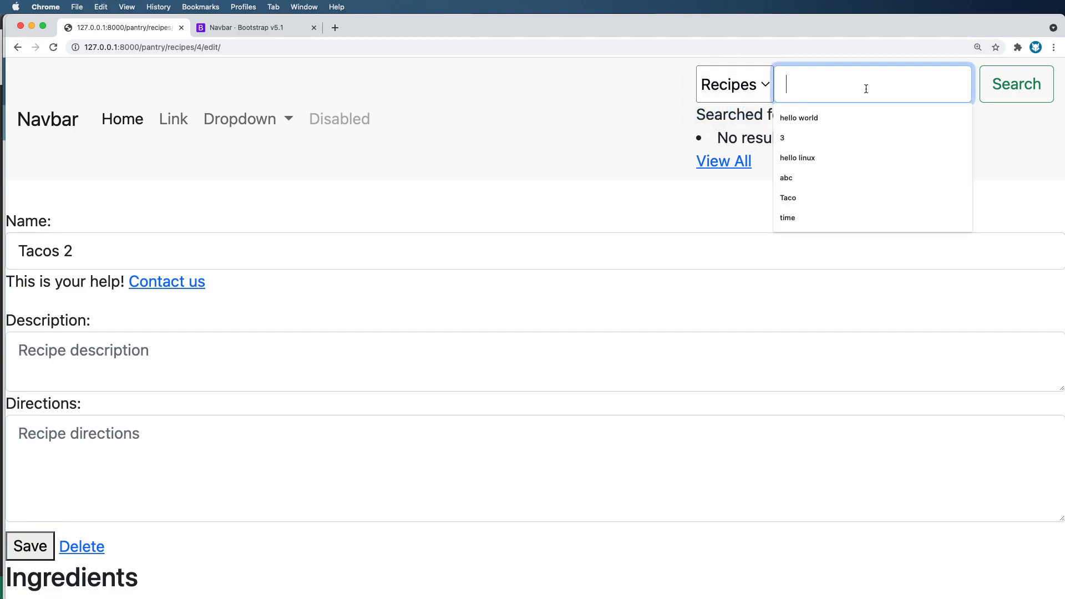
text(Tacos)
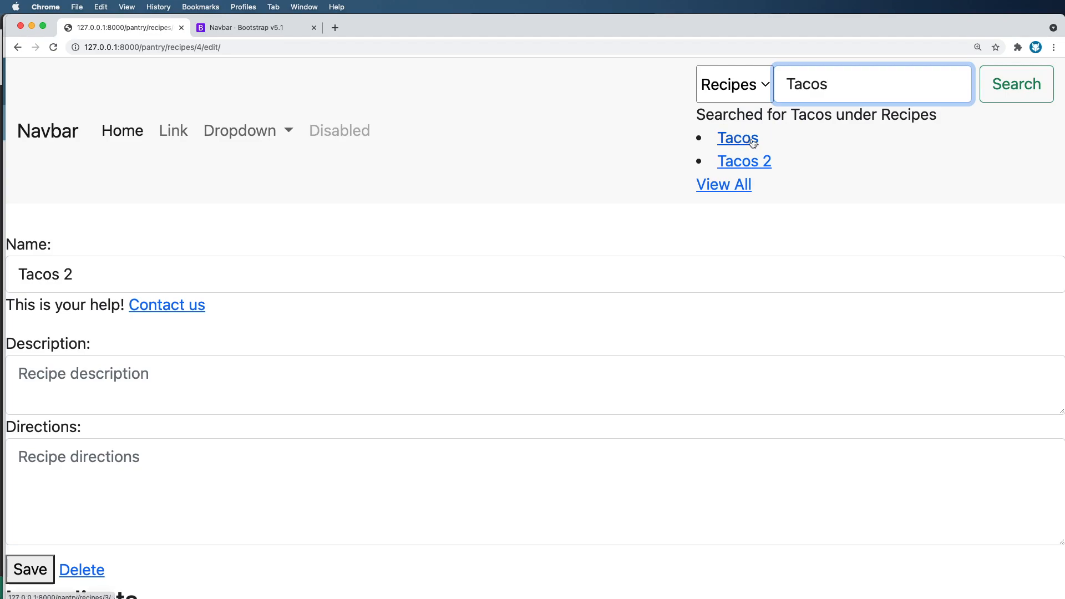
click(737, 138)
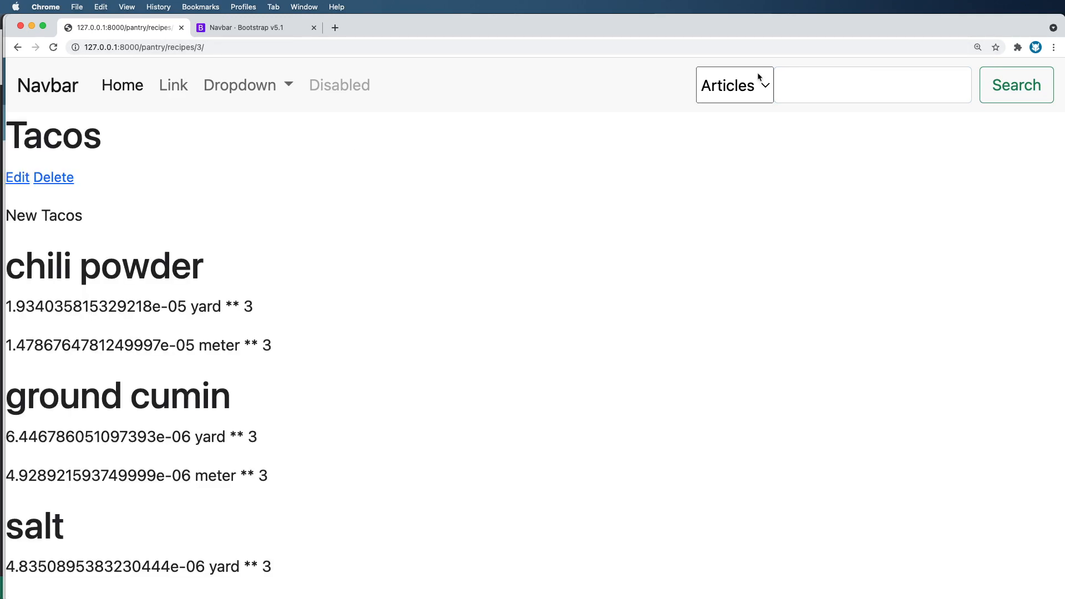
Step: Check the search category dropdown, keeping Articles selected, and navigate back
click(734, 85)
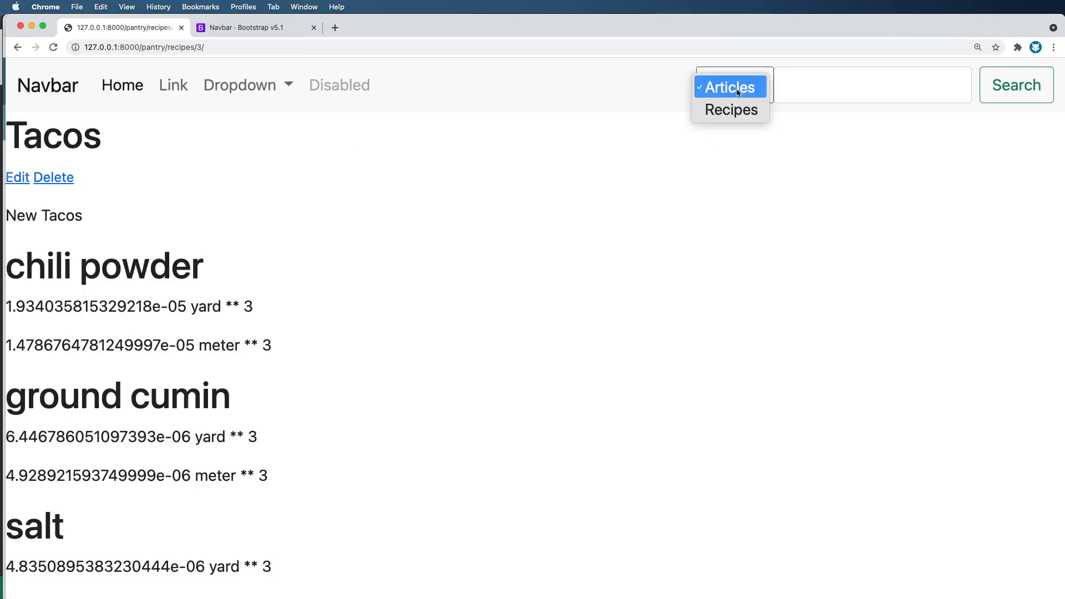
click(730, 87)
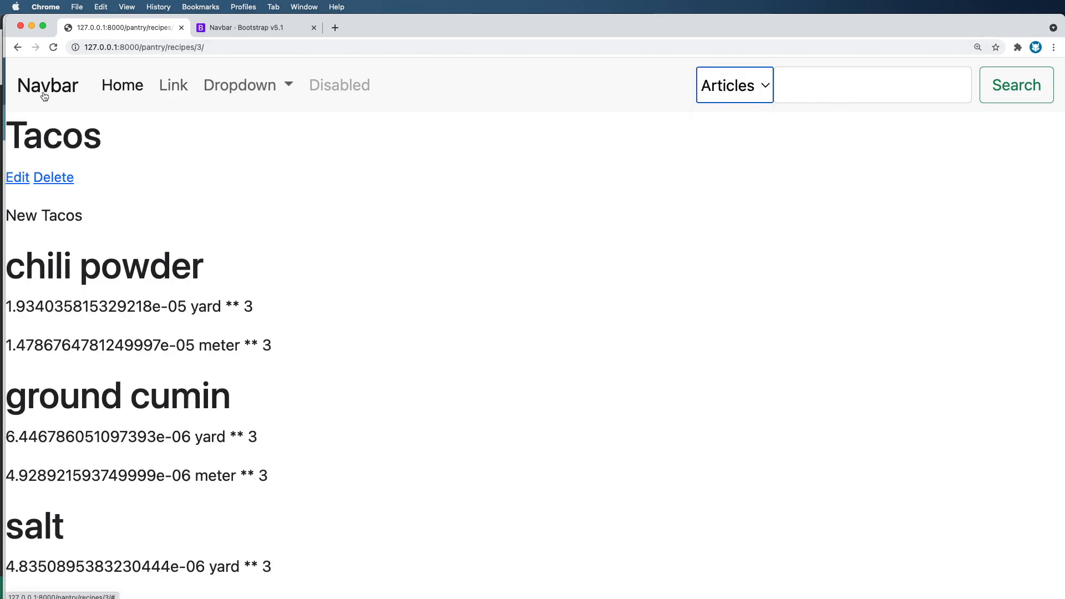
click(48, 86)
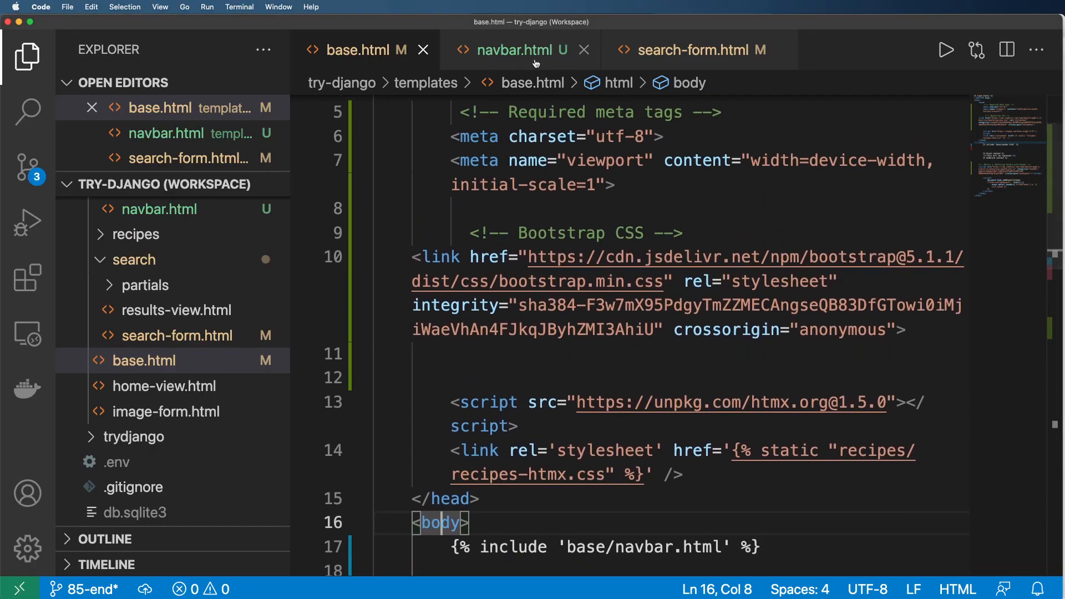
Step: Add class='form-control' to the search type select in search-form.html and check the dropdown in Chrome
click(516, 50)
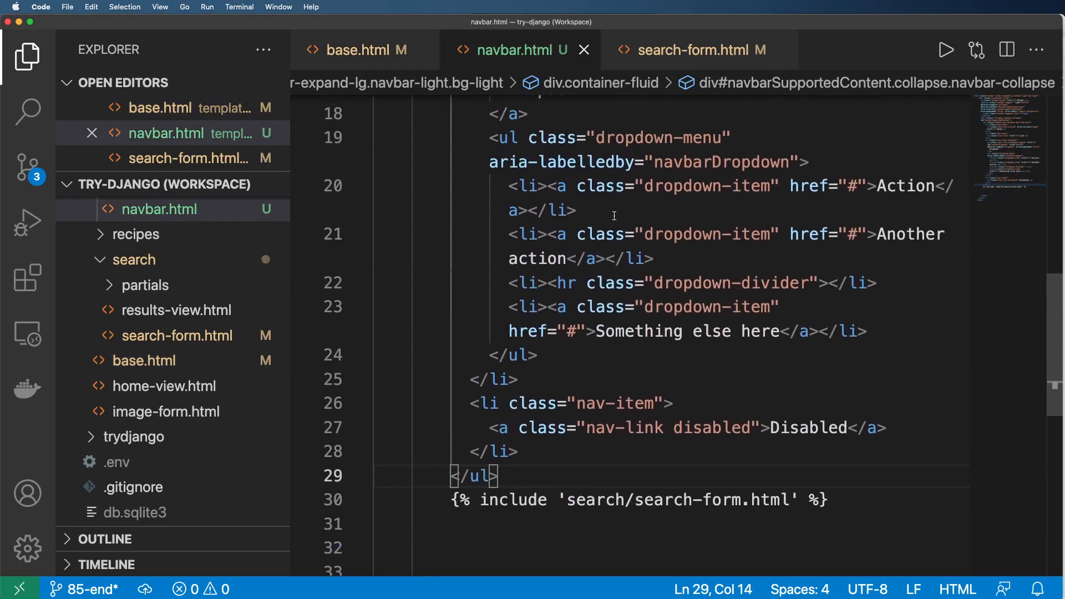
click(699, 50)
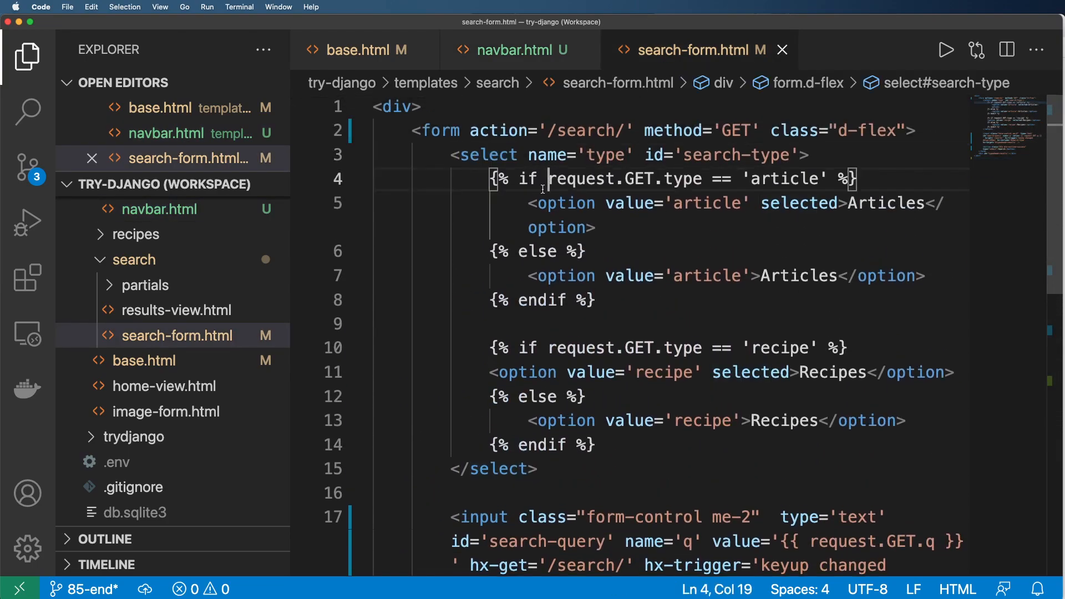
text(class=)
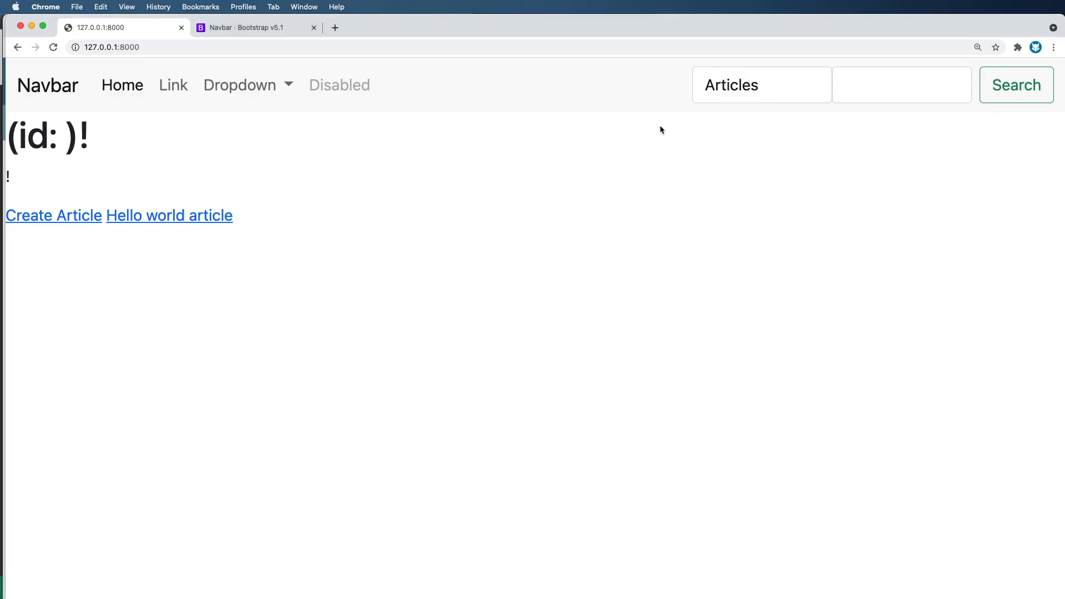
click(761, 85)
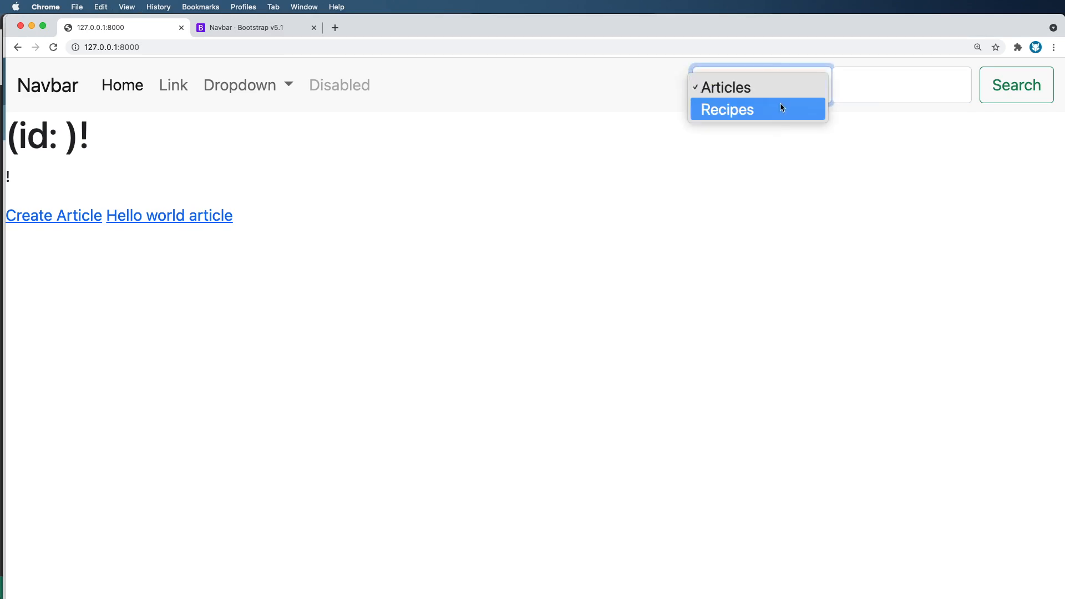
click(762, 86)
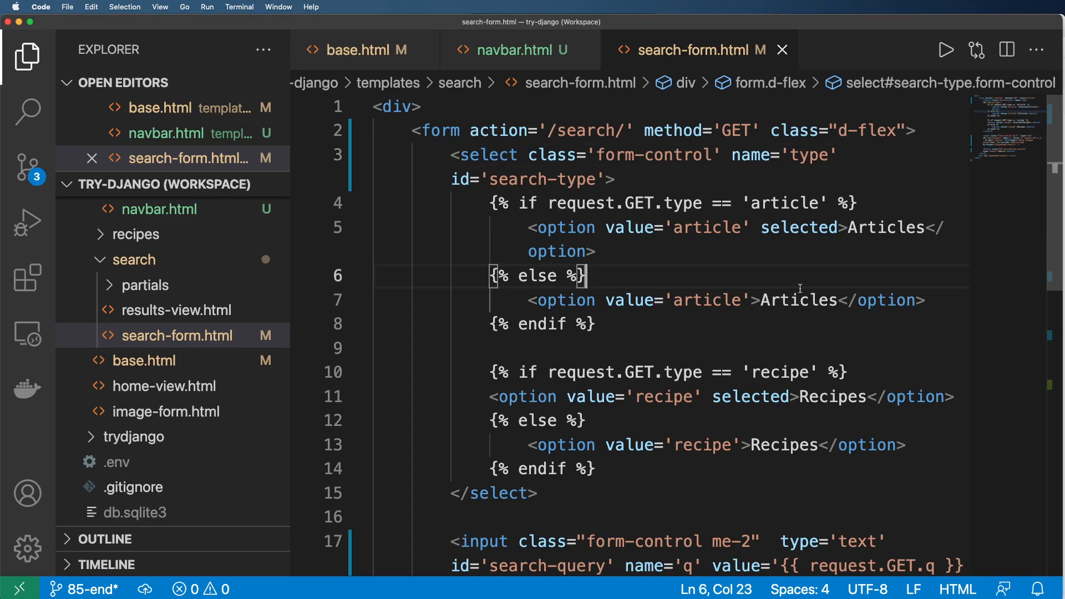
Step: Add 'selected' to the Recipes option in search-form.html, then open a recipe from the search suggestions
double_click(750, 397)
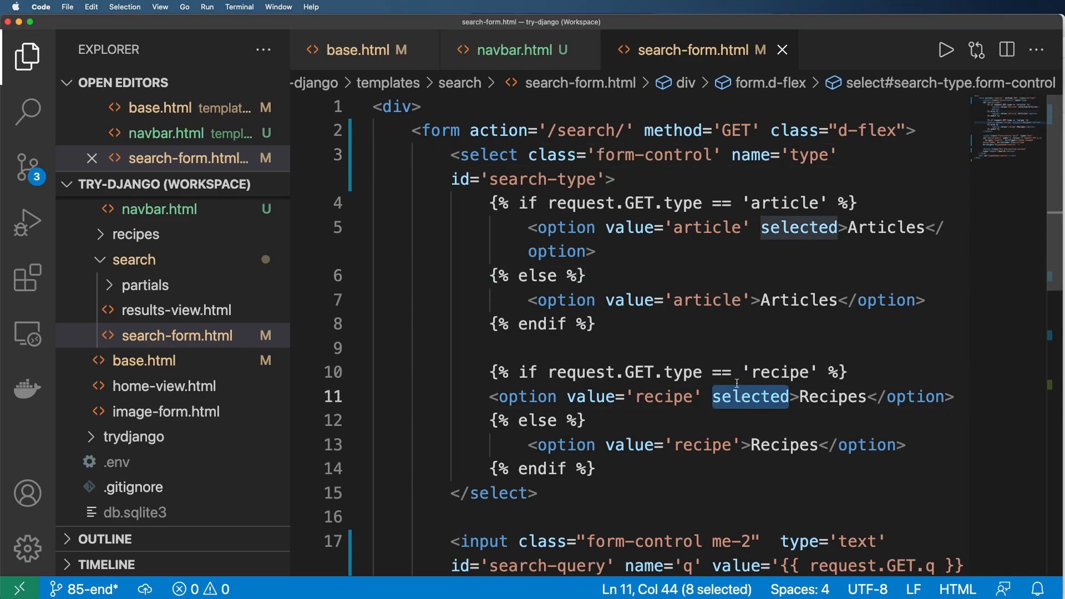
mouse_move(759, 326)
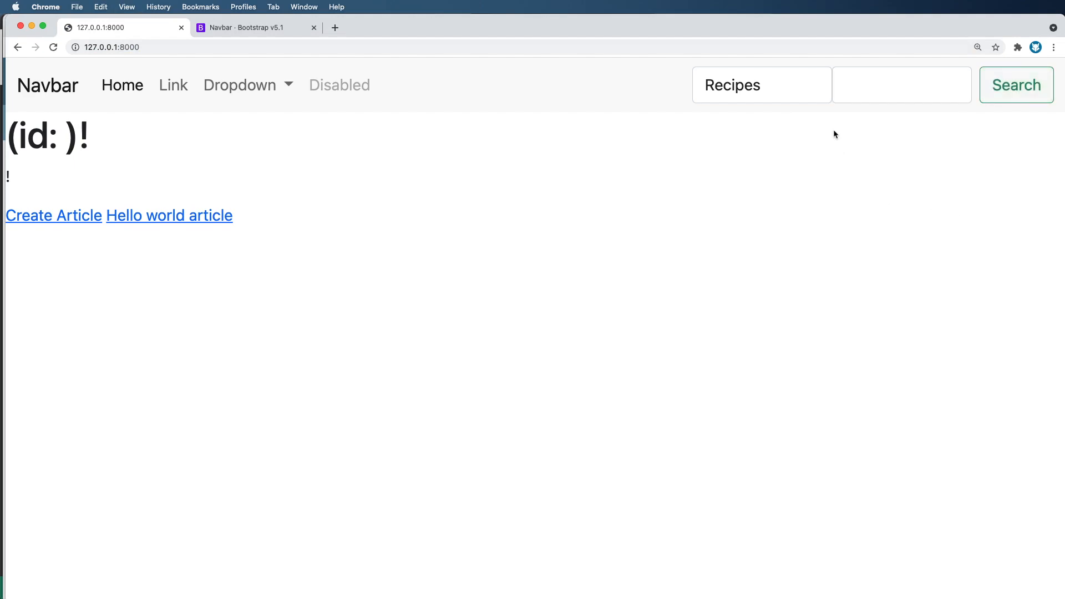
click(901, 85)
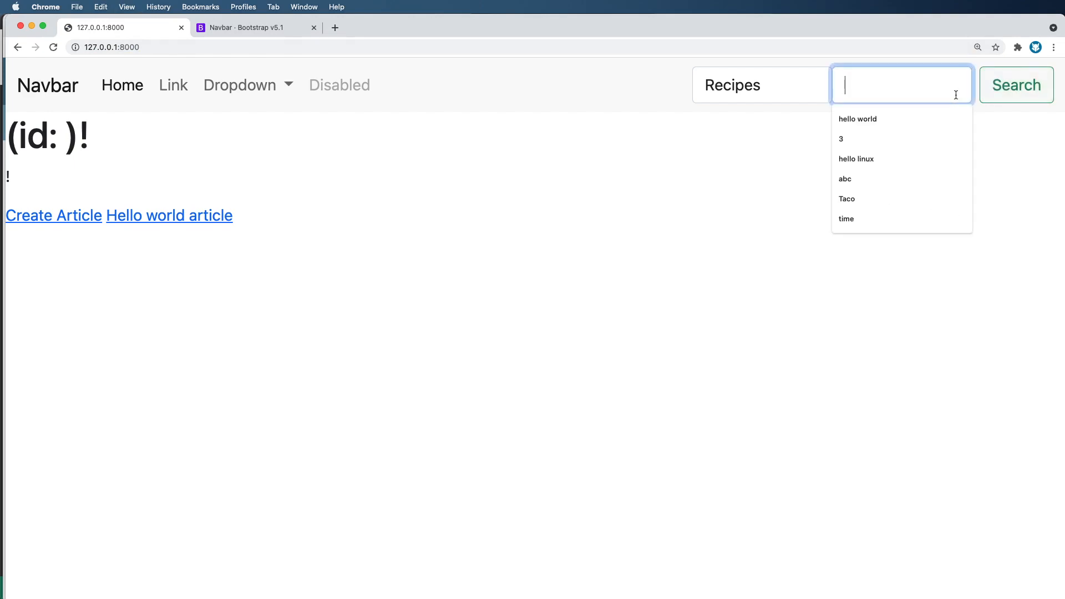
click(841, 138)
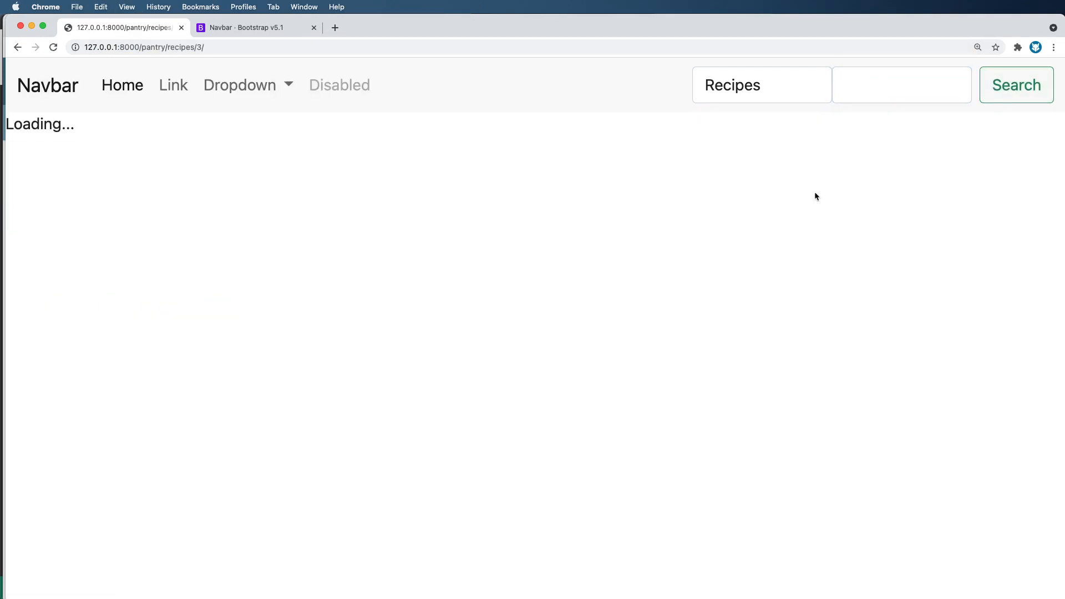
mouse_move(343, 86)
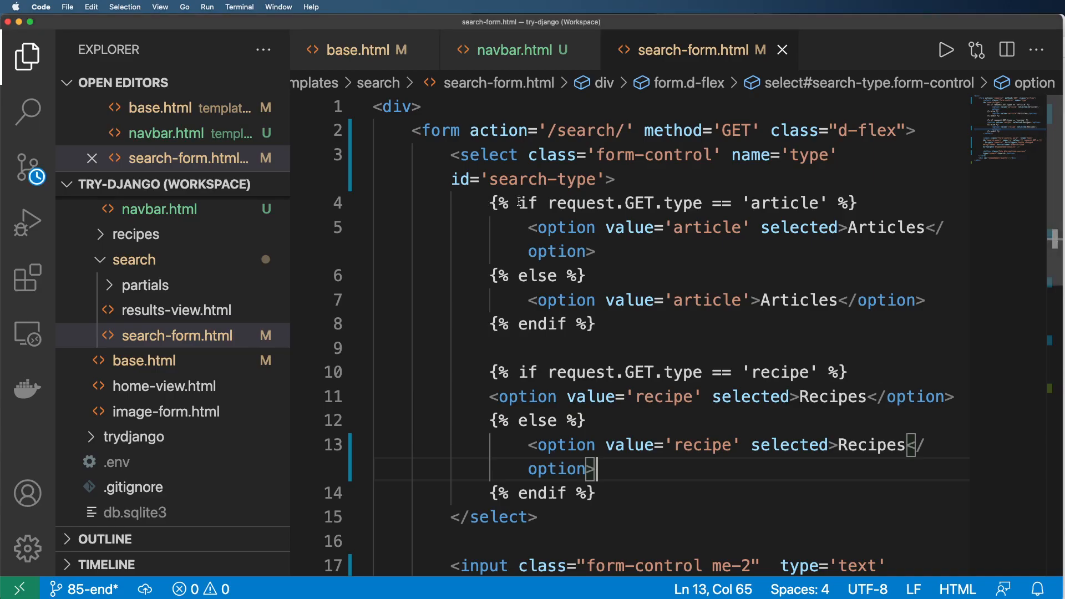
Step: Wrap the navbar's search-form include in {% if request.user.is_authenticated %} … {% endif %}
click(518, 50)
text({% )
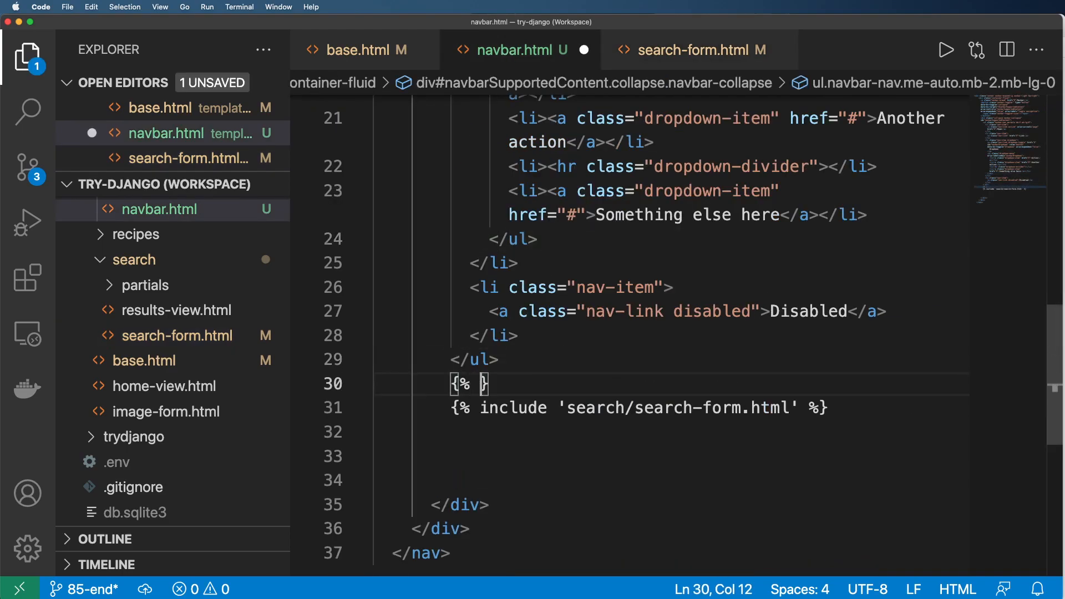
text(if request.user.is_authenticated %)
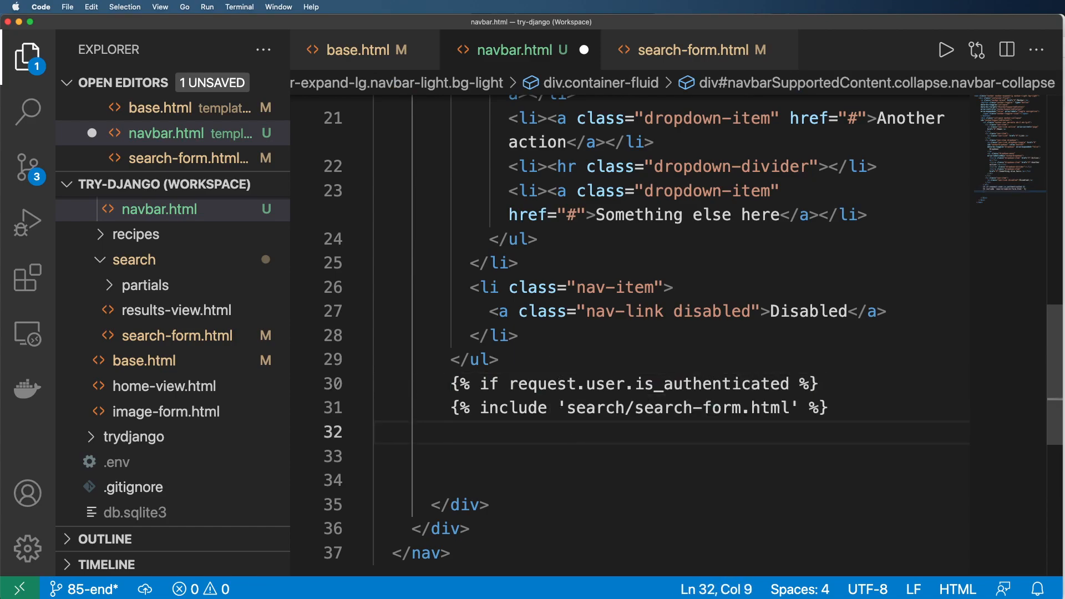
text({% endif %})
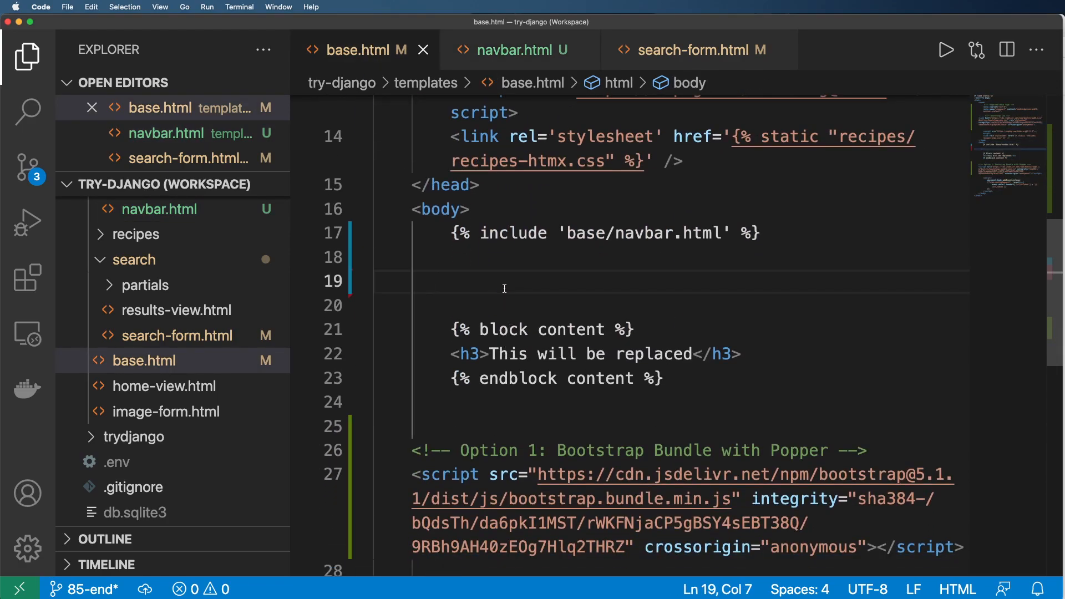
Step: Wrap base.html's content block in a <div class='container'> and try container-fluid on it
text(<)
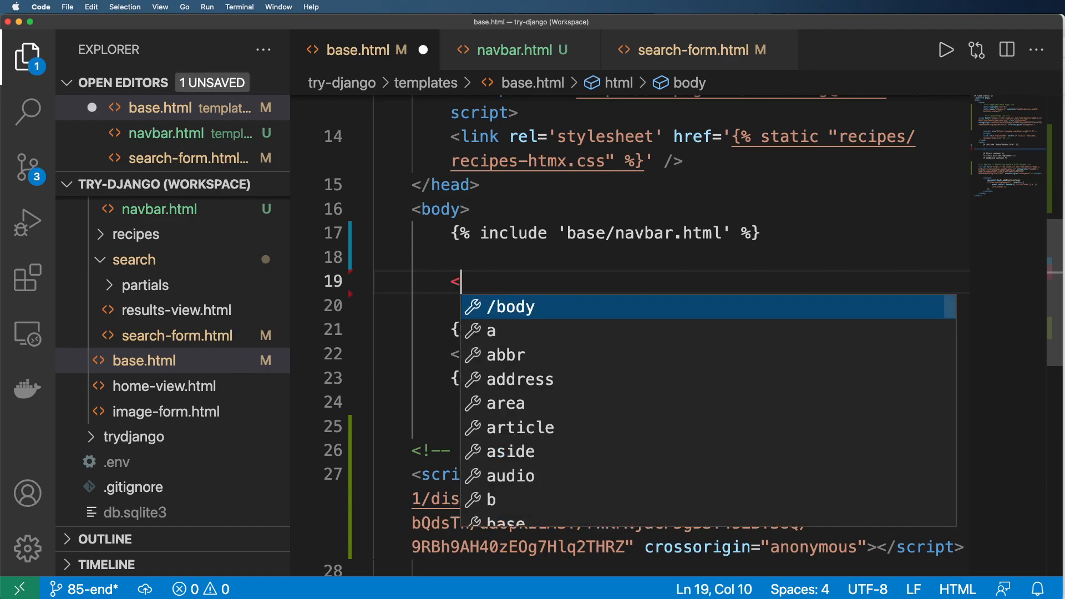
text(div class='c)
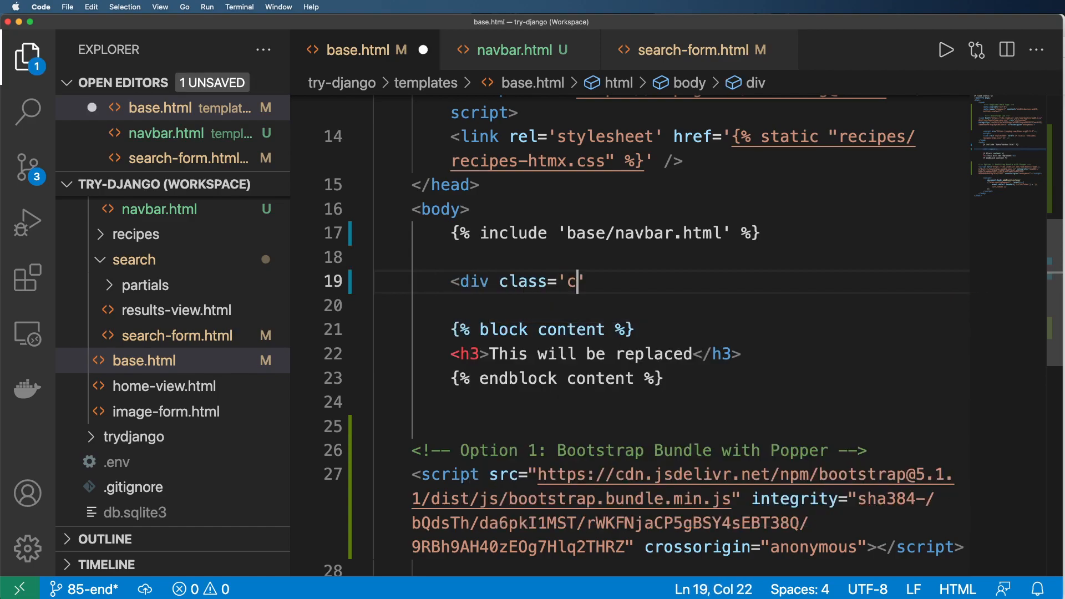
text(ontainer)
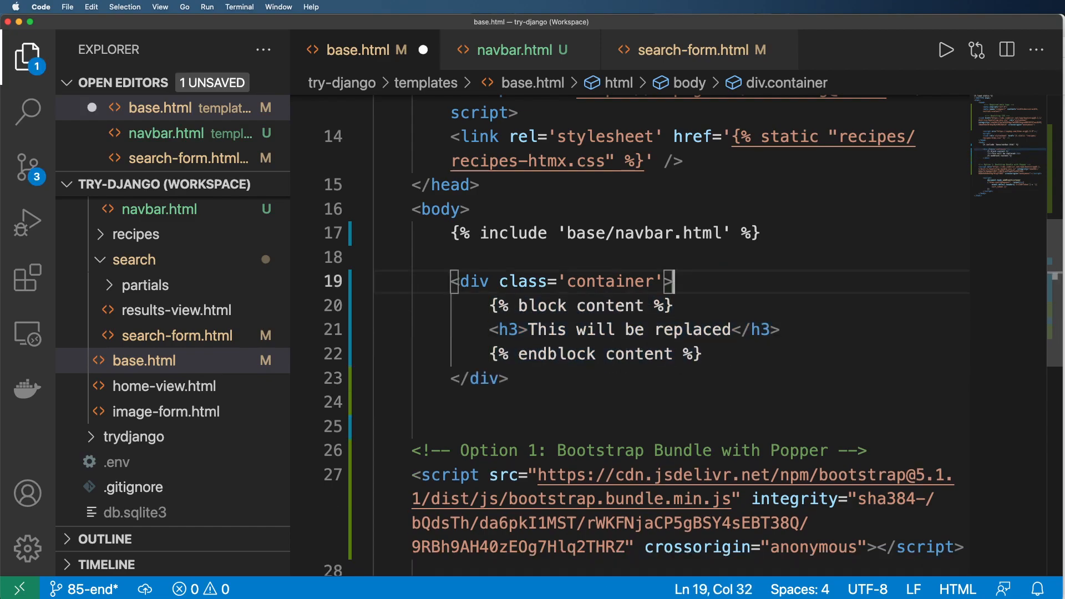
double_click(608, 281)
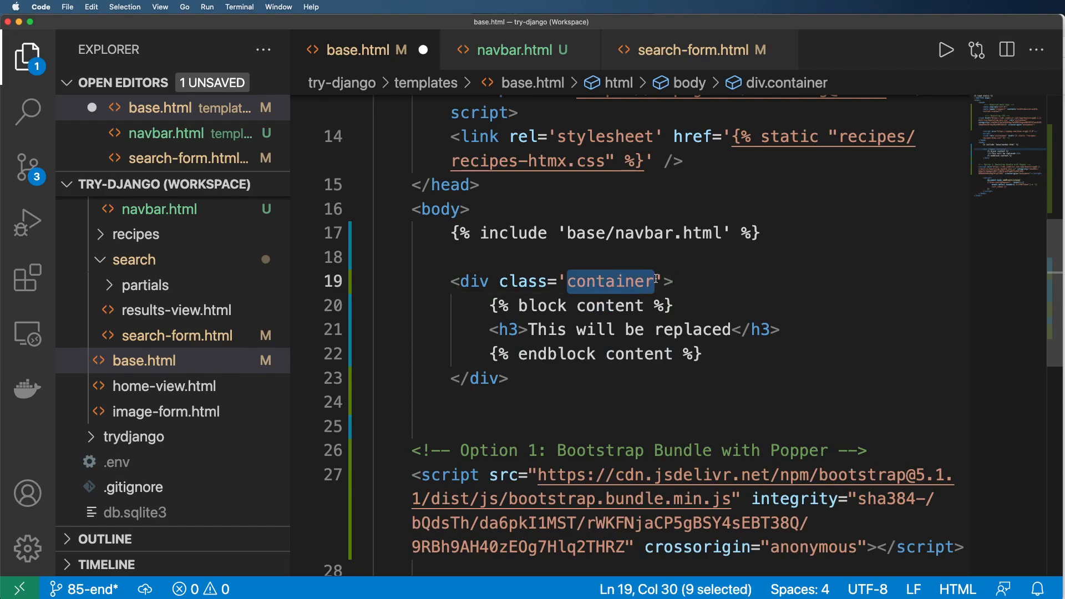
click(574, 281)
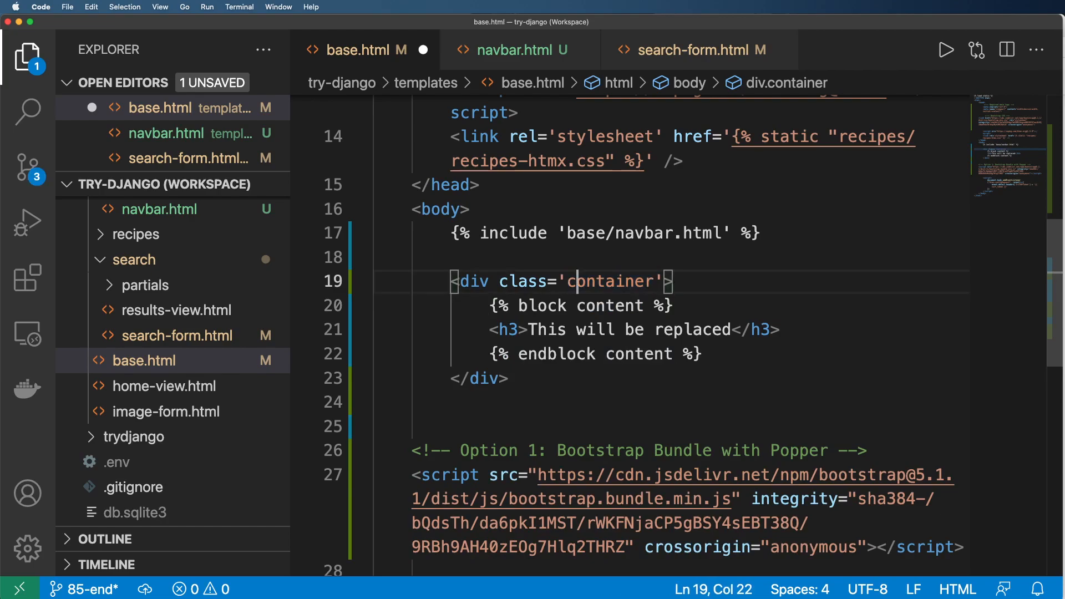
text(-fluid)
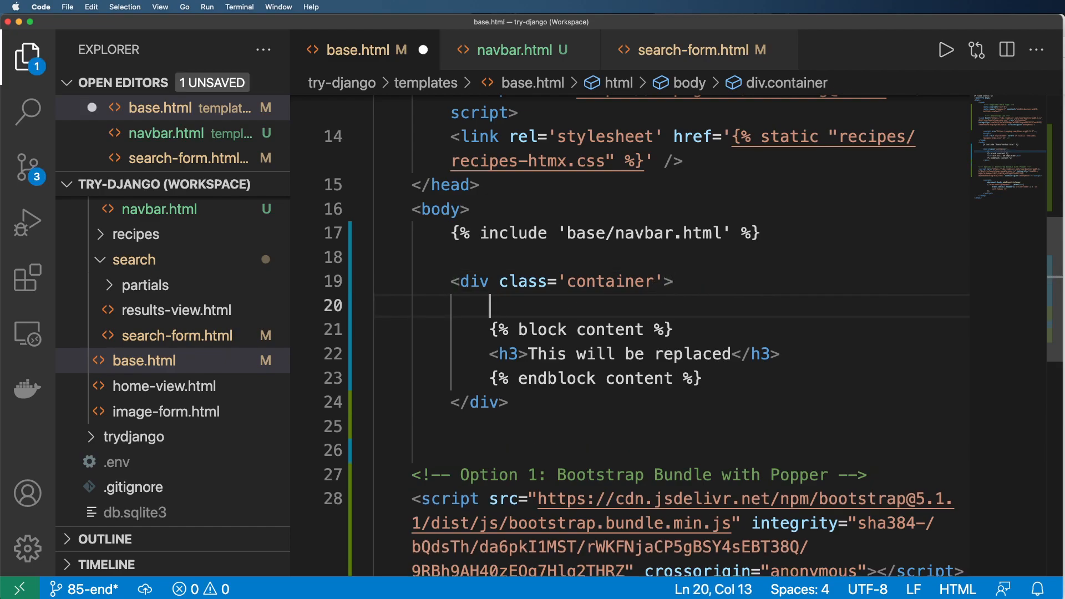
Step: Add nested <div class='row'> and <div class='col'> inside the container
text(<div class='row'>)
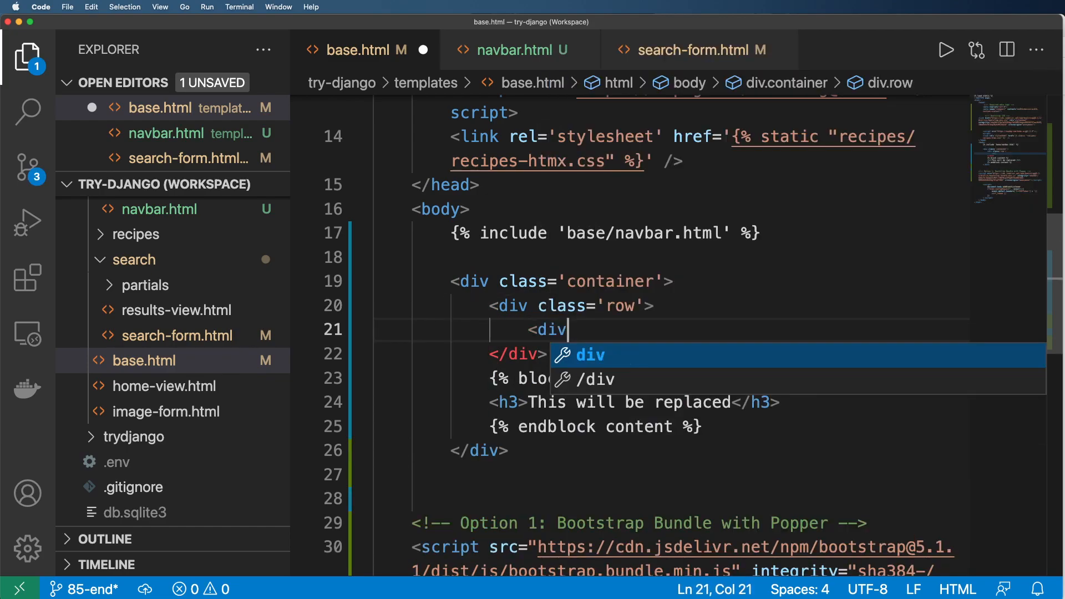
text(class='col')
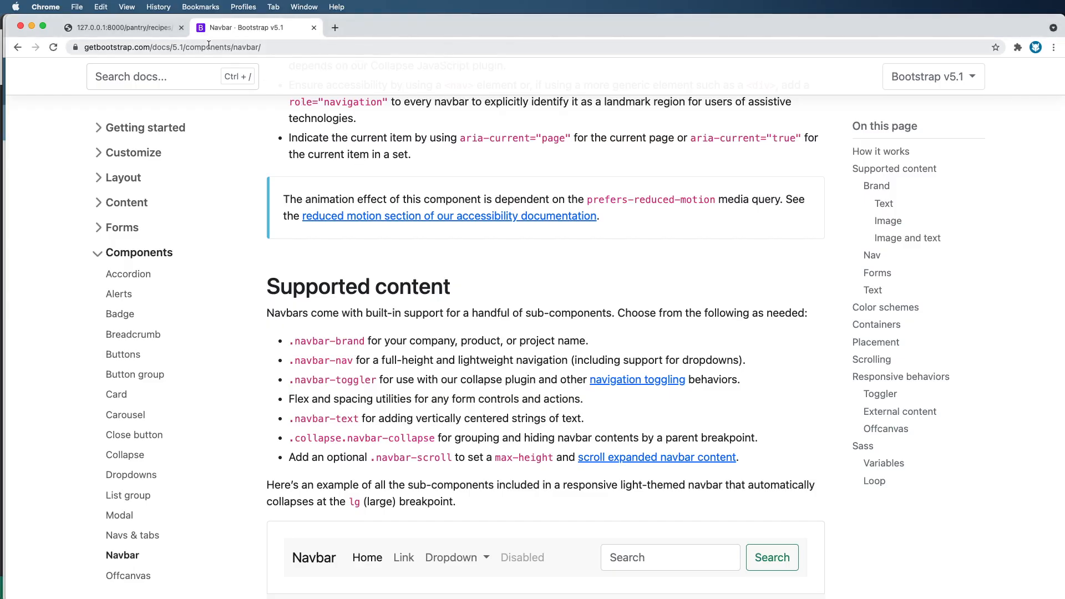
Step: View the Tacos recipe detail page on the local 127.0.0.1:8000 site with the new container
click(122, 28)
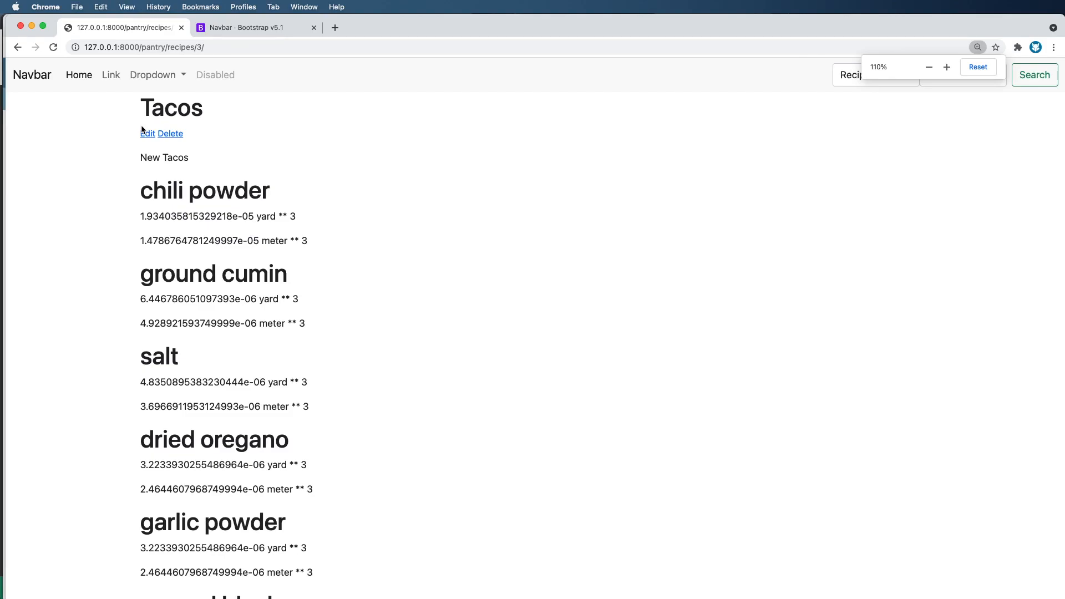
click(146, 134)
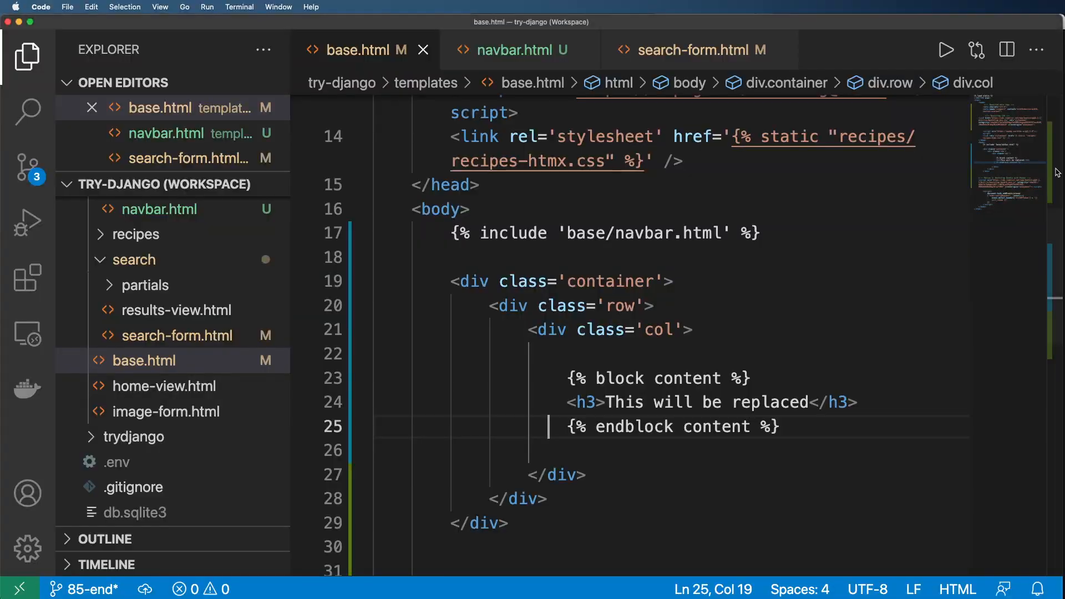
click(670, 379)
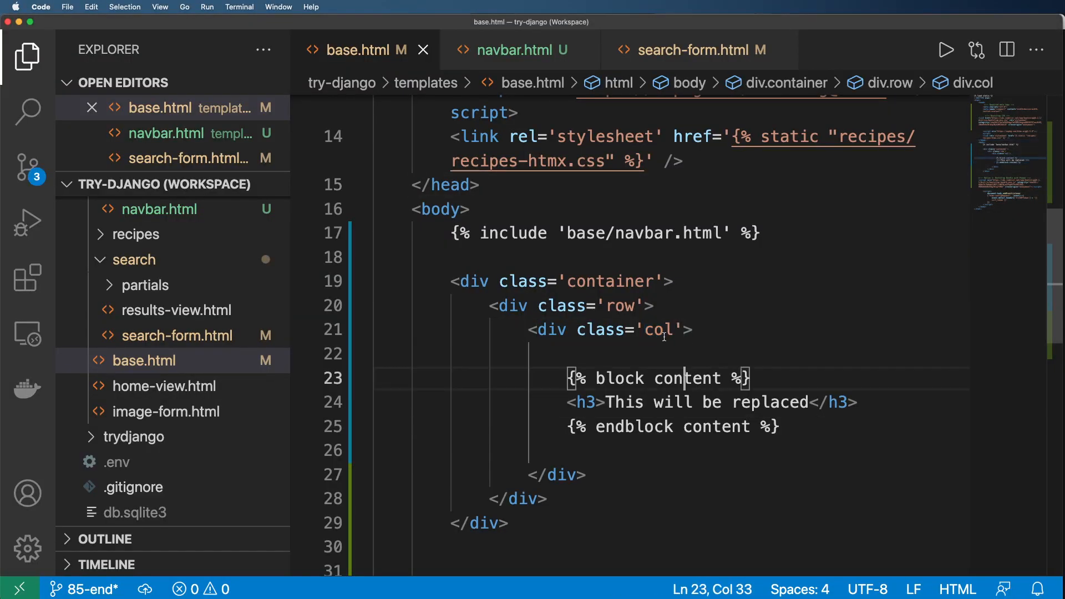
double_click(619, 306)
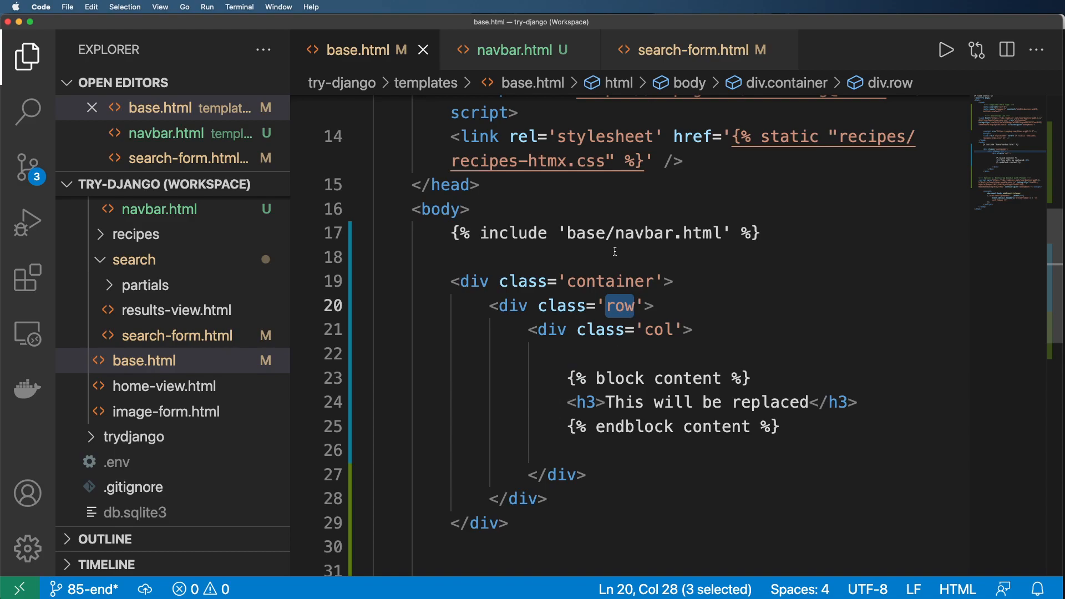
click(531, 352)
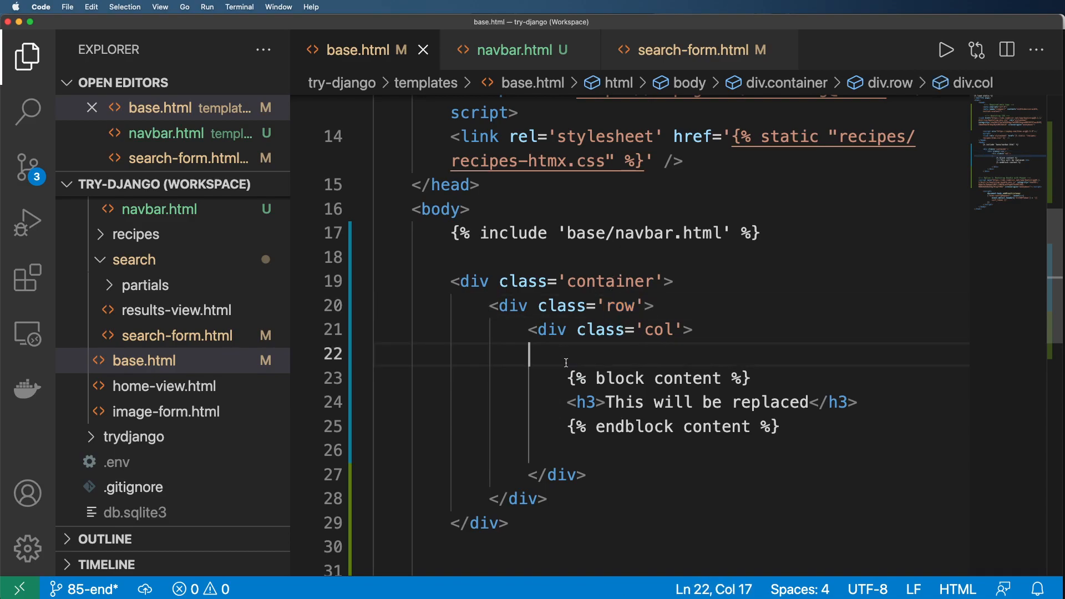
click(684, 330)
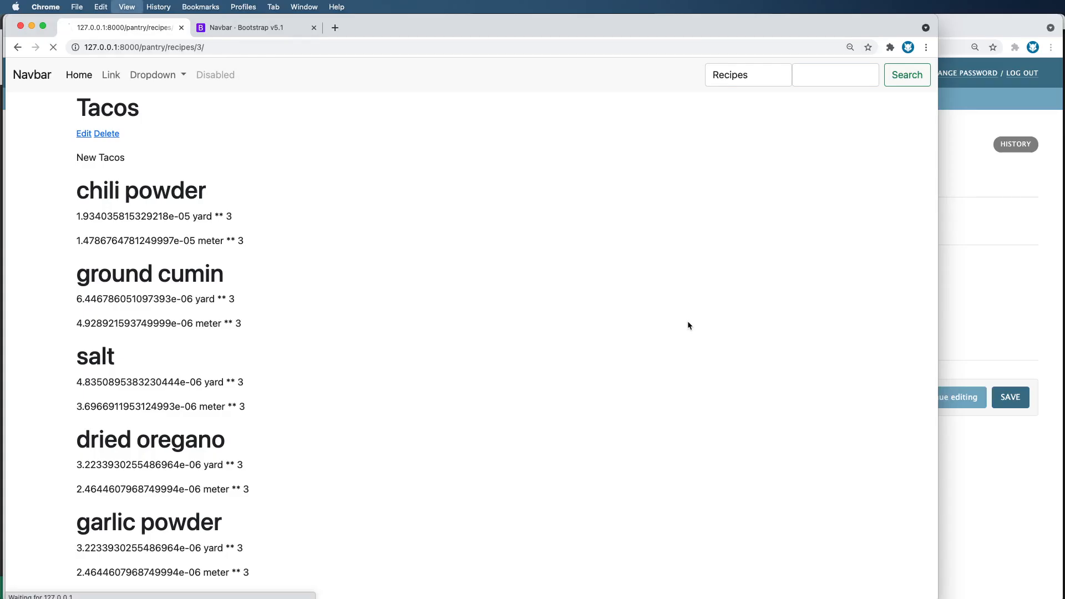
Step: Narrow Chrome to phone width and view the Tacos recipe edit form stacked in one column
click(53, 46)
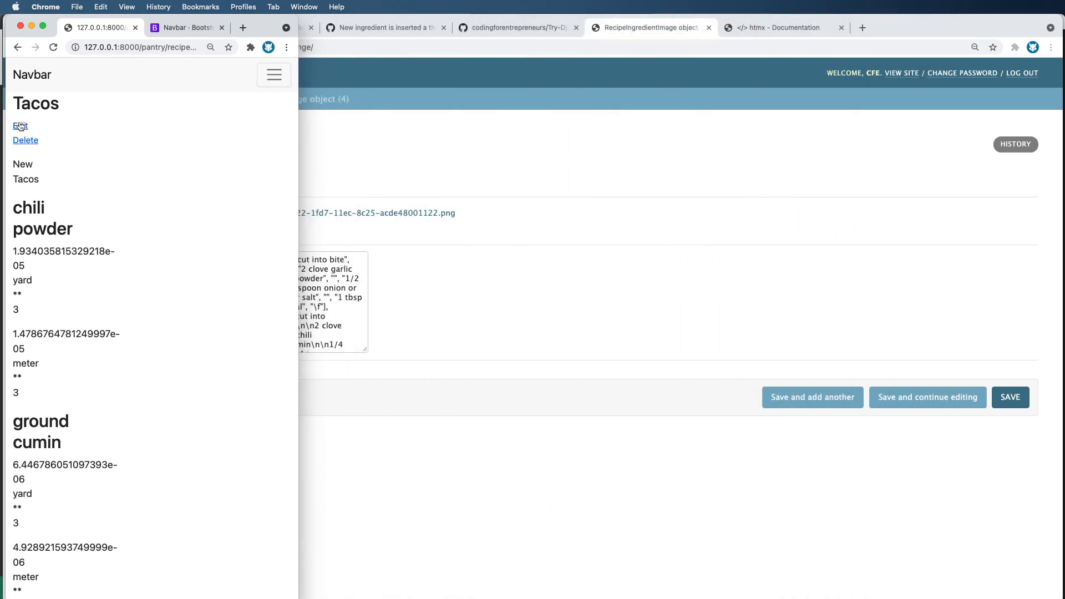
click(20, 127)
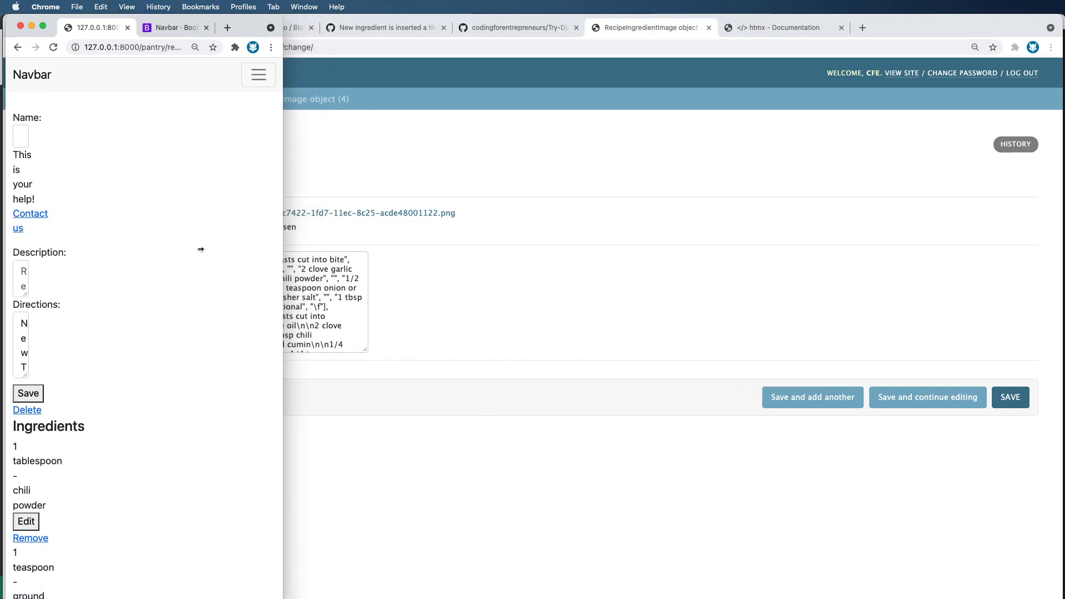
mouse_move(63, 352)
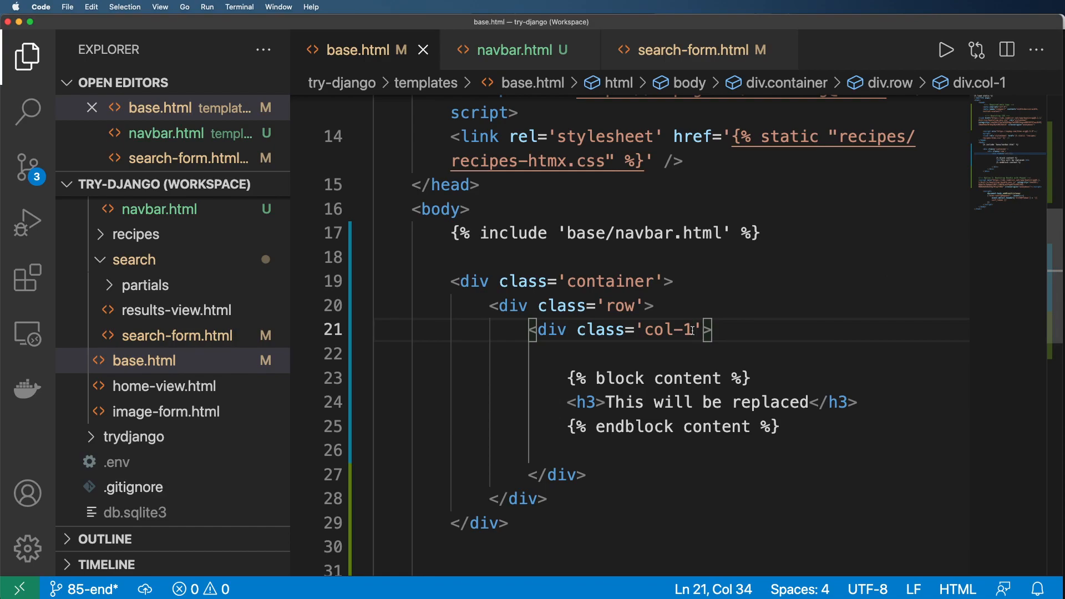
Step: Change base.html's column div class to 'col-12 col-md-6' and save
key(Backspace)
text(2 c)
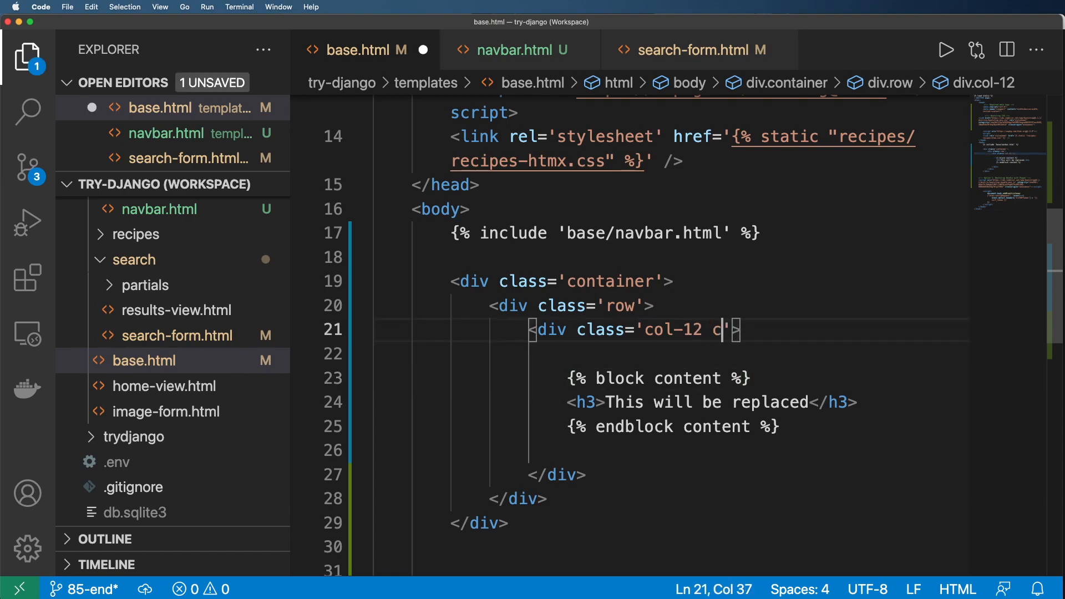
text(ol-md)
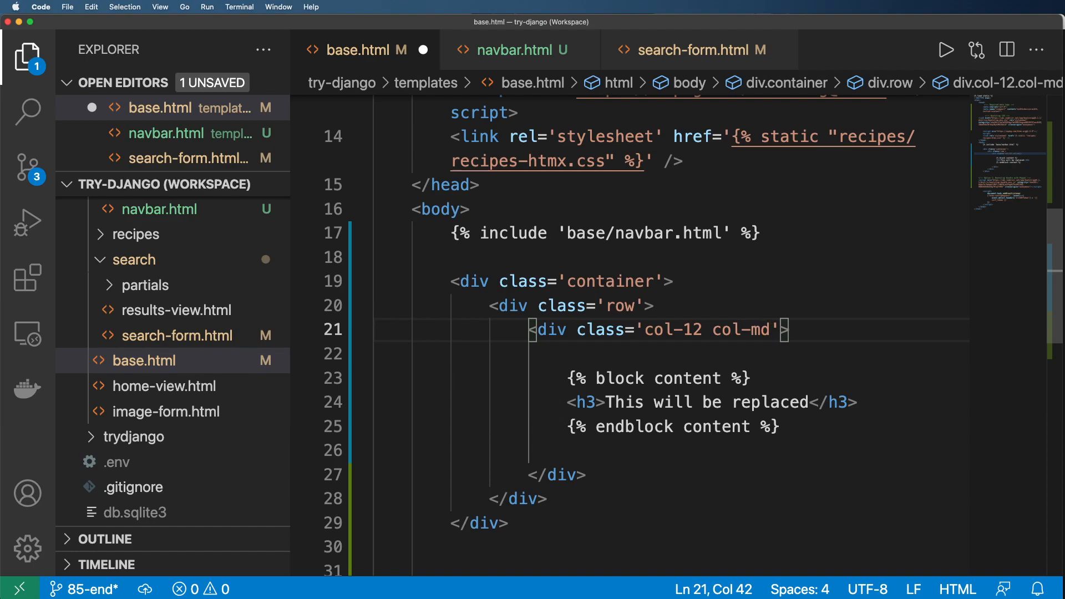
text(-6)
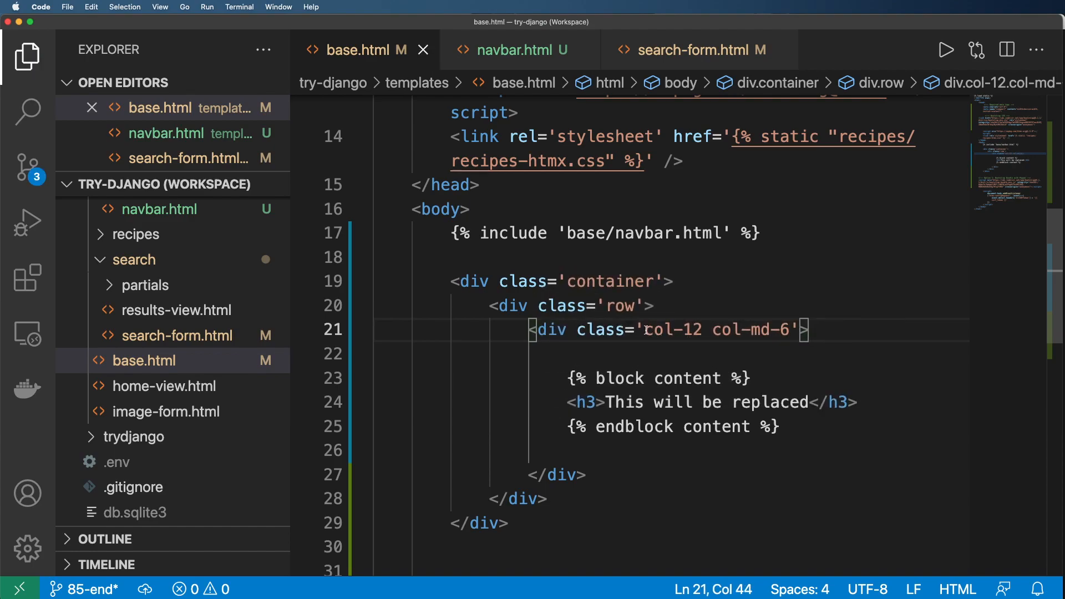
double_click(673, 330)
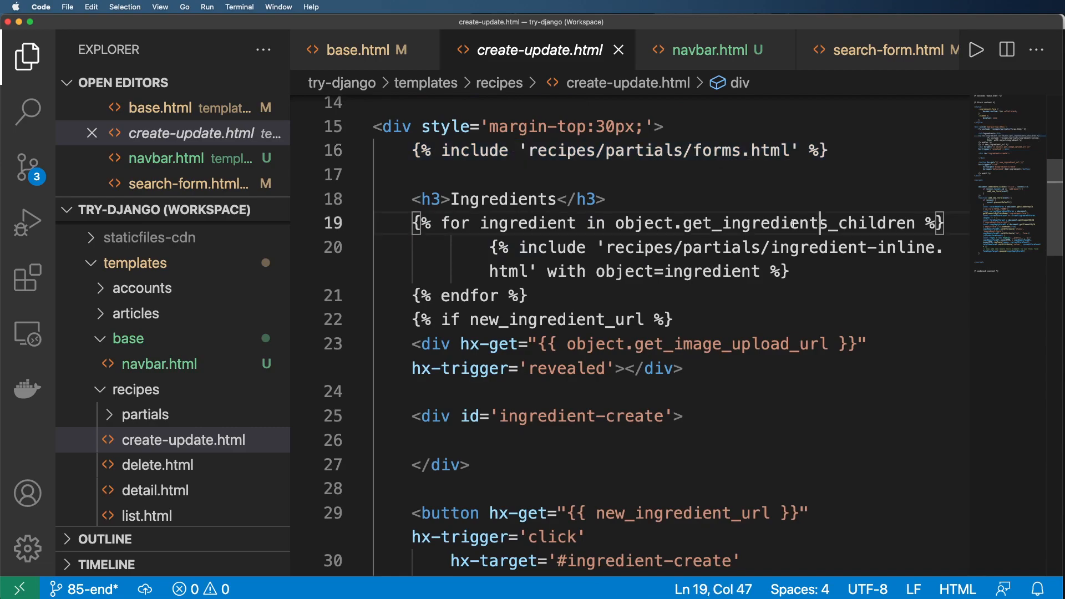
Step: Wrap the form and Ingredients in create-update.html in a div class='row' with col divs
text(<)
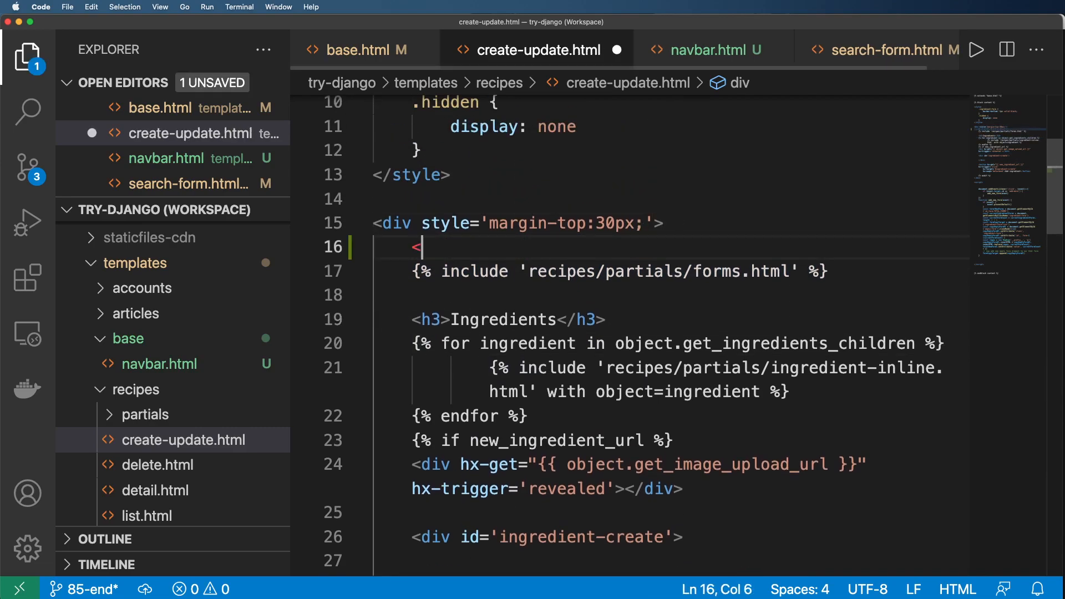
text(div>)
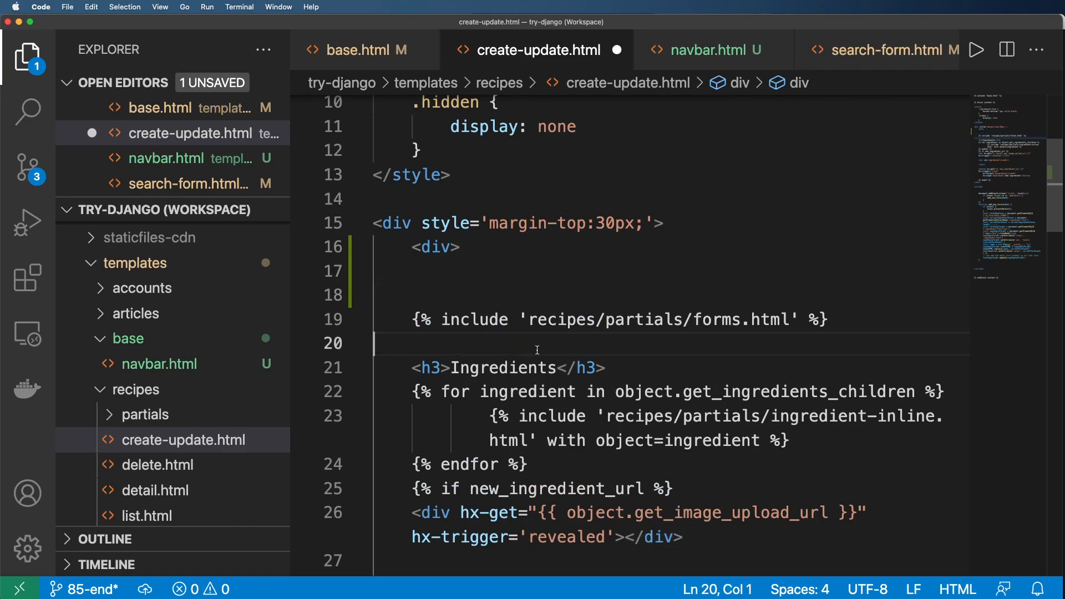
text(</div>)
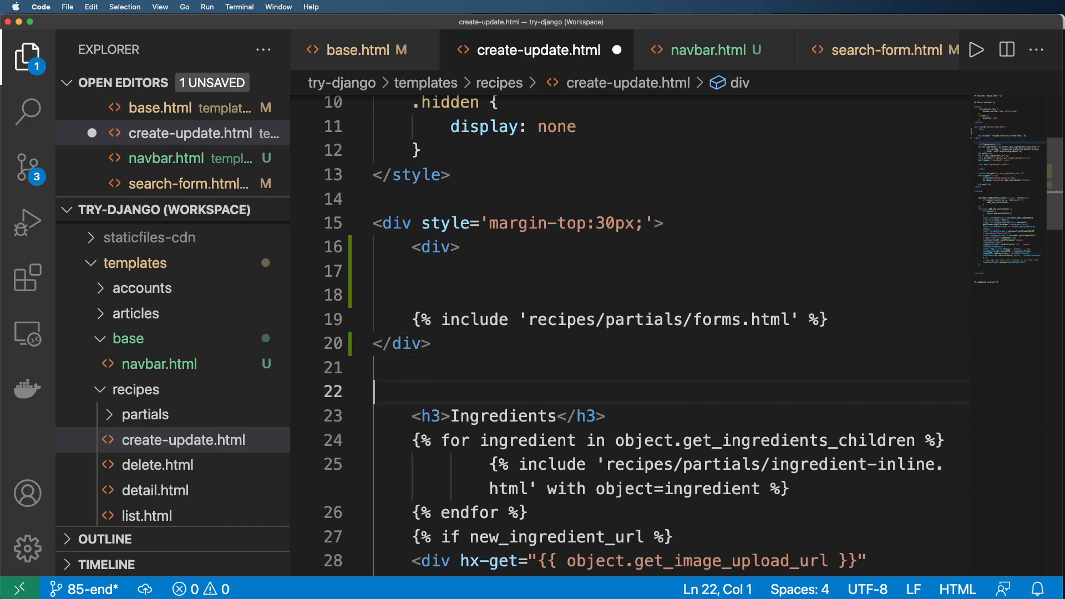
text(<div></div>)
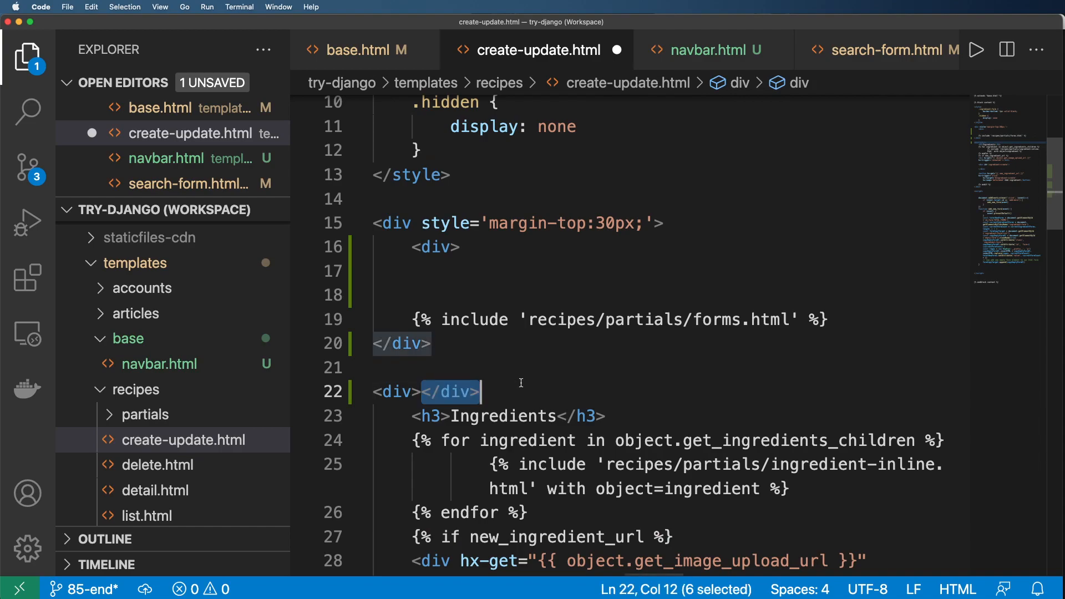
scroll(down, 3)
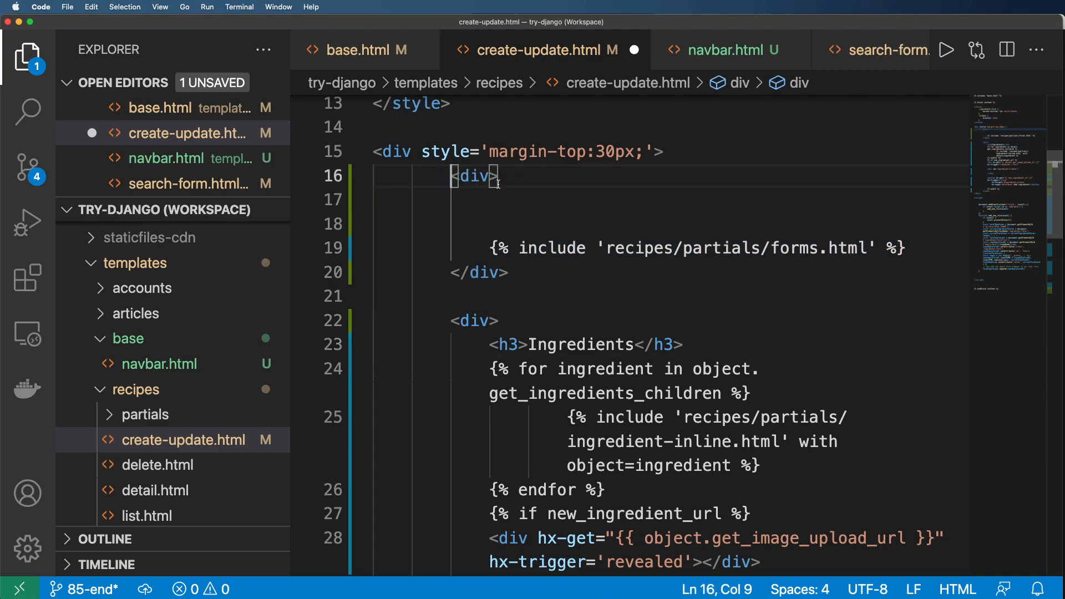
text(class)
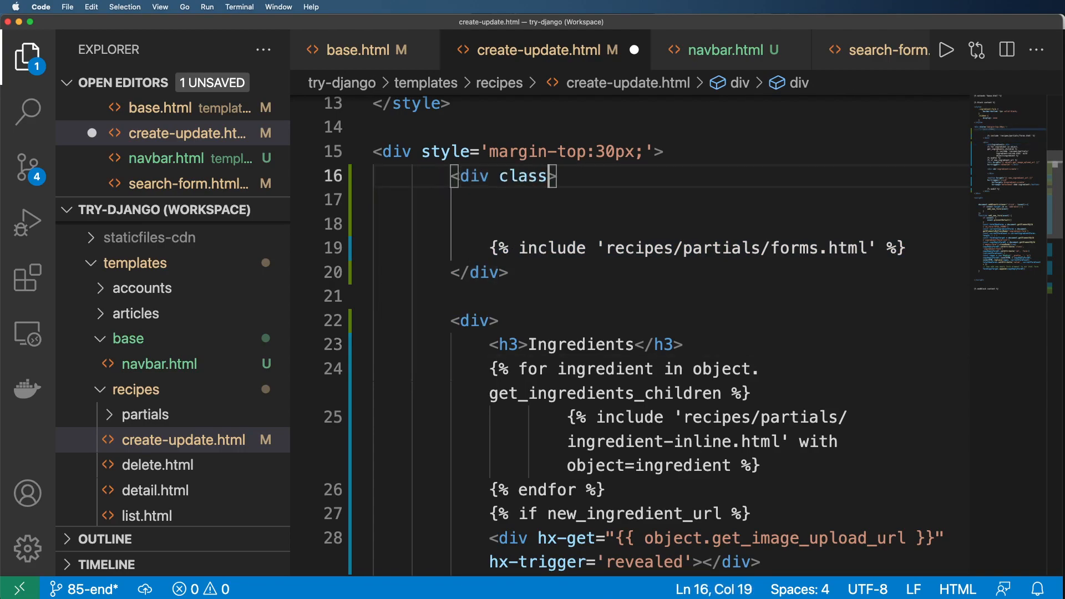
text('col')
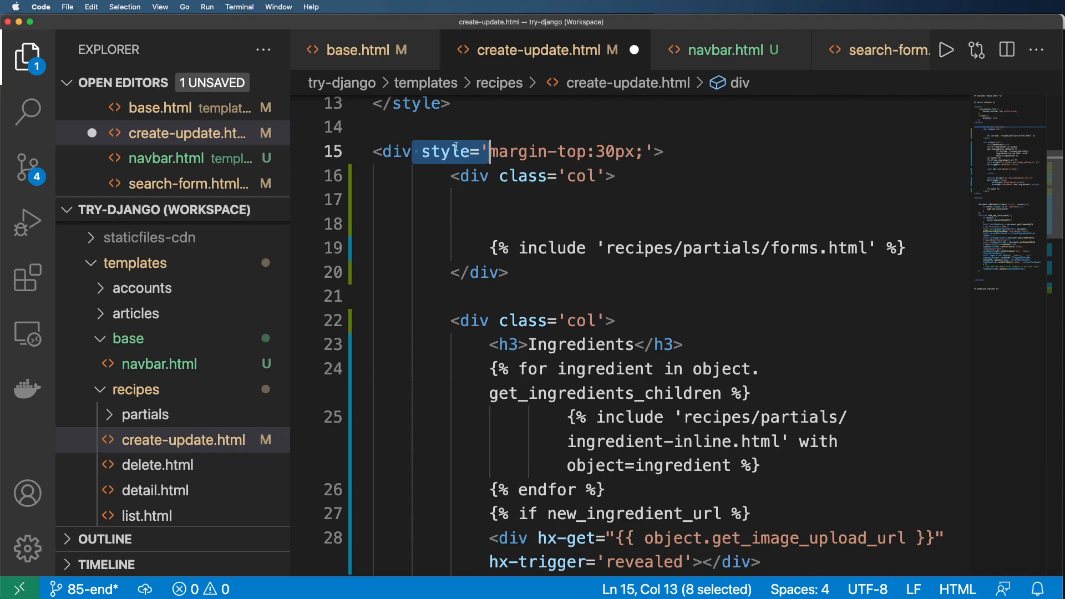
text(clas)
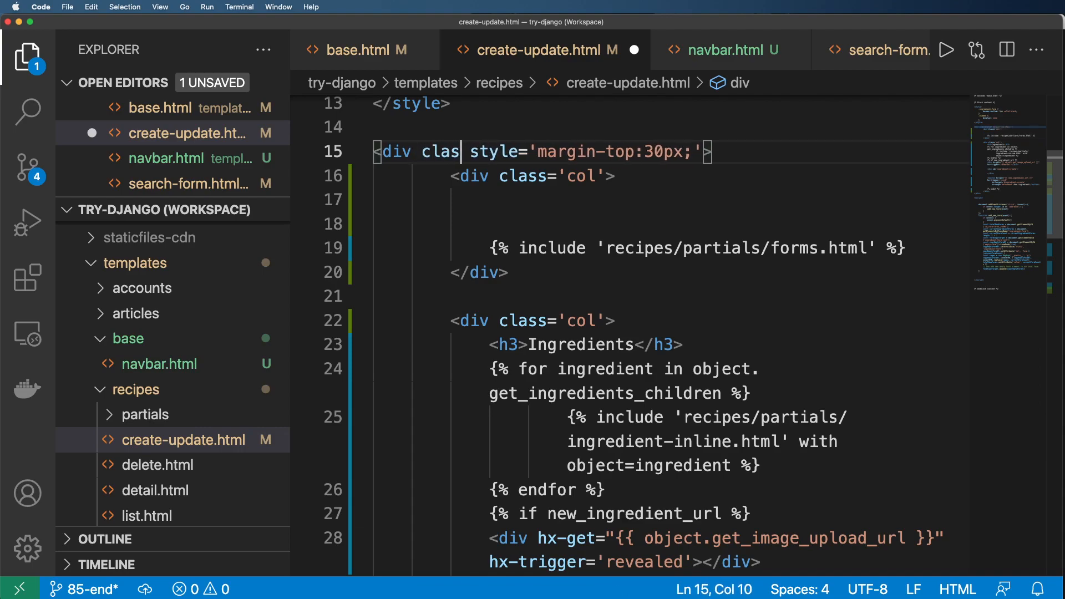
text(='row')
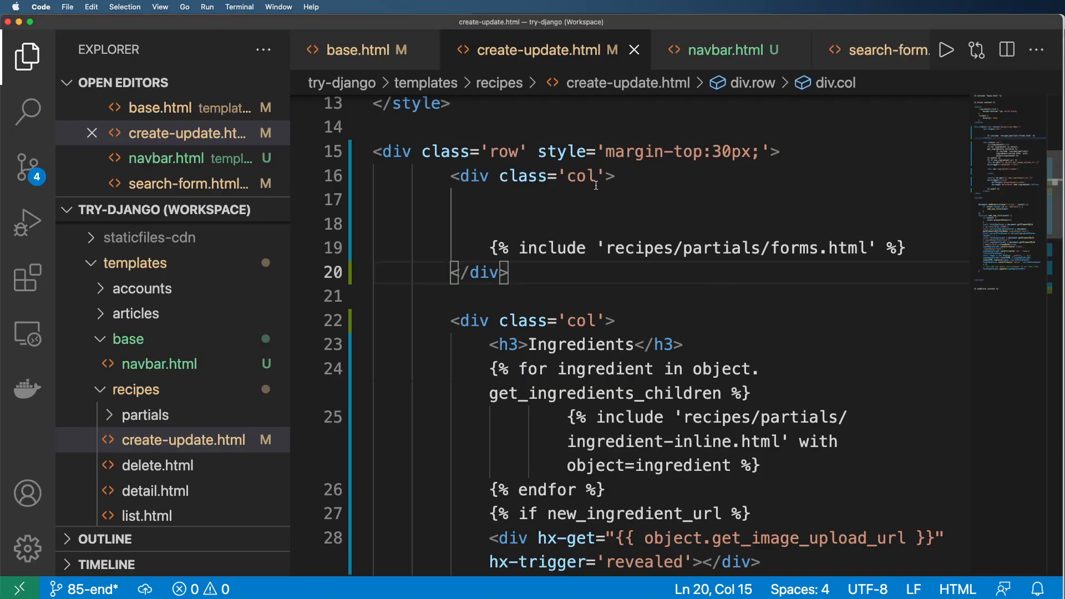
Step: Set the form column to col-12 col-md-8 and the Ingredients column to col-12 col-md-4
text(col)
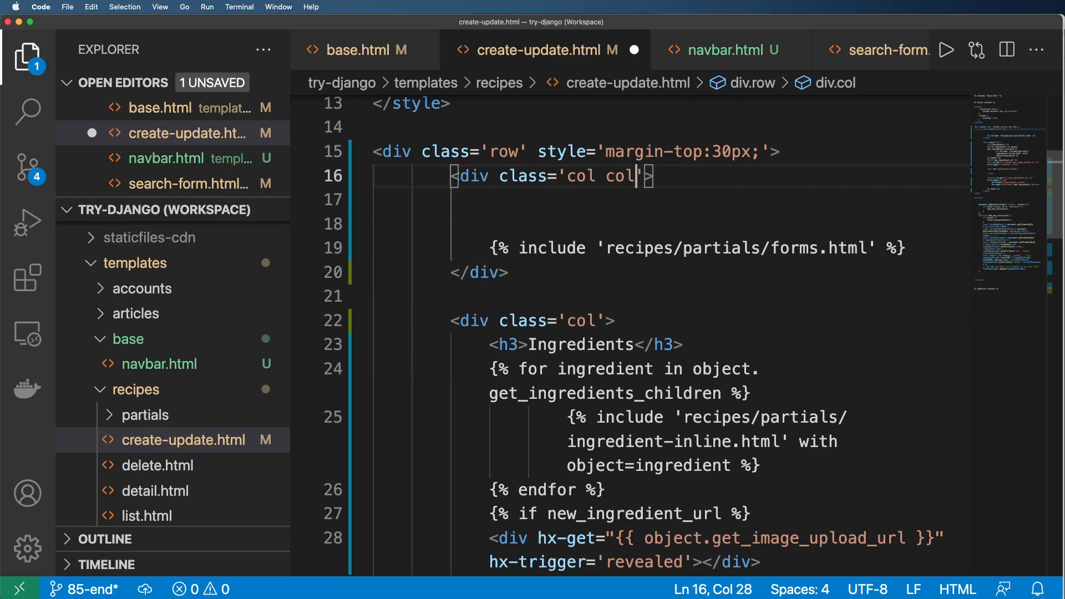
text(-md)
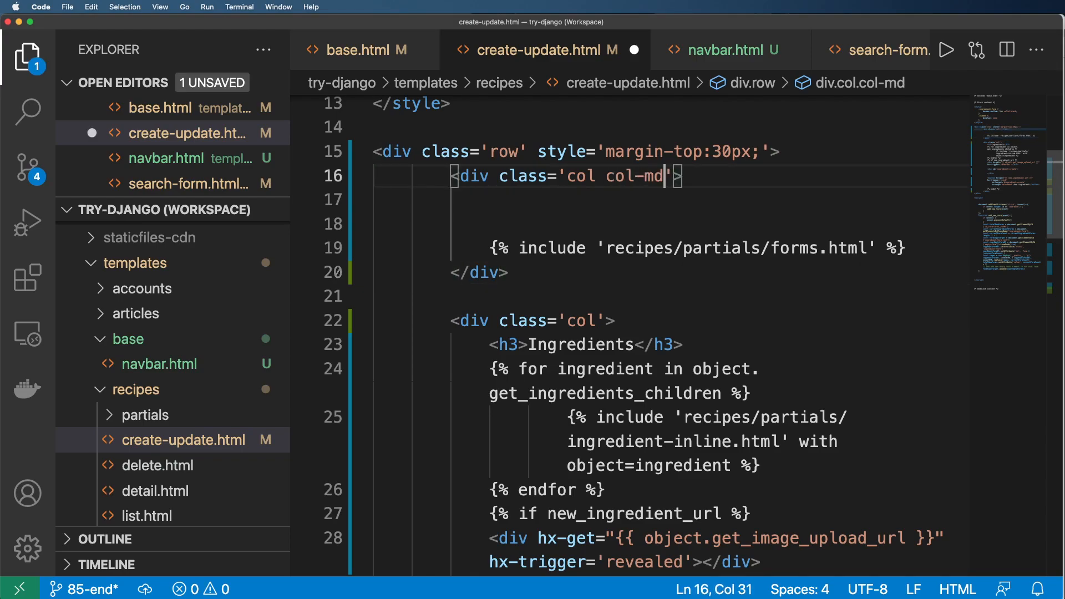
text(-8)
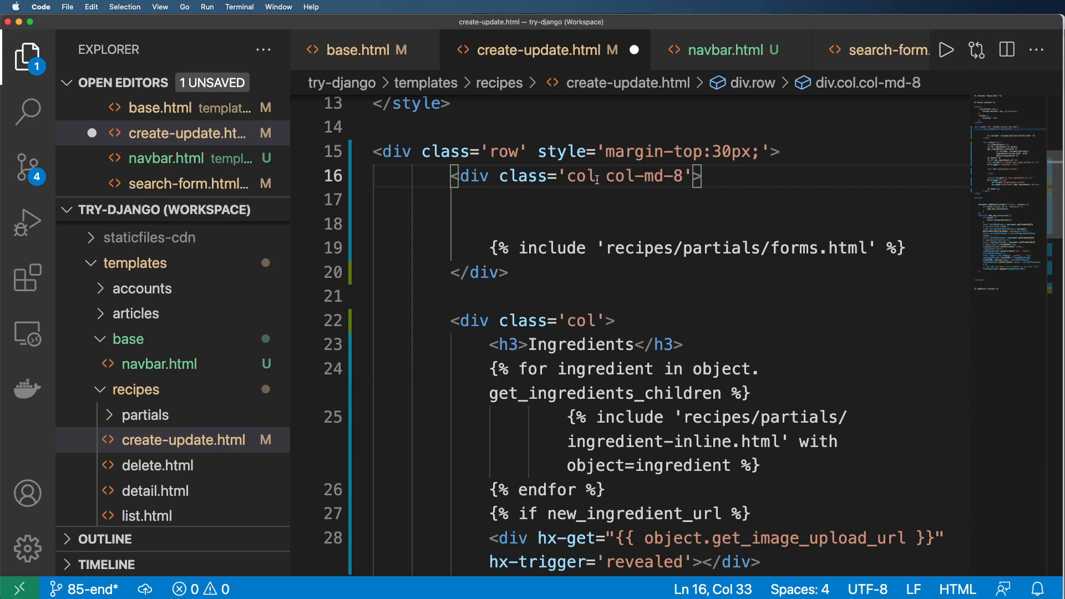
double_click(640, 176)
text(  col-md-)
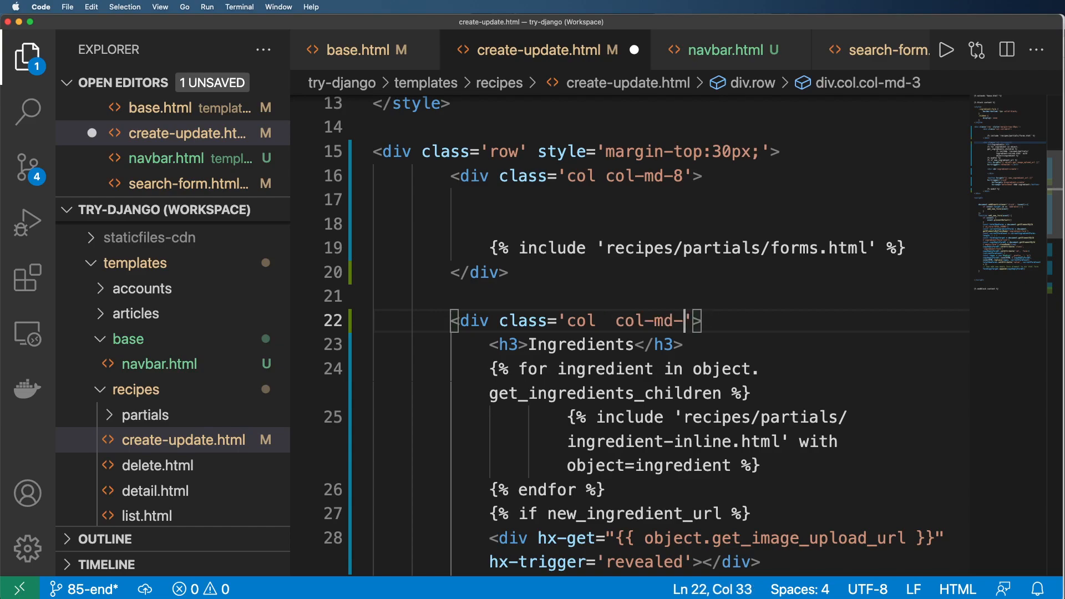
text(4)
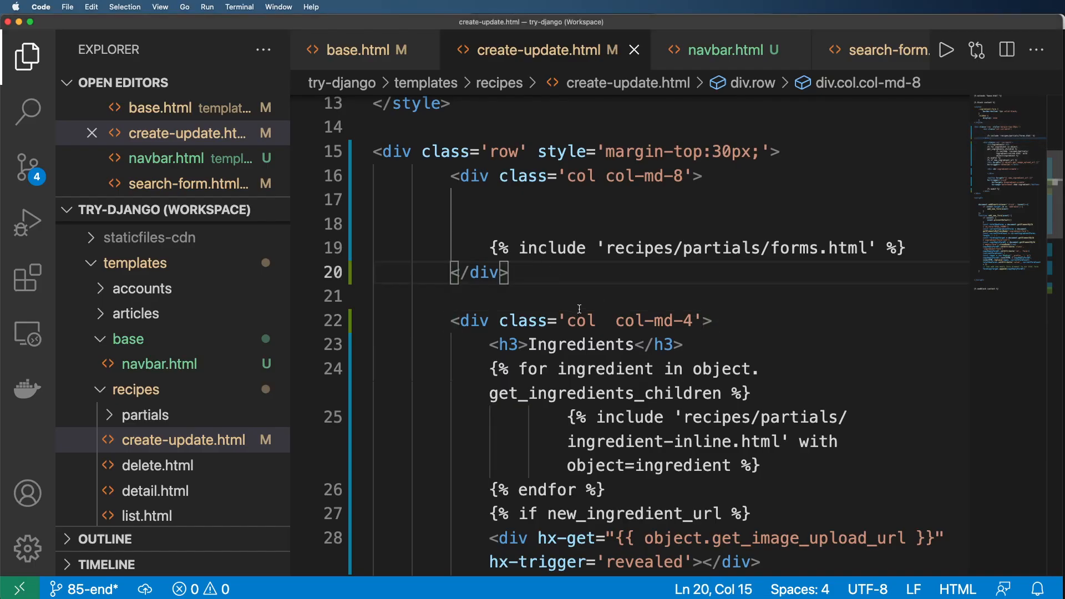
text(-12)
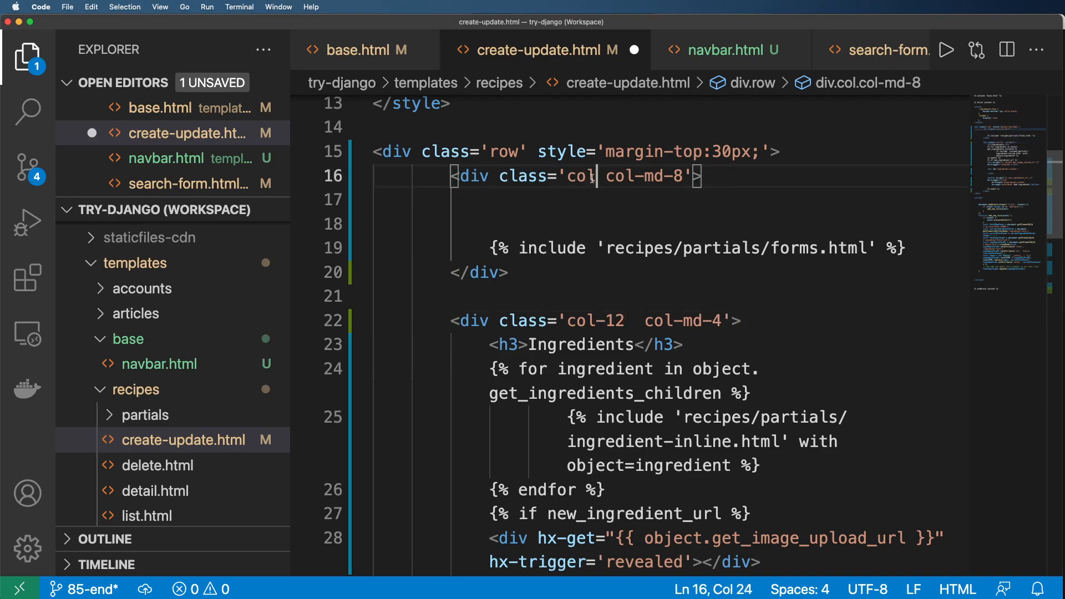
text(-12)
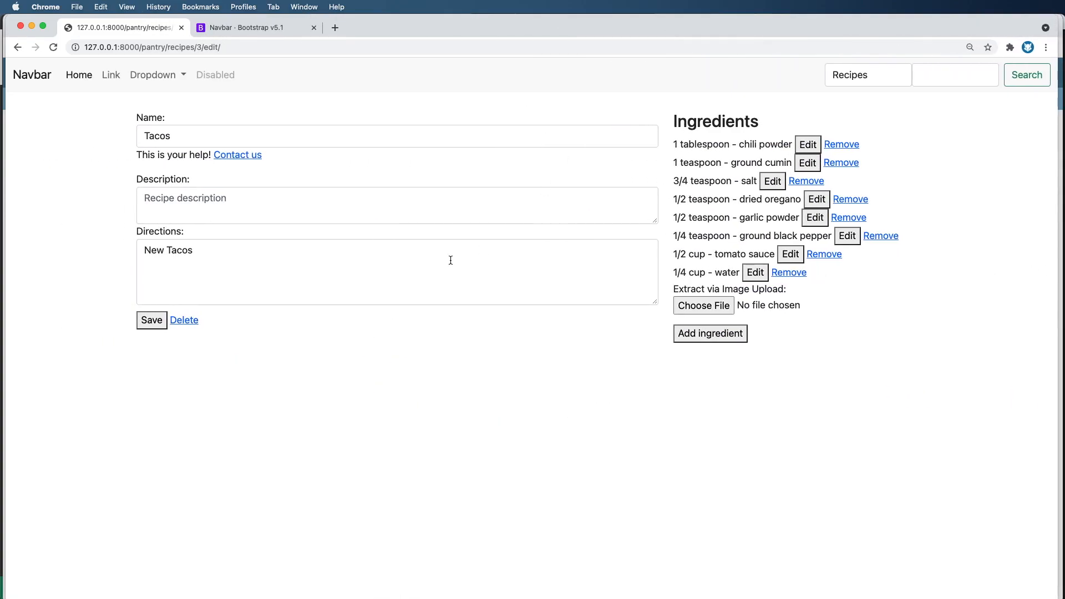
mouse_move(632, 316)
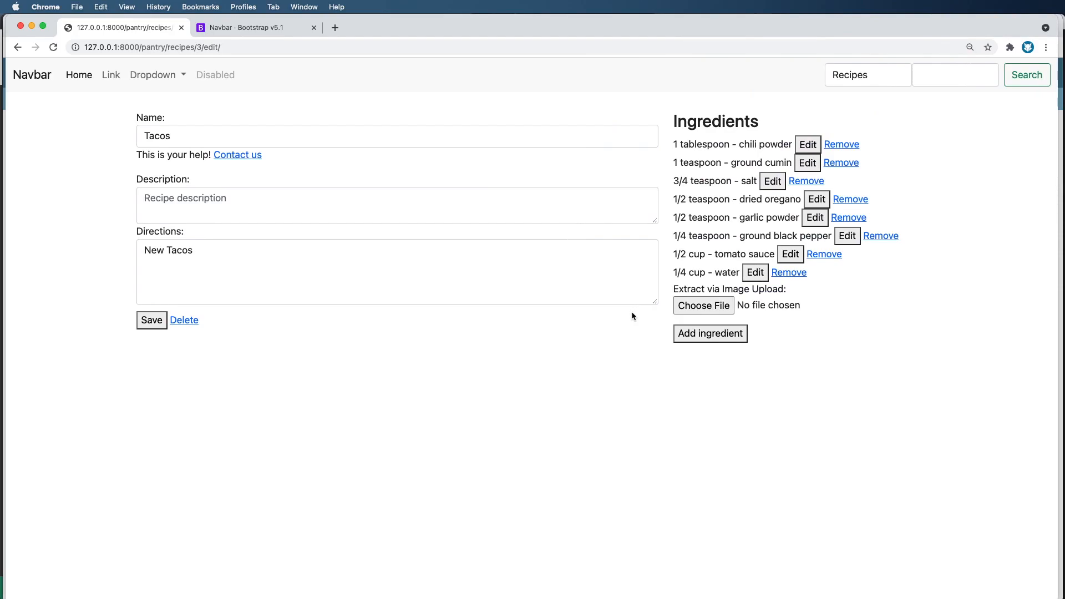
Step: Briefly open chili powder's edit form, then save the Tacos recipe with description 'A new description'
click(808, 144)
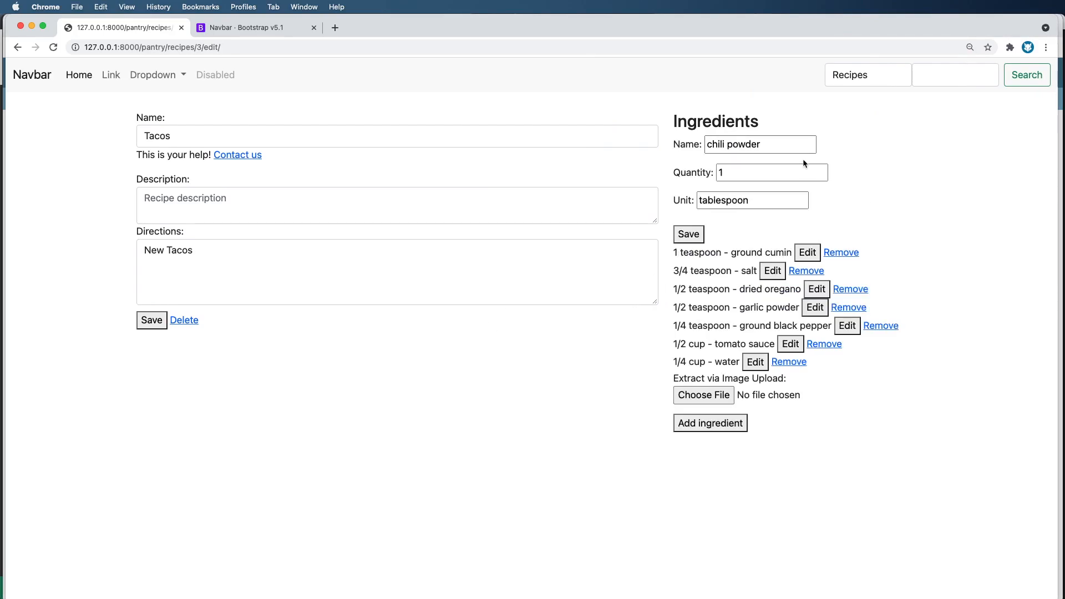
click(688, 234)
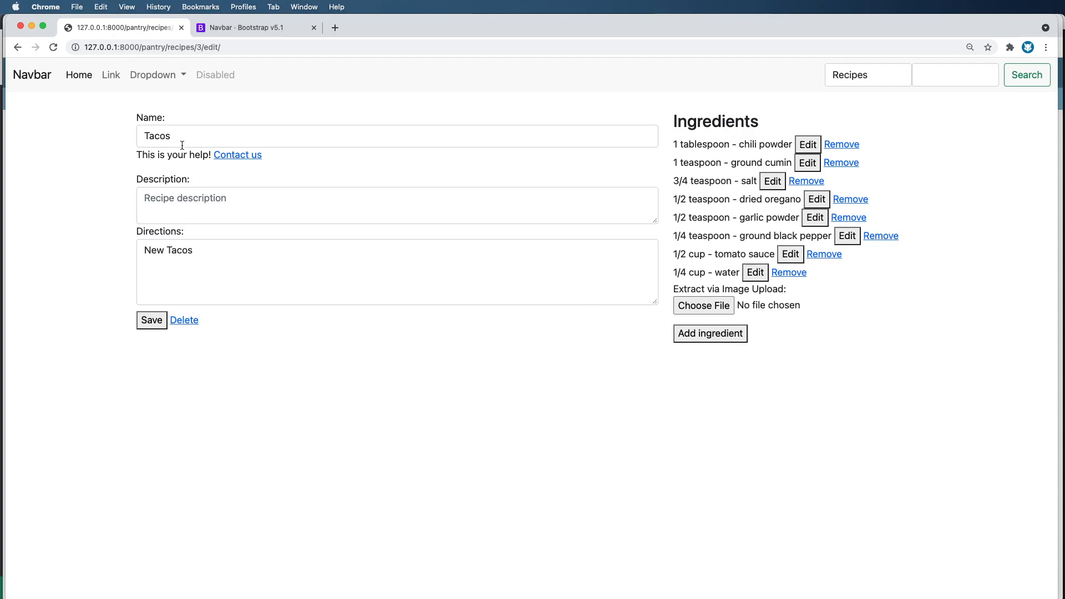
mouse_move(187, 336)
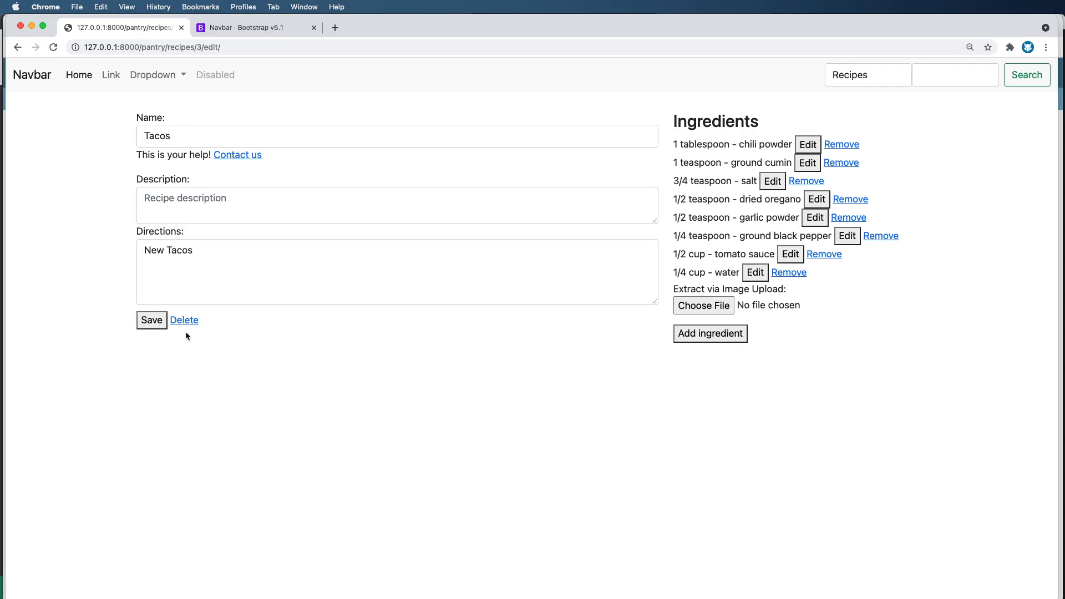
click(397, 205)
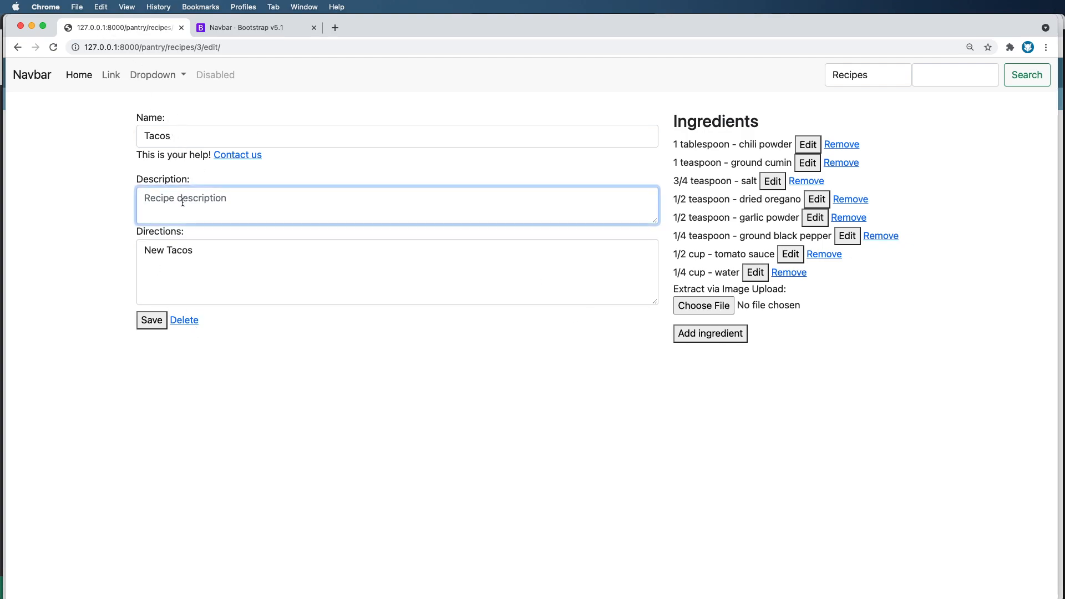
text(A new desc)
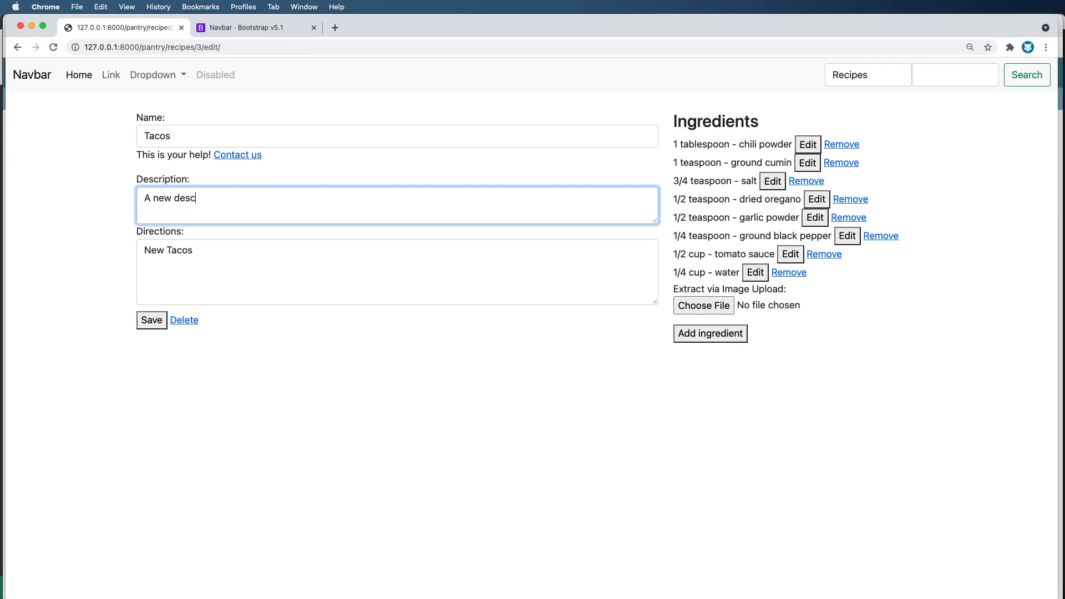
text(ription)
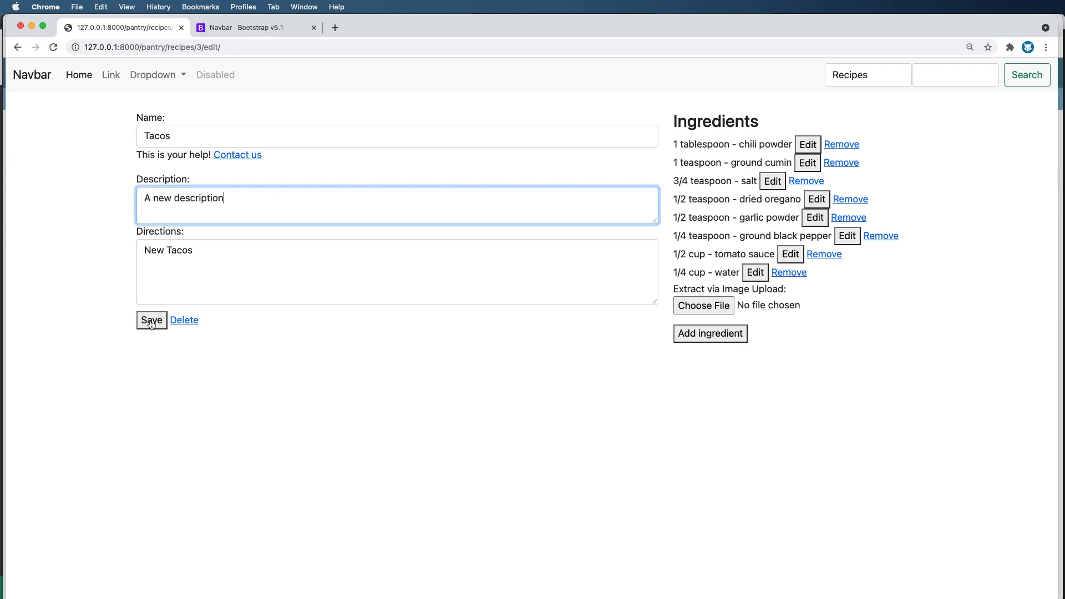
click(152, 320)
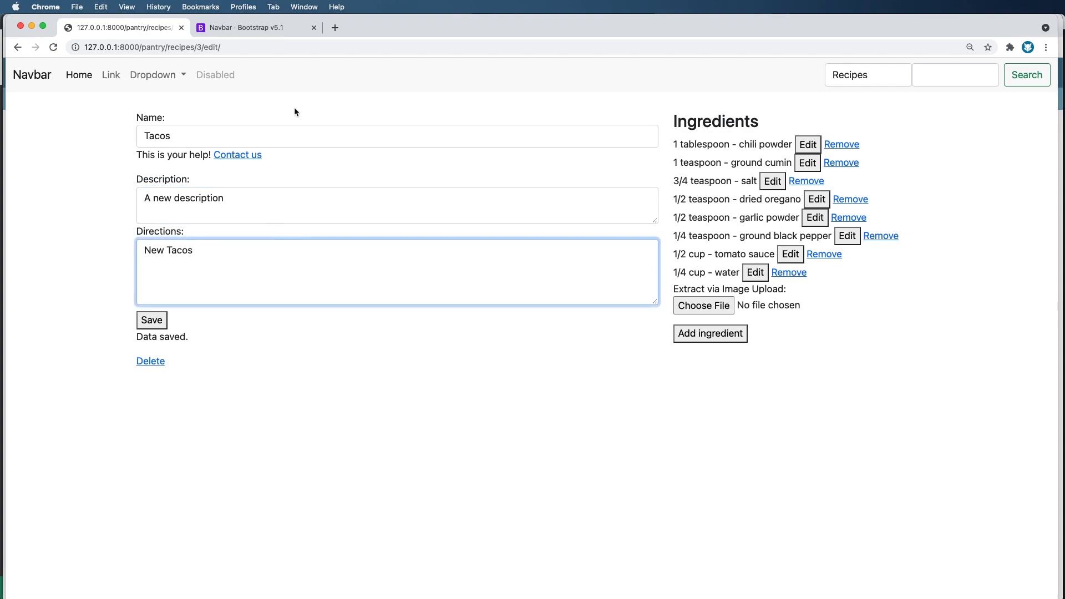
mouse_move(99, 116)
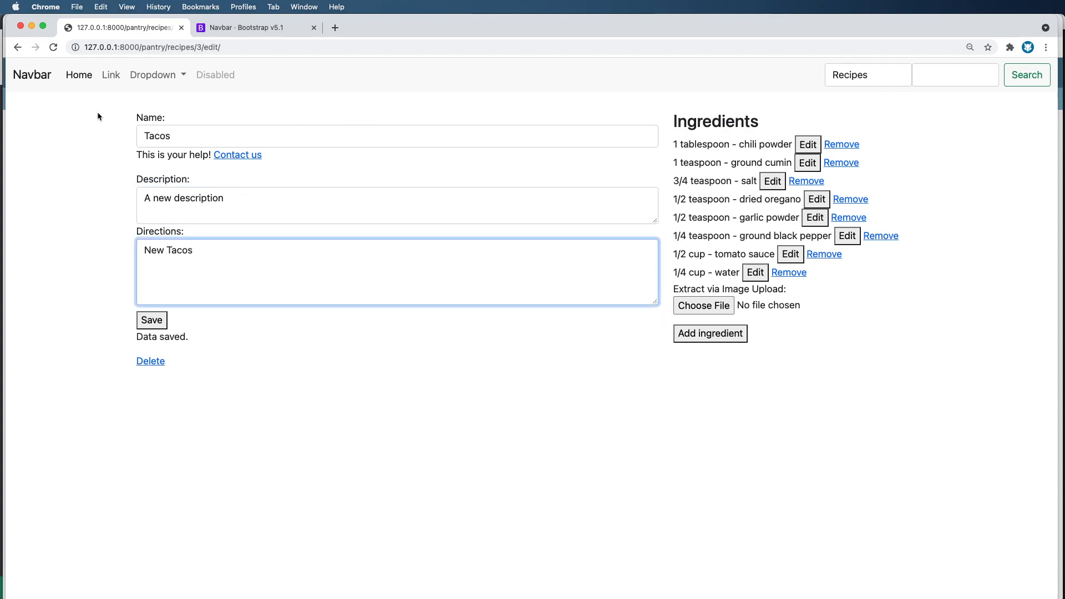
mouse_move(1034, 172)
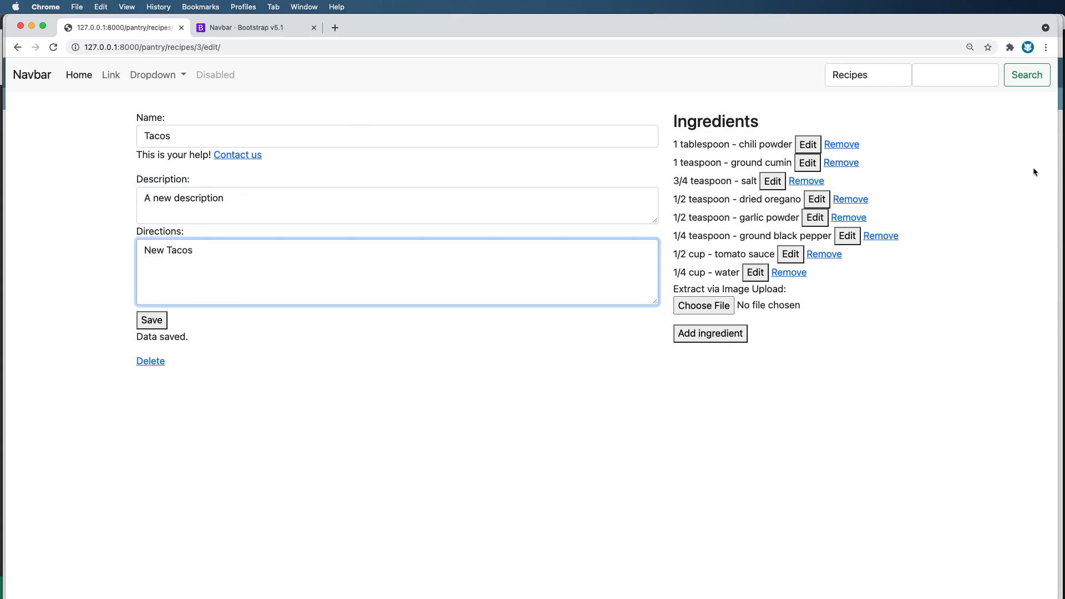
mouse_move(26, 104)
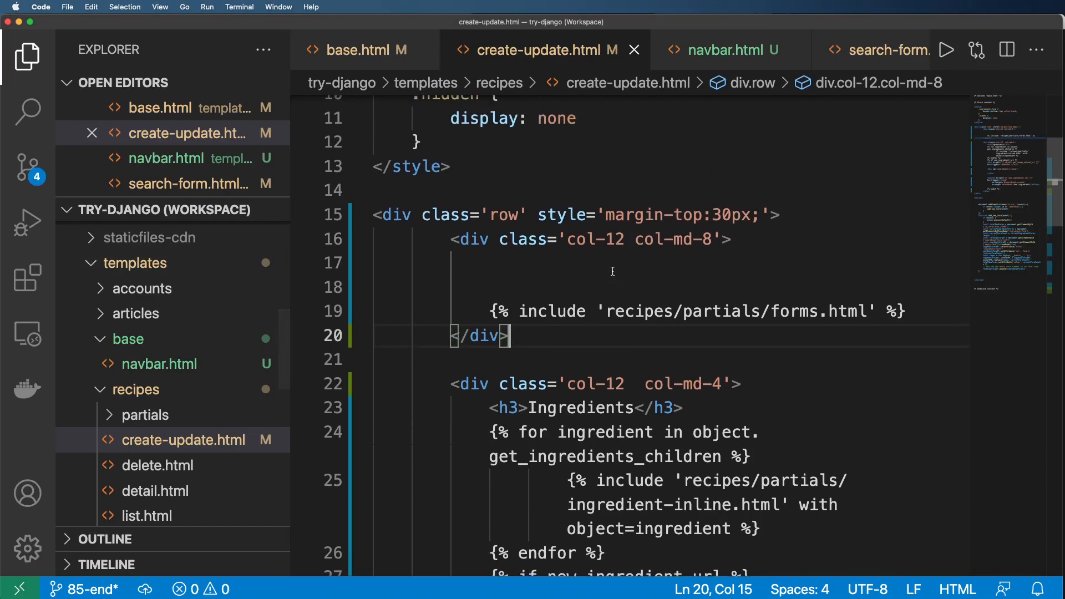
Step: Try container-fluid on base.html's wrapper, revert to container, and move to navbar.html
click(365, 50)
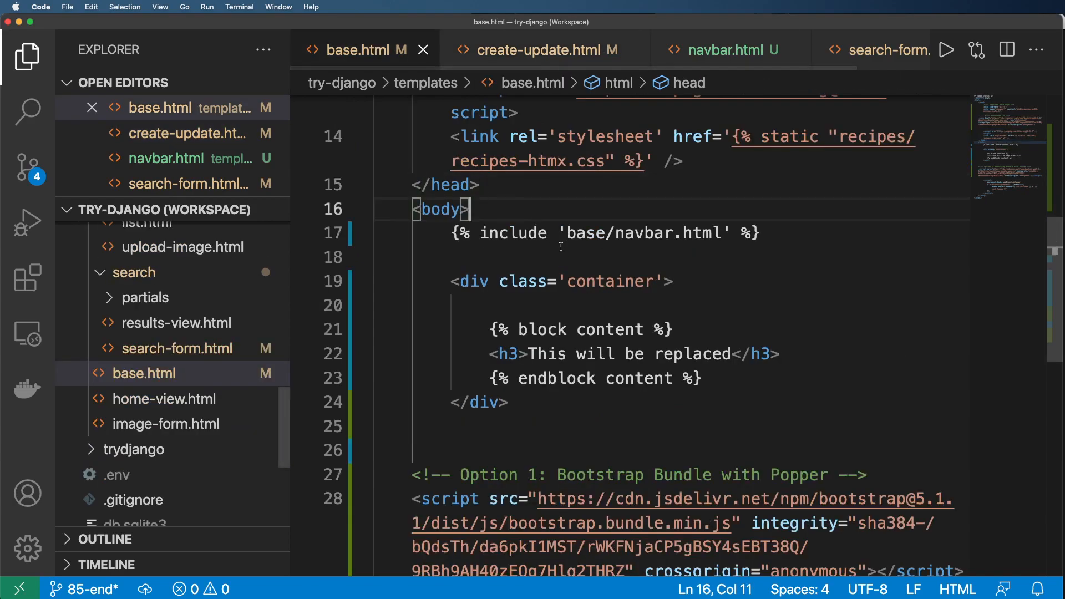
click(652, 281)
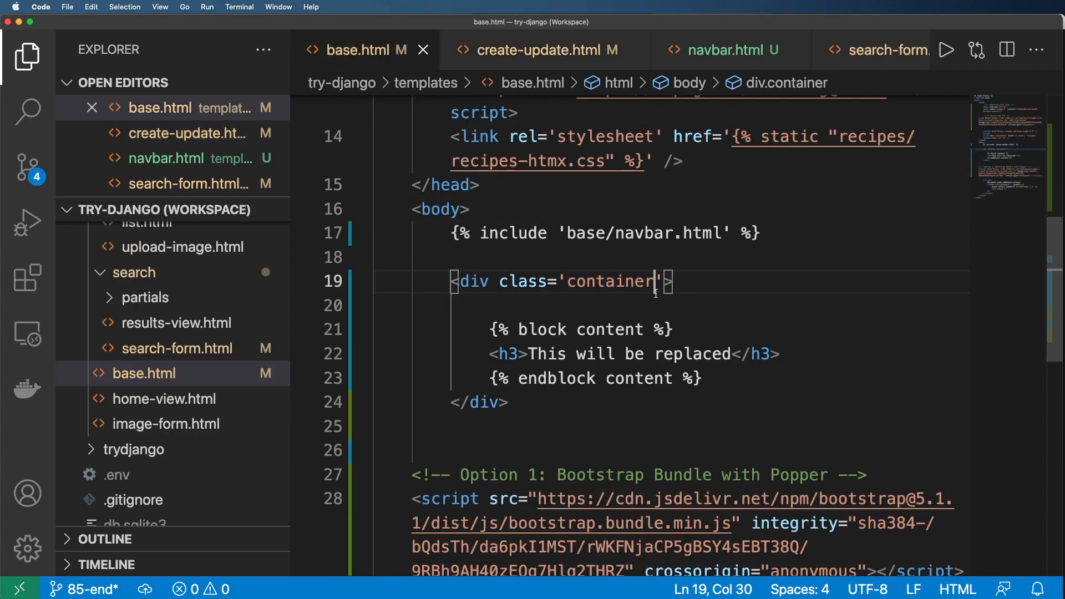
text(-fluid)
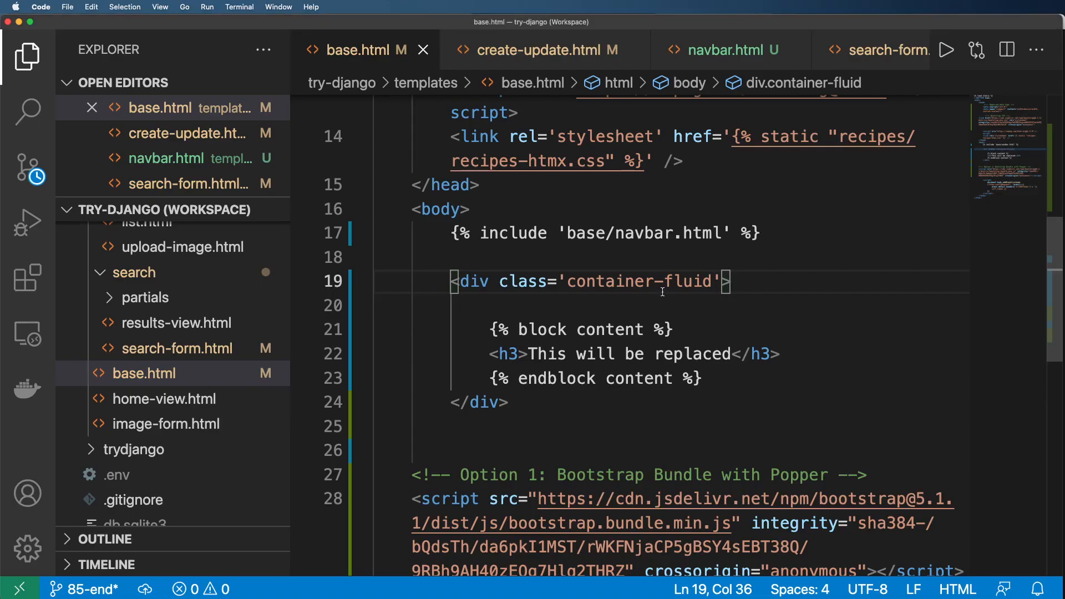
key(Backspace)
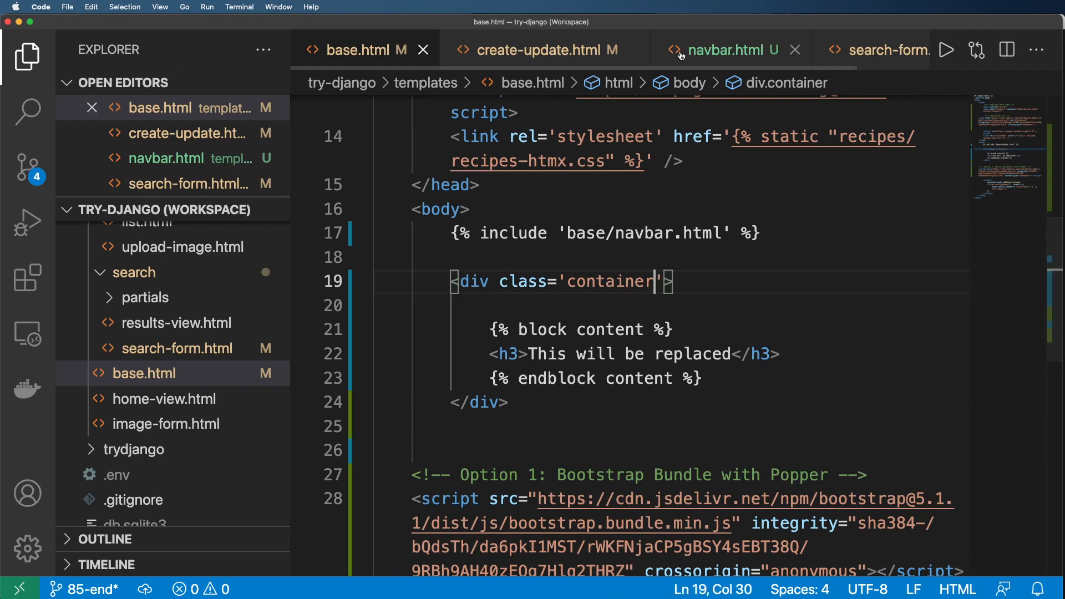
click(724, 50)
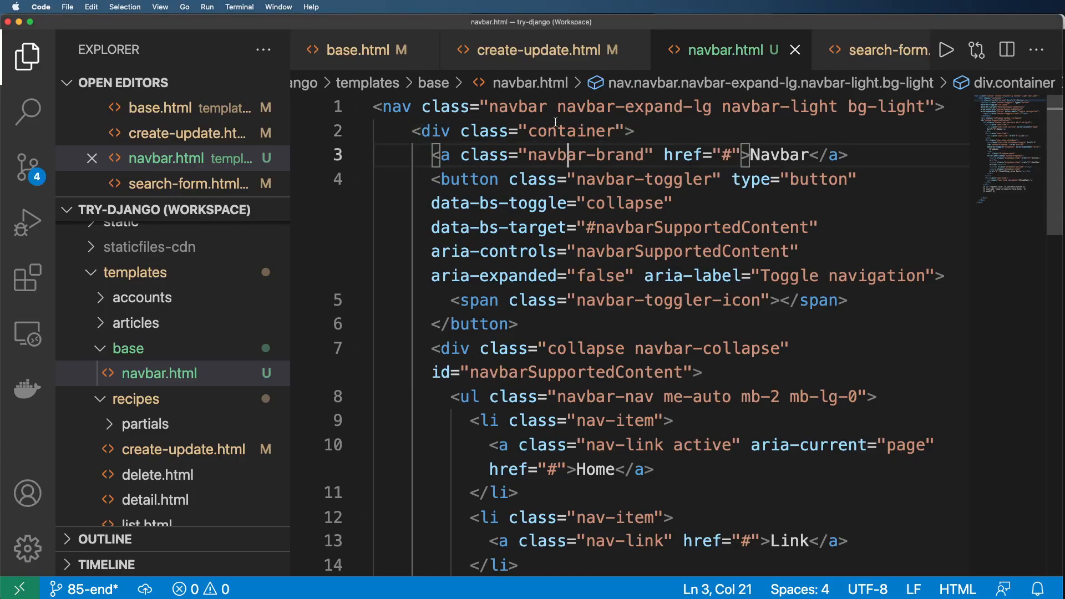
mouse_move(602, 223)
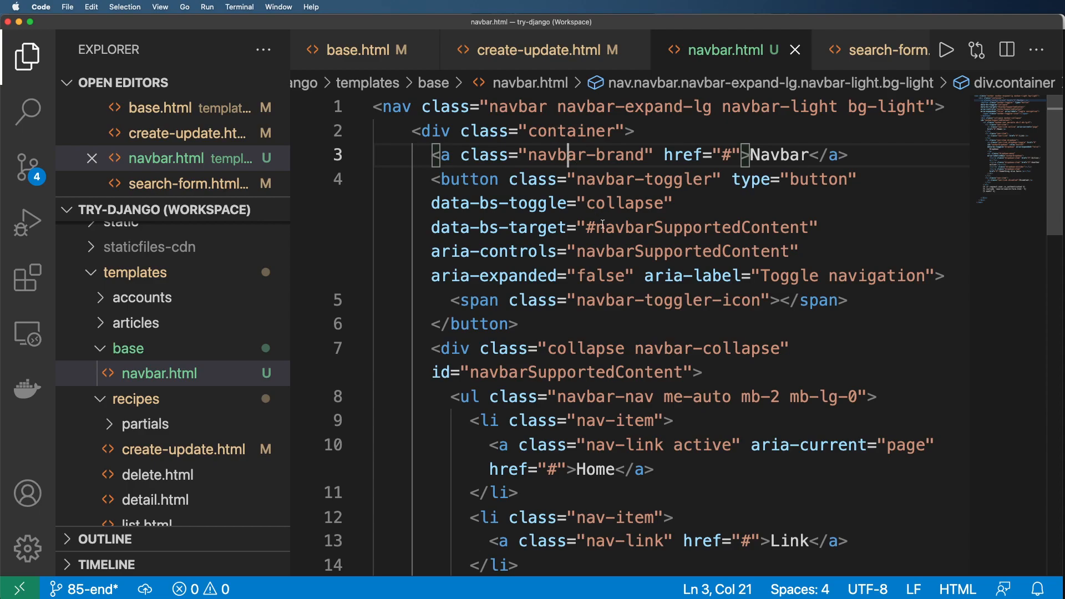
mouse_move(611, 234)
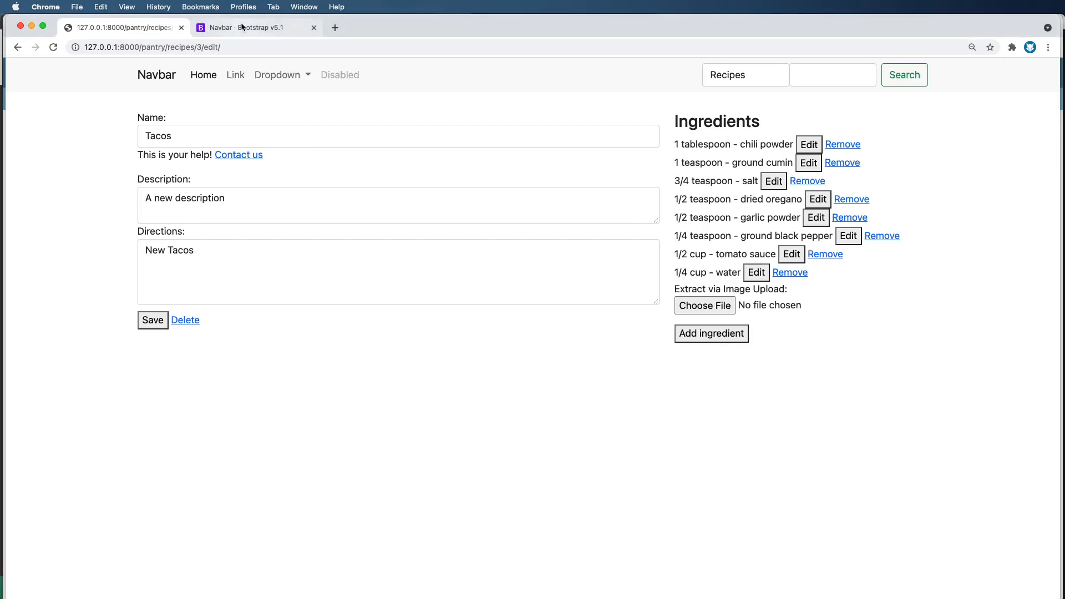
Step: View the Bootstrap Navbar docs in Chrome, then return to the first browser tab
click(255, 26)
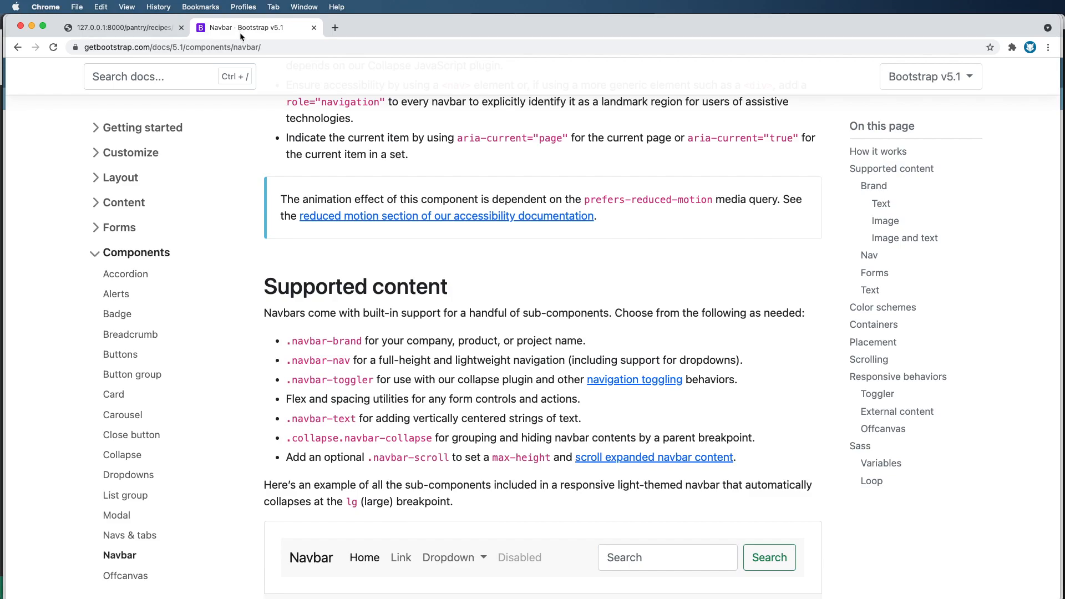
click(122, 28)
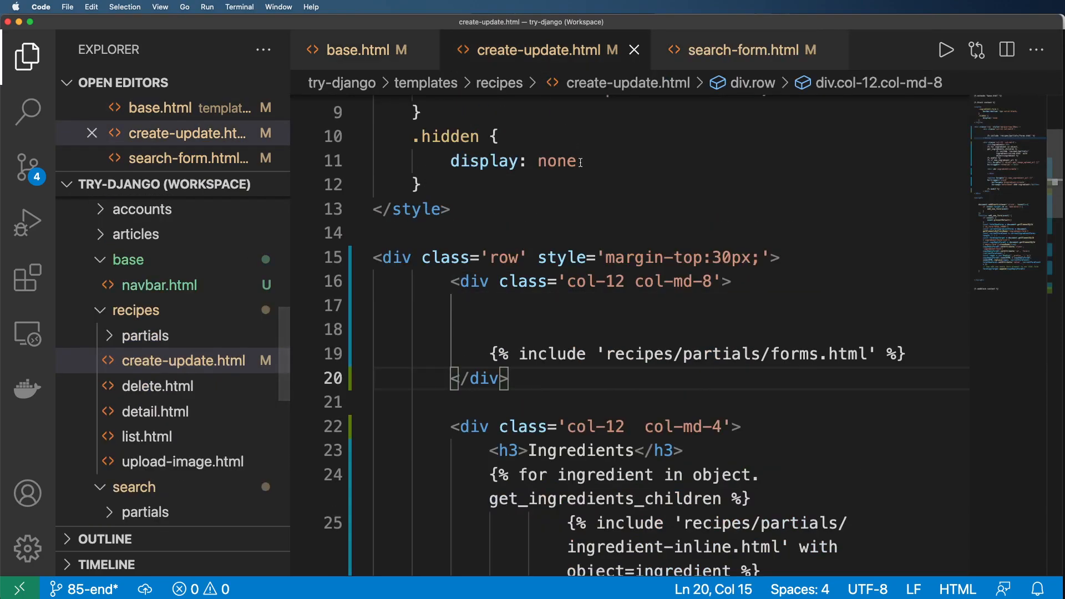
Step: In base.html, locate the {% include 'base/navbar.html' %} line
click(364, 50)
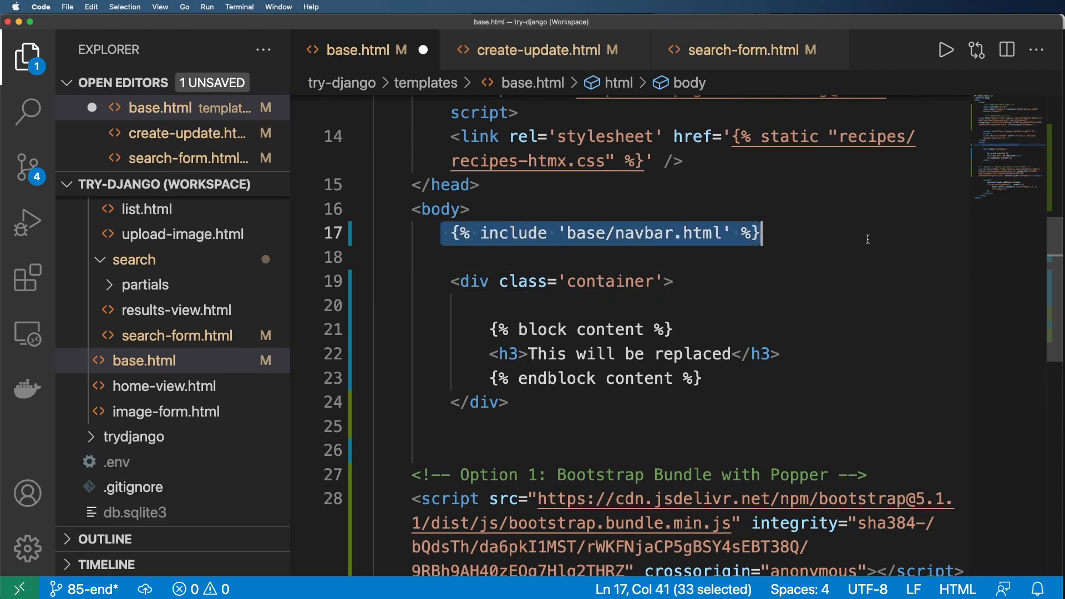
click(373, 259)
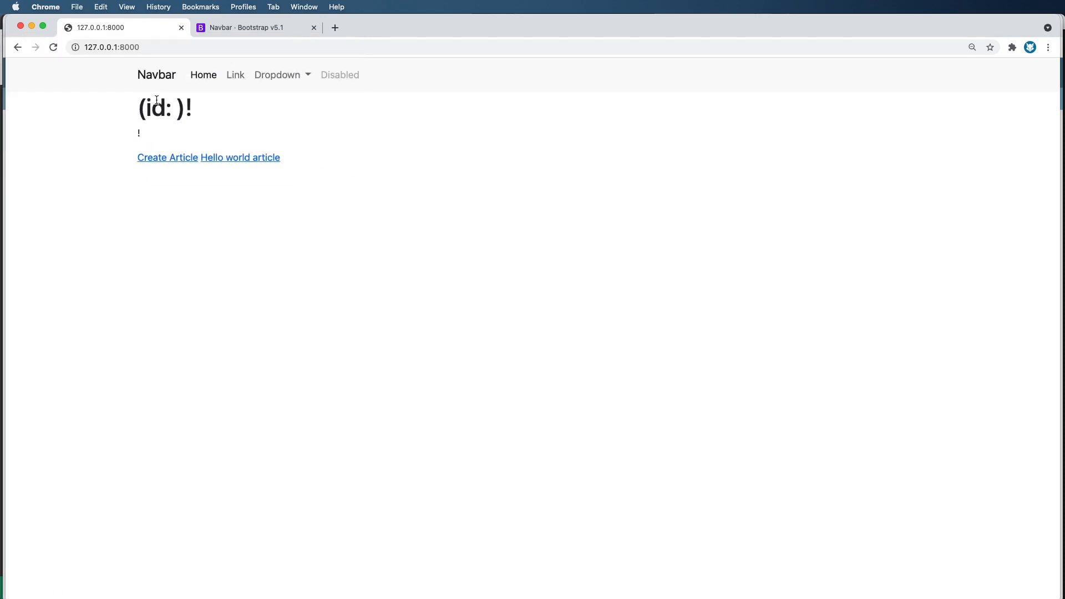
Step: Return from the site's home page in Chrome to the code editor
key(cmd+tab)
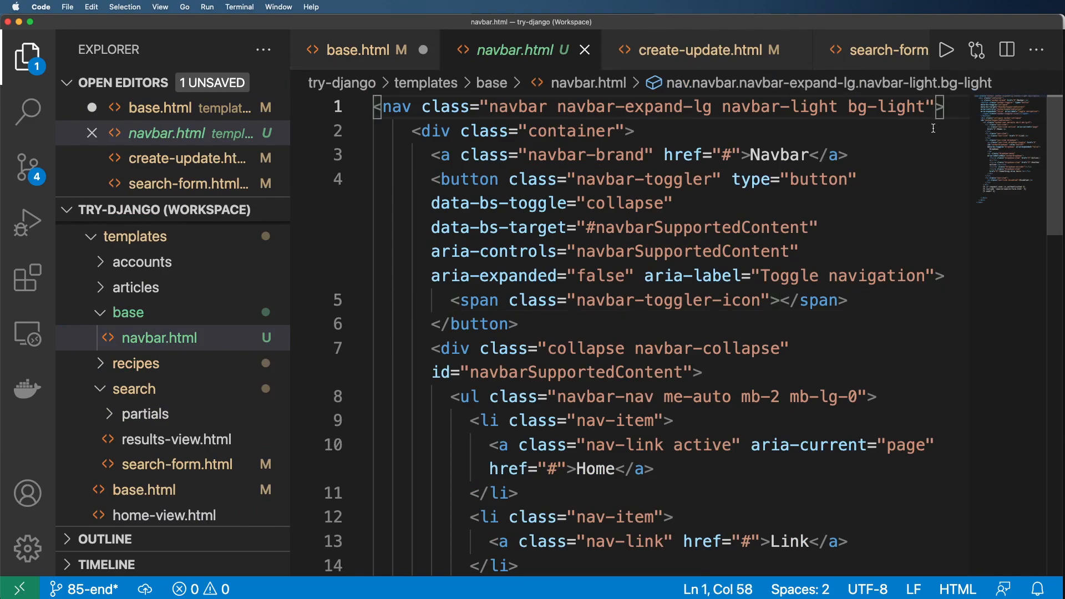
Step: Add mb-5 to the nav element's class list in navbar.html
text(mb)
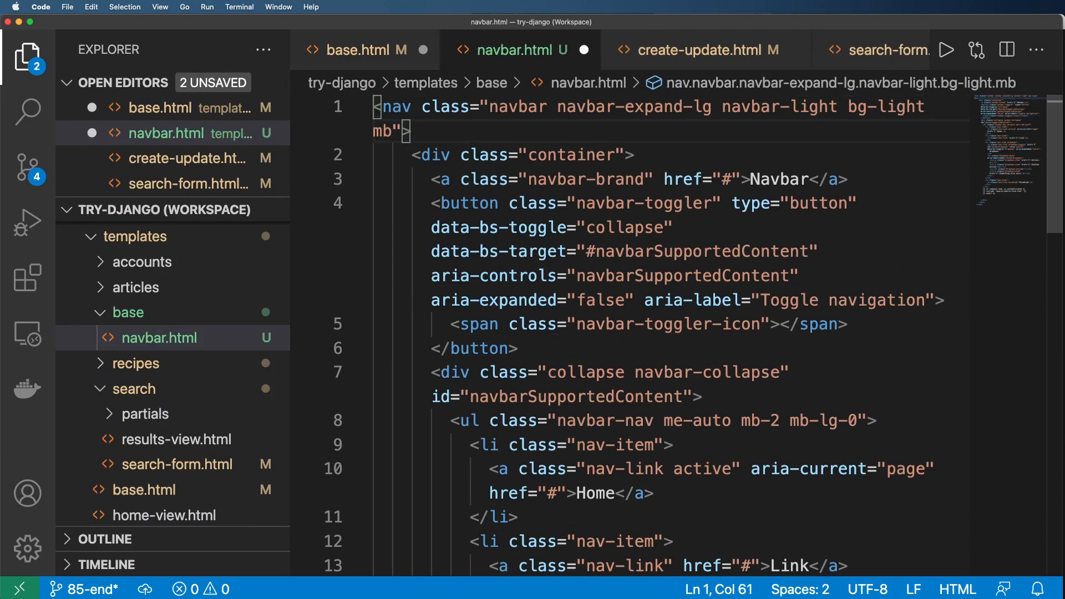
text(-5)
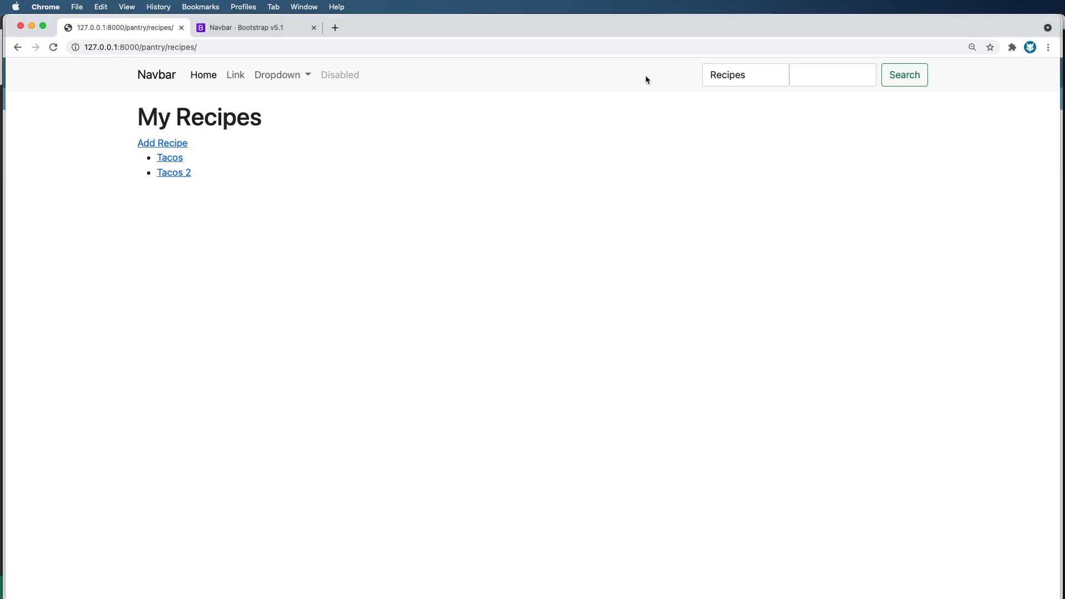
mouse_move(162, 143)
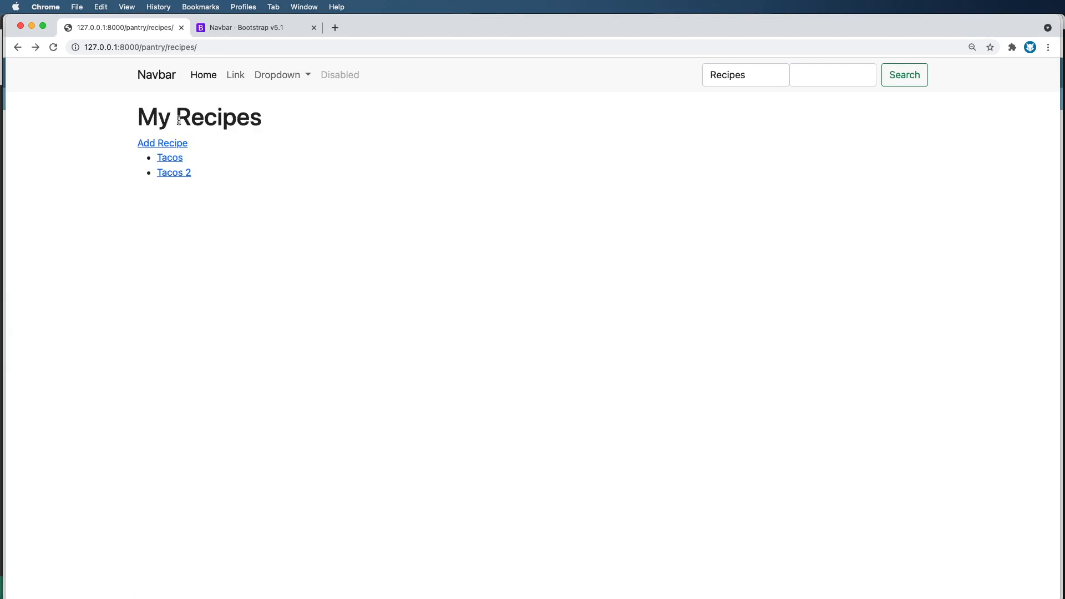
Step: Follow the Add Recipe link on the My Recipes page
click(162, 143)
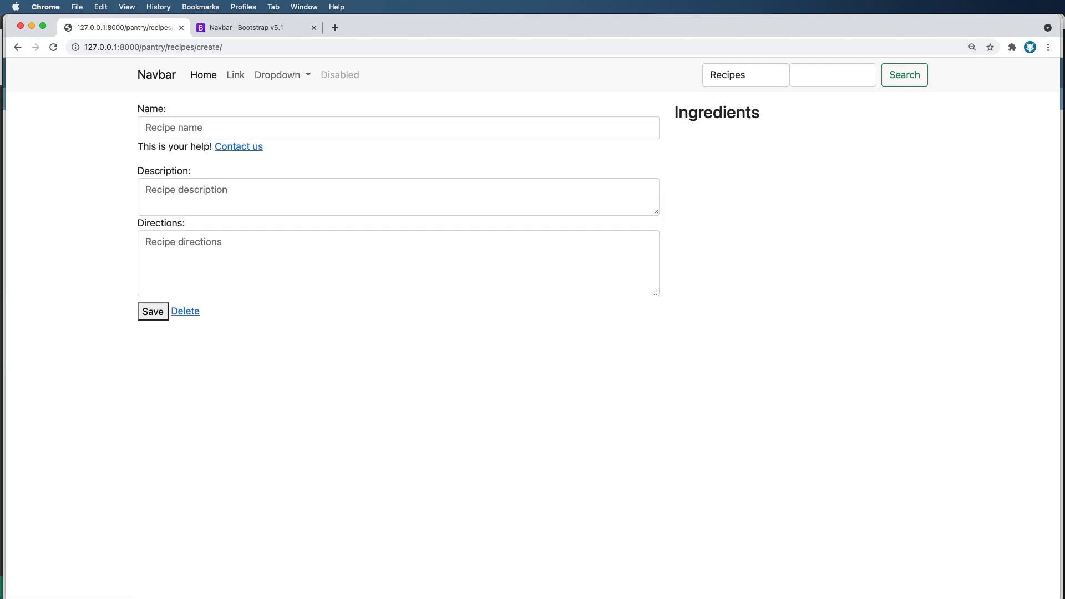
mouse_move(320, 306)
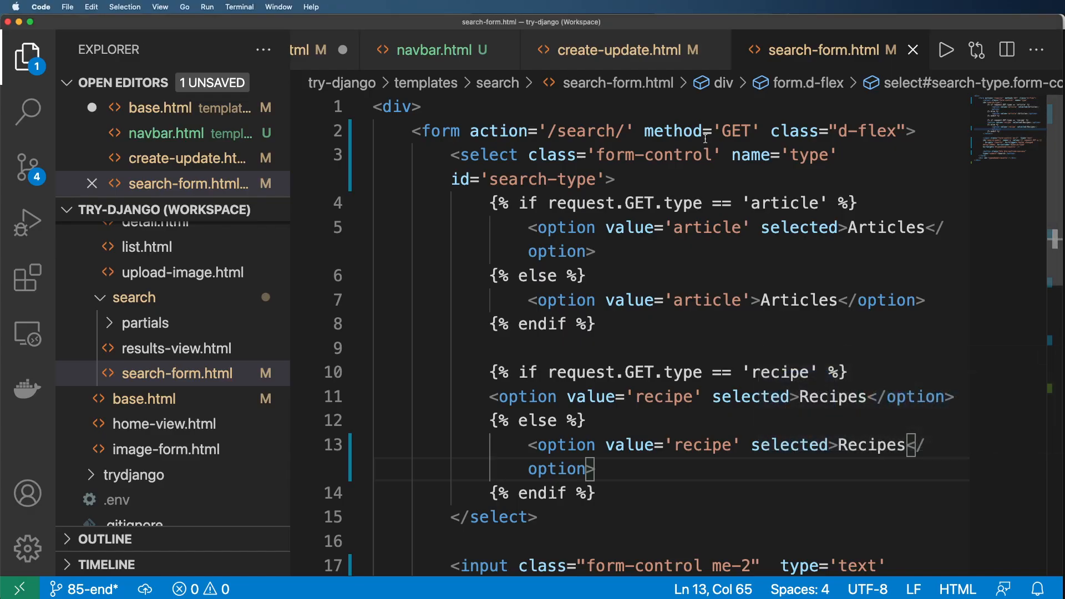
Step: Wrap the Ingredients column's col-md-4 class in {% if object.id %}…{% endif %}
click(619, 49)
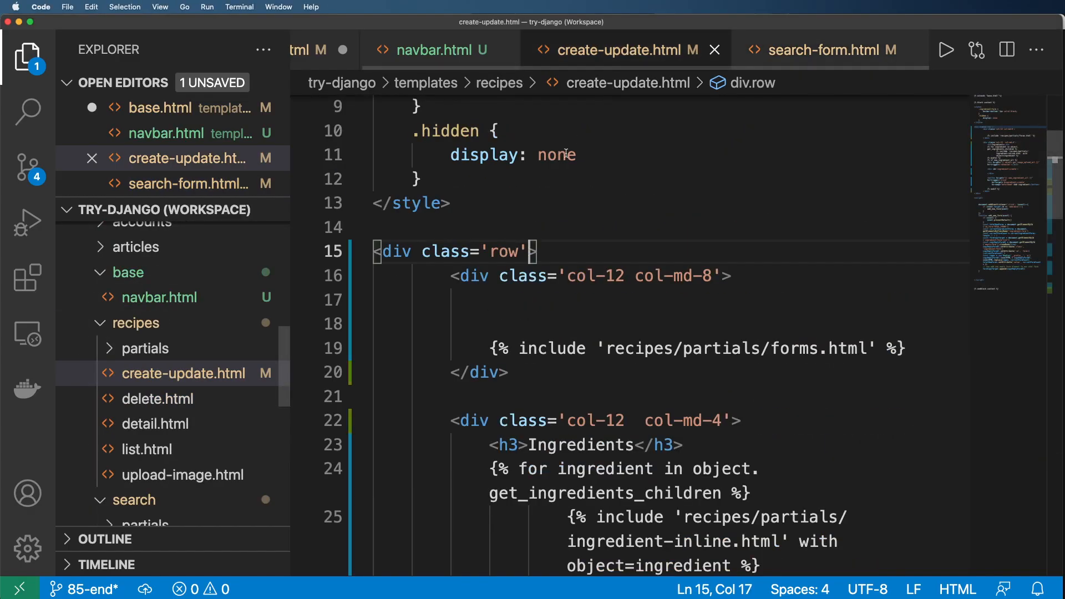
scroll(down, 3)
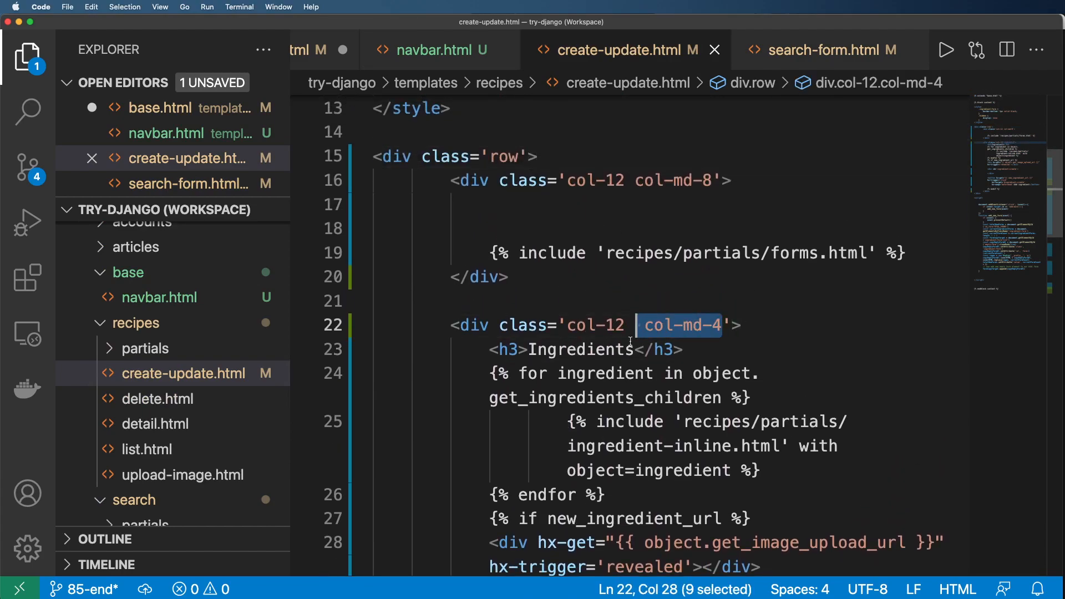
double_click(579, 349)
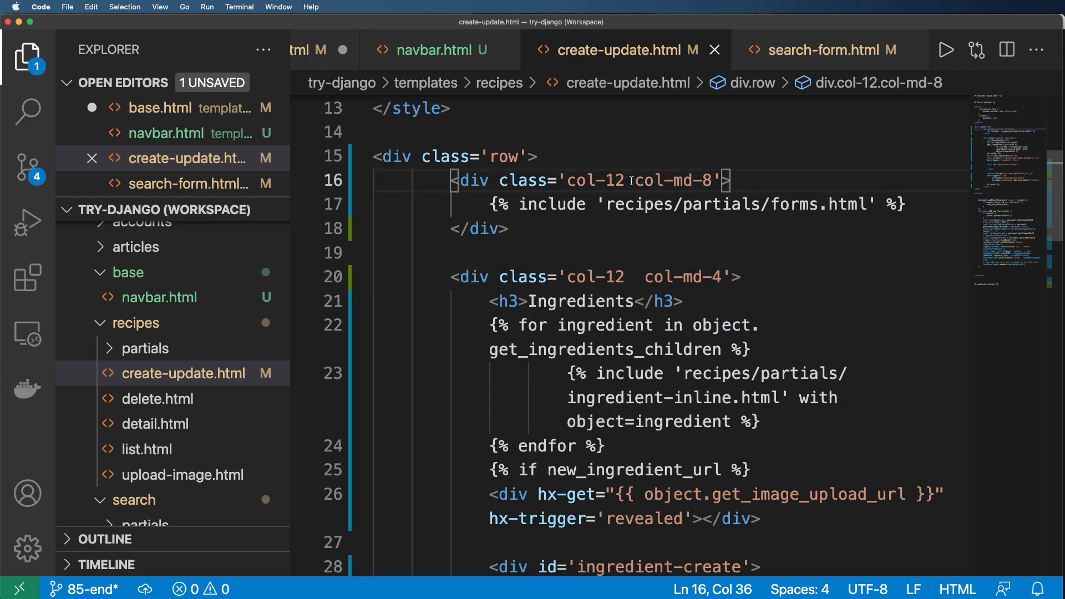
text({% if object)
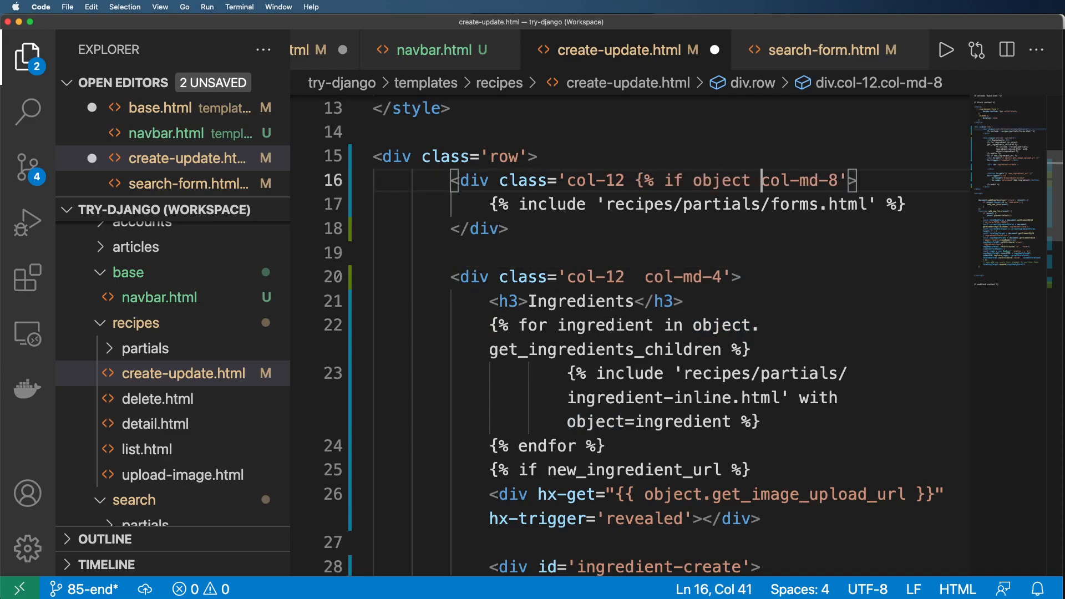
text(.id)
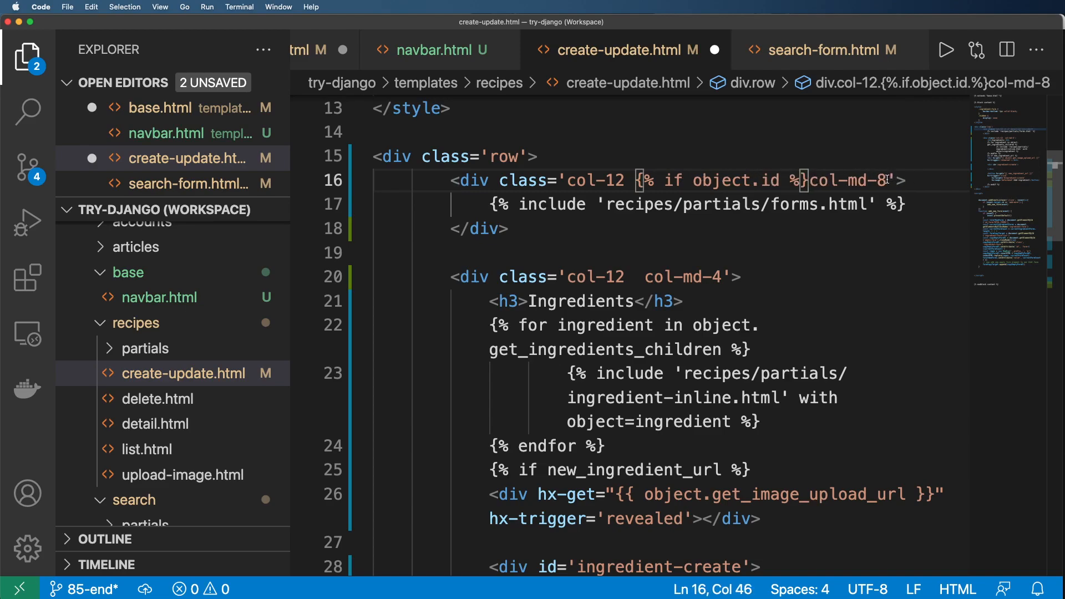
text({% endif %})
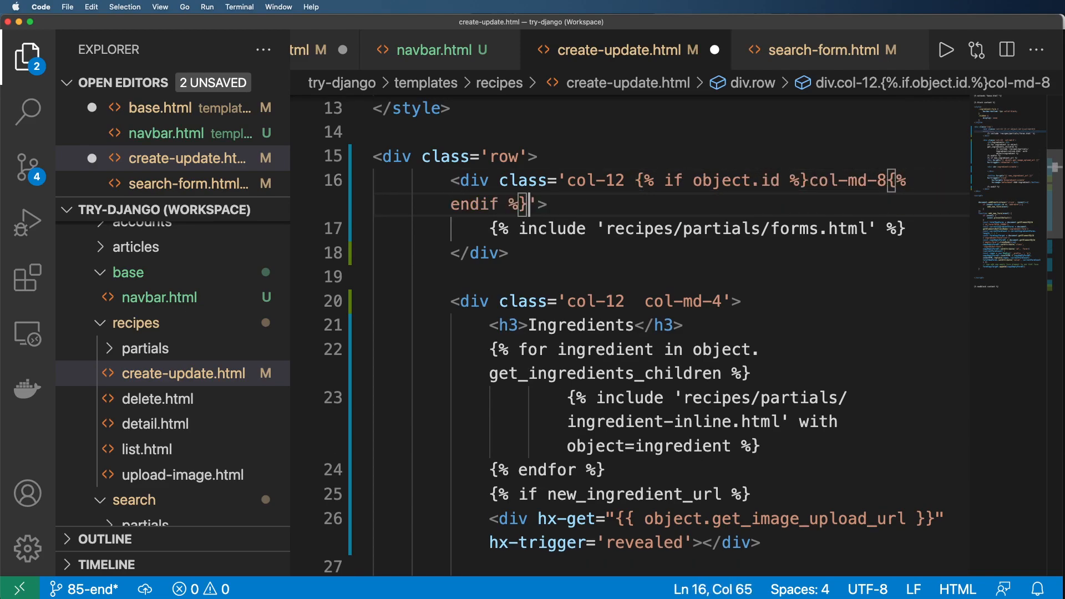
Step: Make the form column col-12 when the object has an id, else col-md-6, and hide Ingredients with d-none
double_click(611, 179)
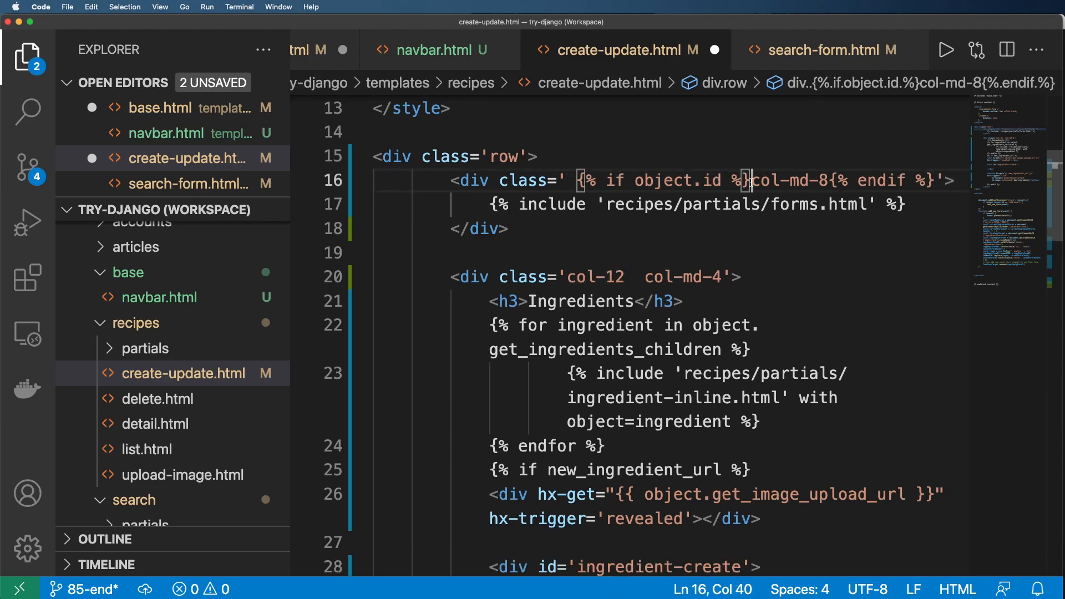
text(col-12 col-)
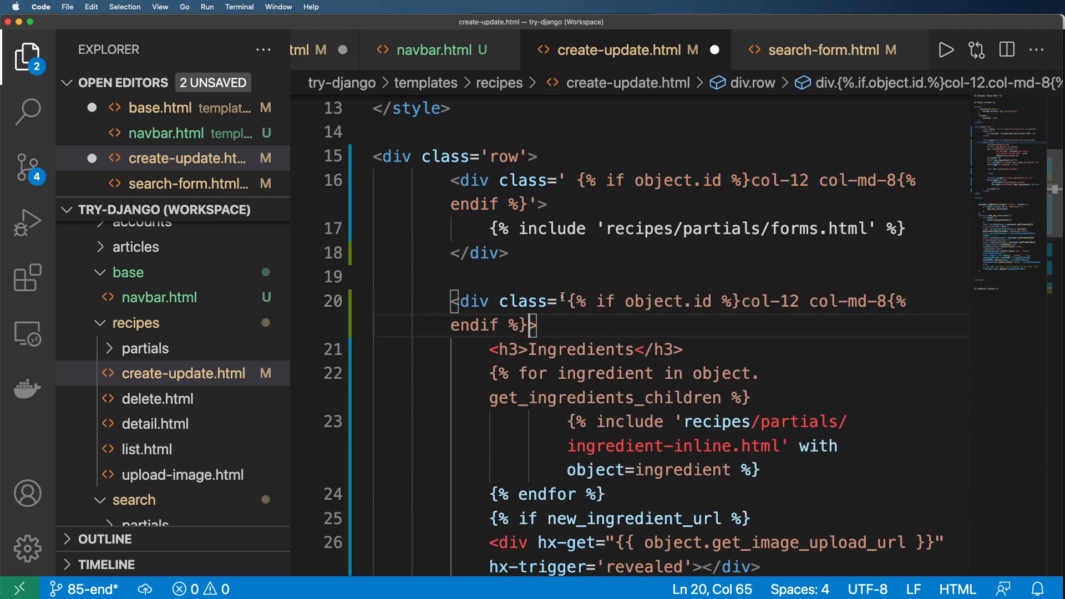
text(')
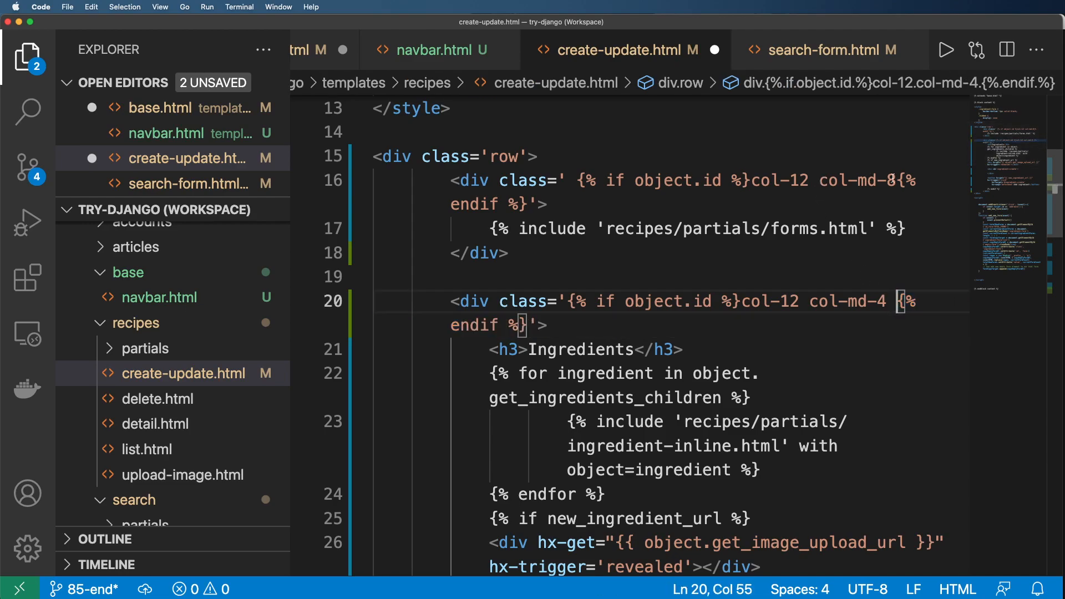
text({% else %})
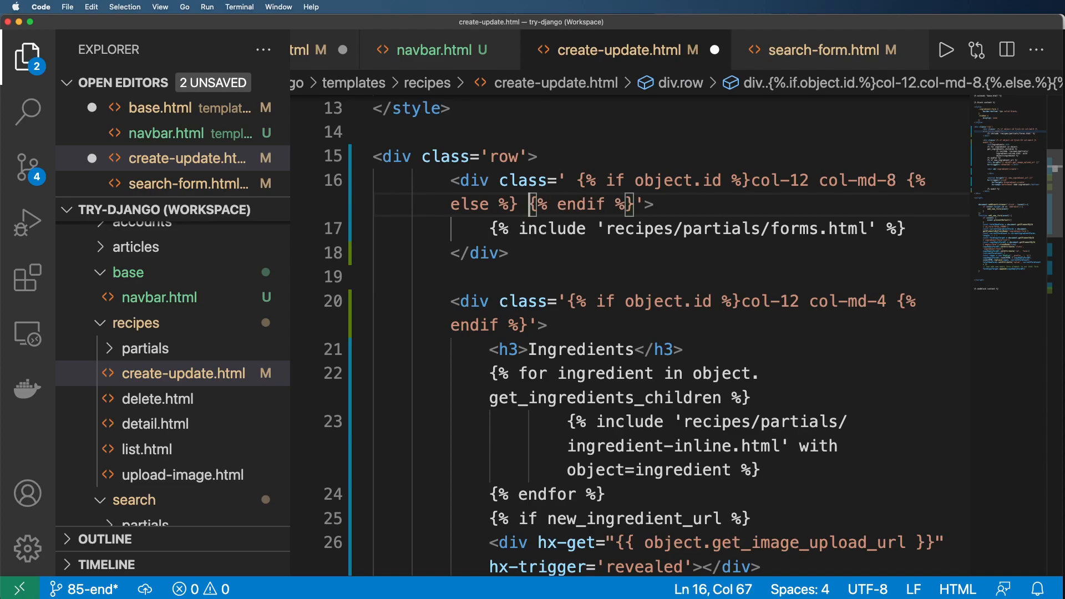
text(col-md-6)
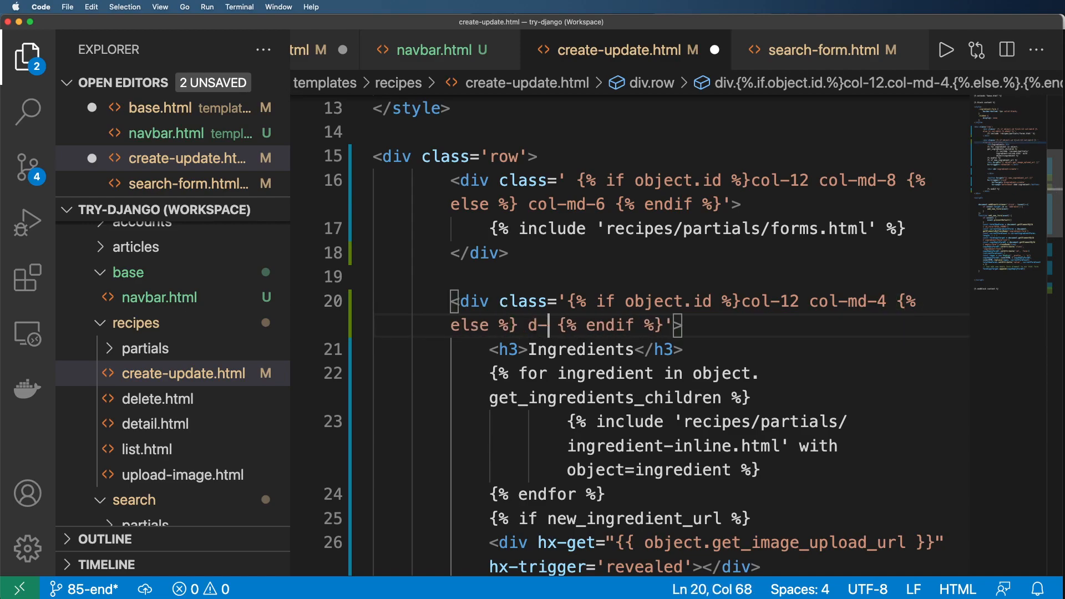
text(none)
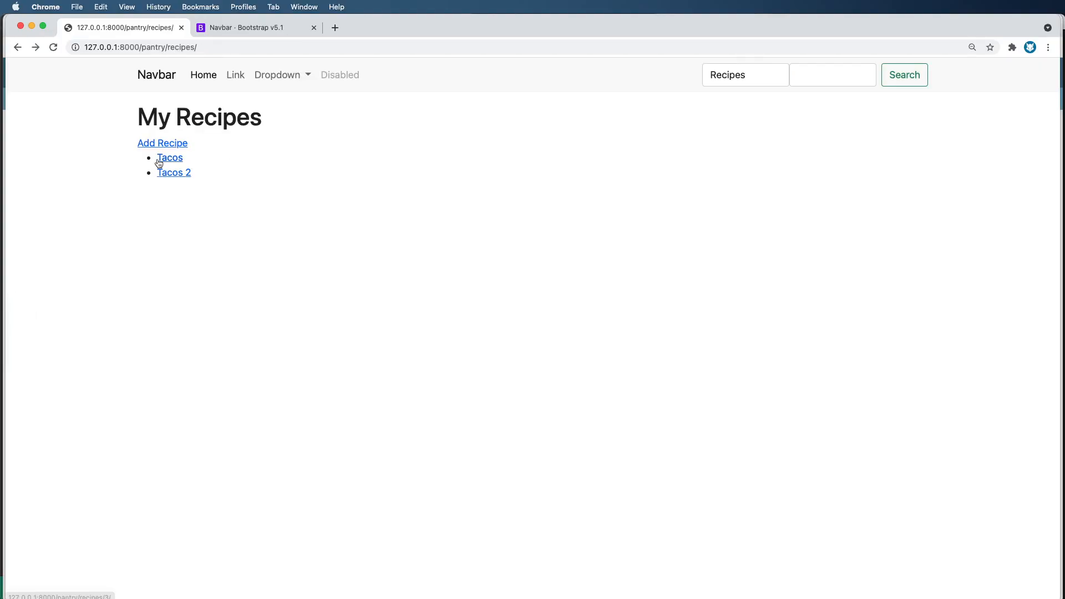
Step: Refresh the My Recipes list and go to the Add Recipe page to check the layout
click(174, 172)
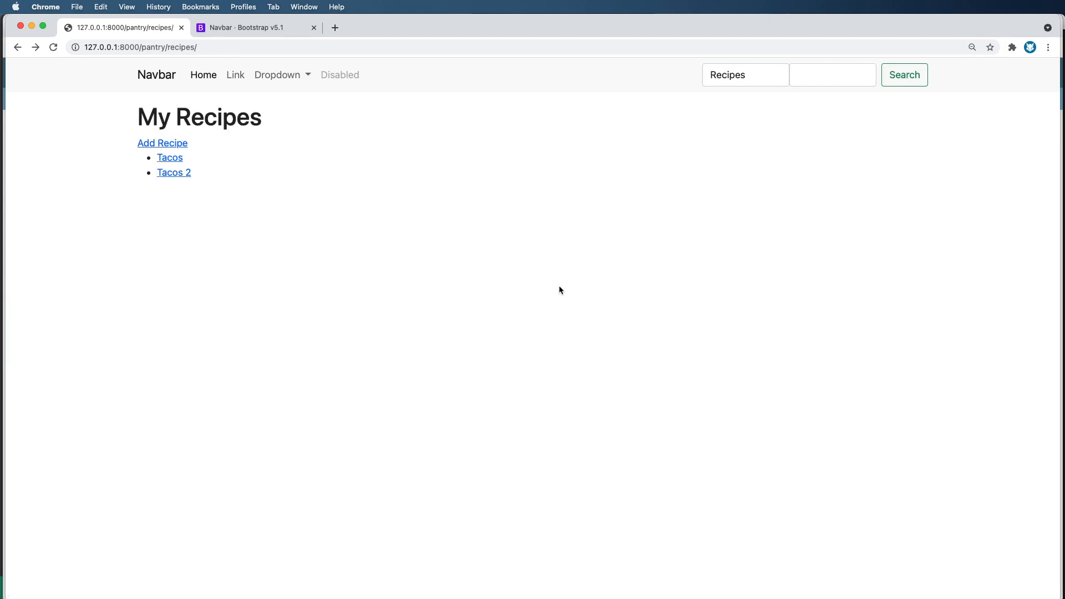
click(162, 143)
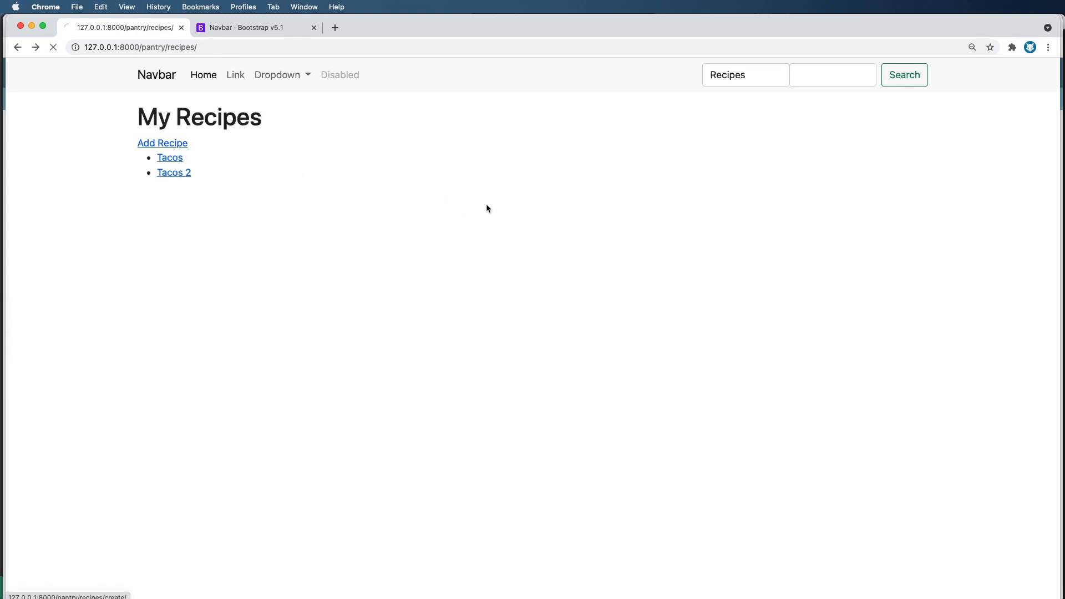
click(162, 143)
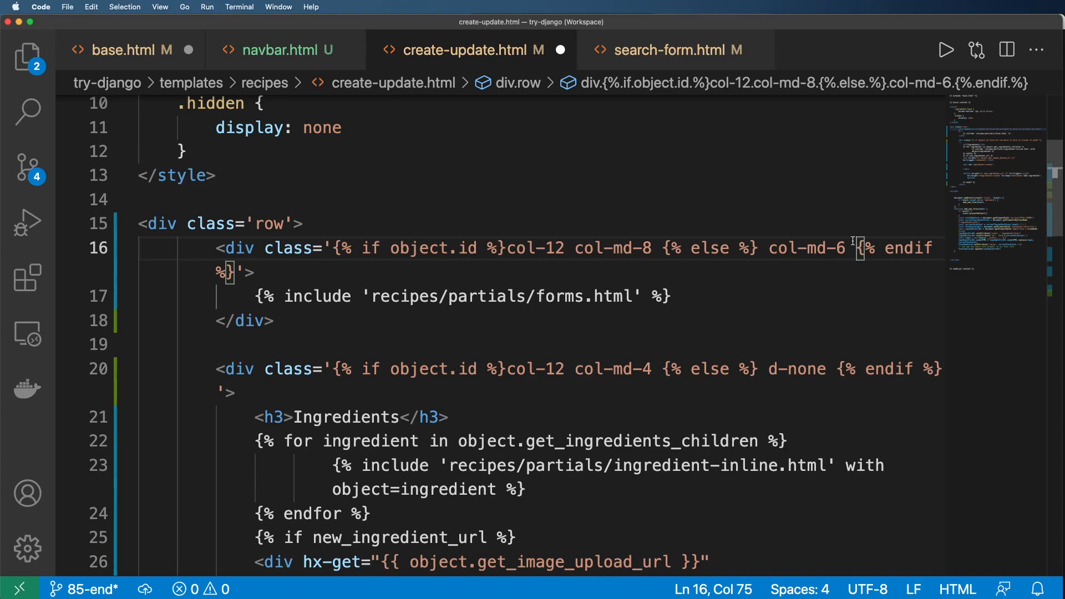
Step: Give the no-id form column mx-auto and copy the if object.id condition
text(mx-auto)
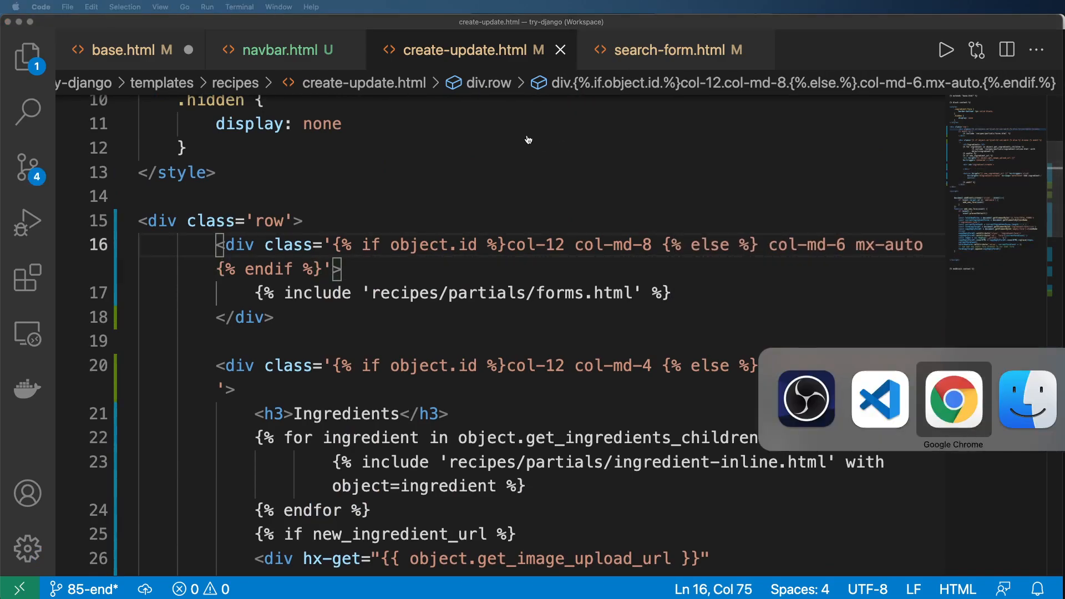
click(952, 400)
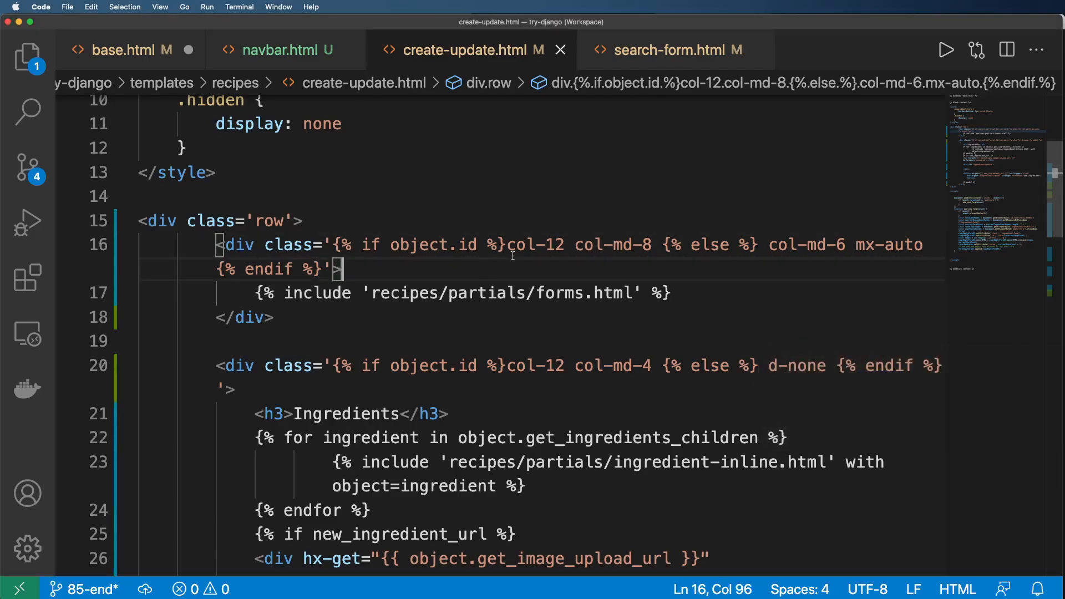
drag(332, 244, 496, 244)
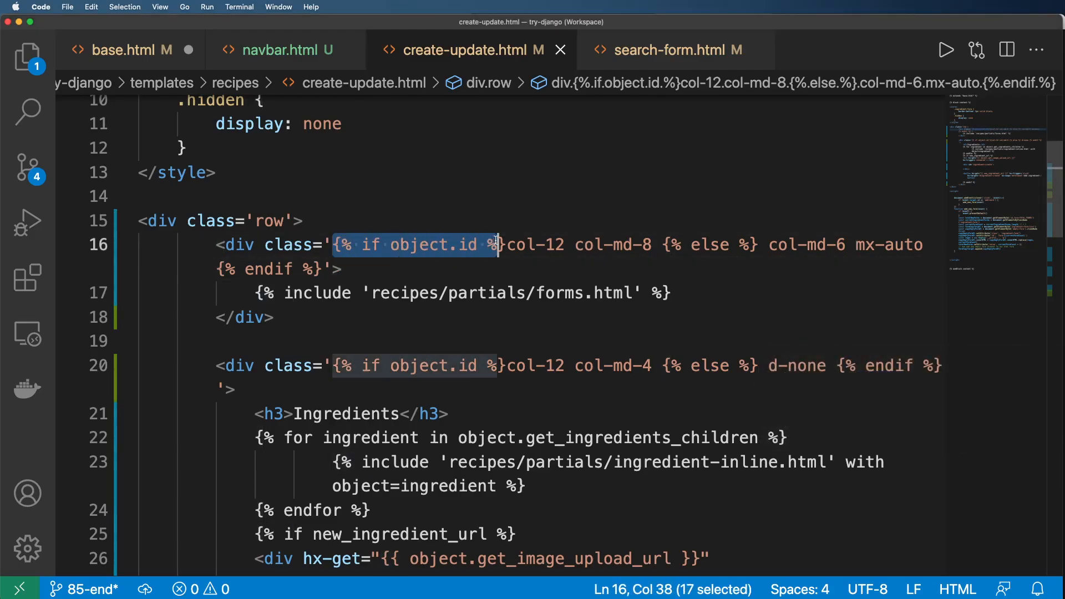
key(enter)
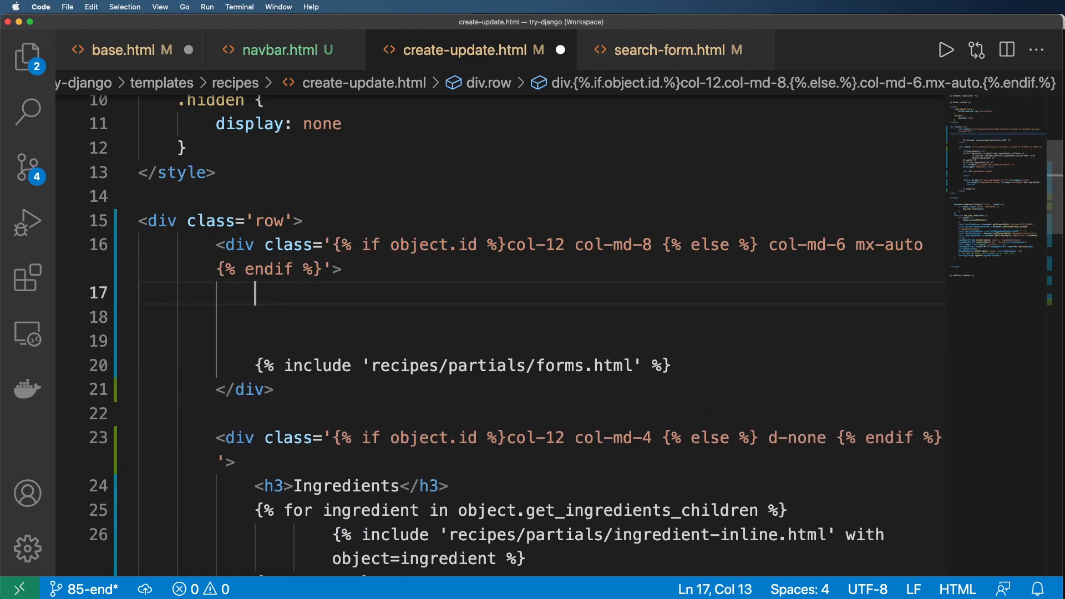
Step: Add a conditional <h1>Create Recipe</h1> heading shown only for a new recipe
text({% if object.id %})
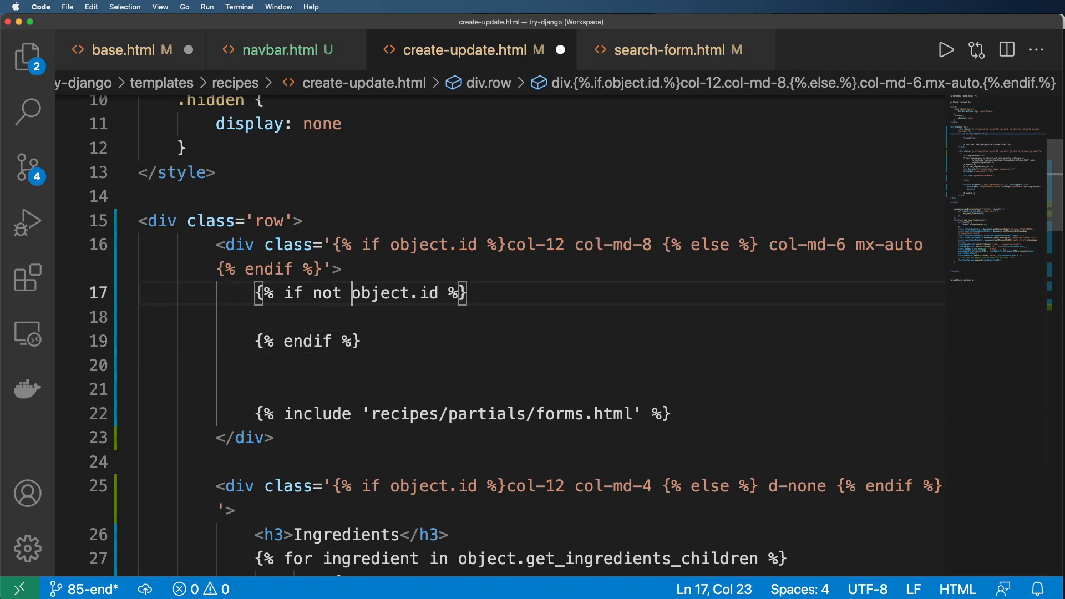
text(<)
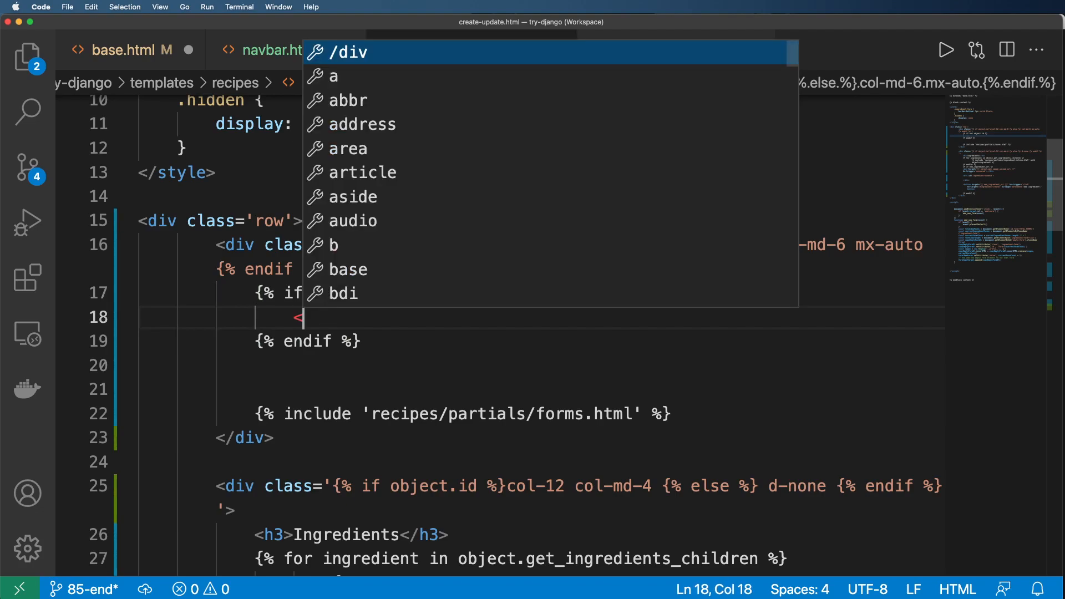
text(<h1>Create Re</h1>)
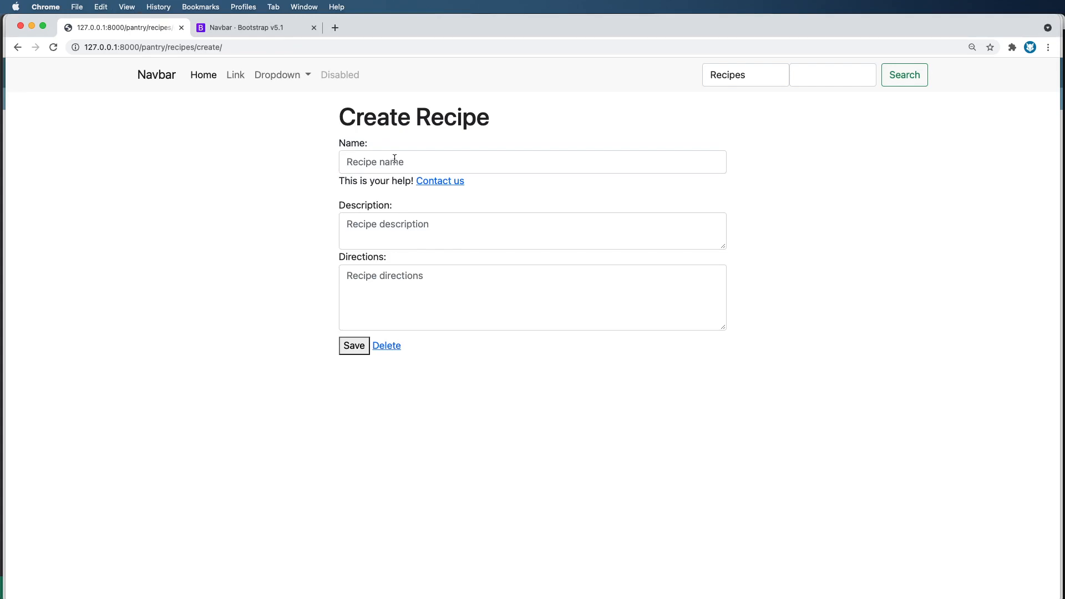
Step: Create a recipe named 'Another one!' and view its edit page with Ingredients beside the form
text(Another one)
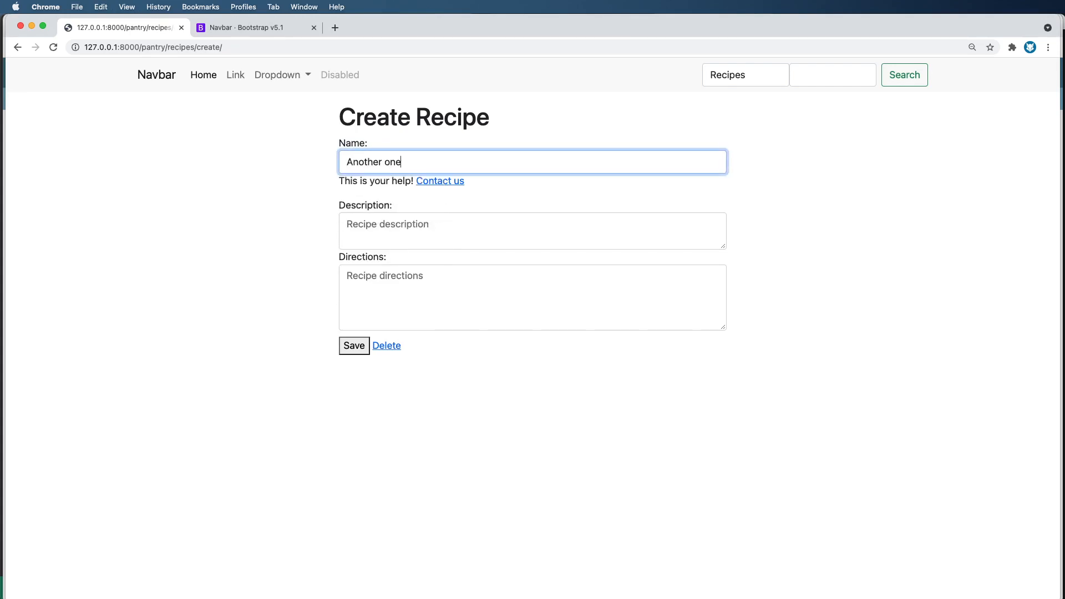
text(!)
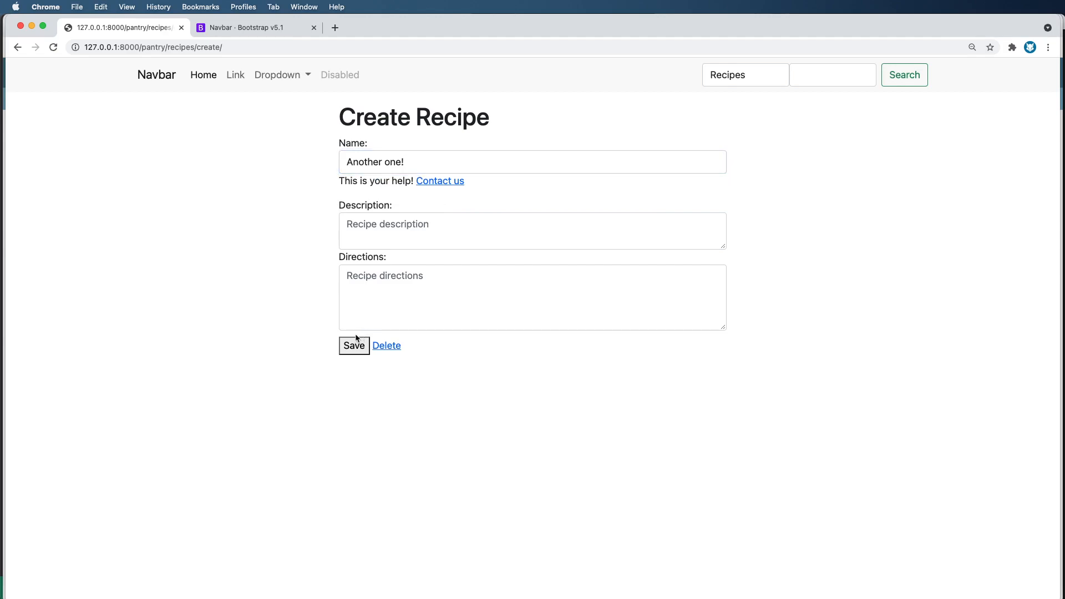
click(354, 345)
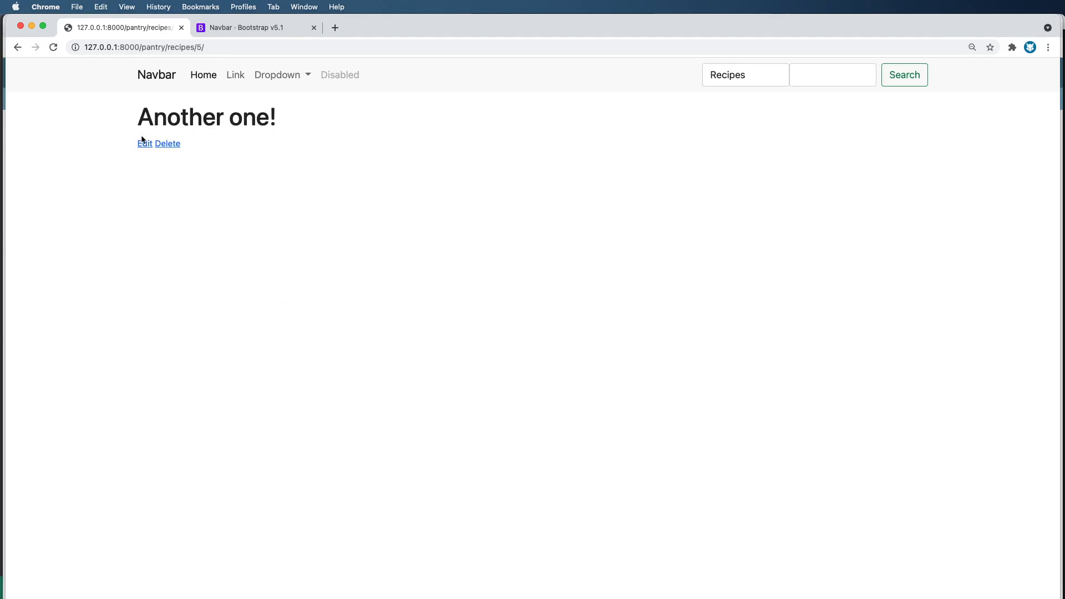
click(144, 143)
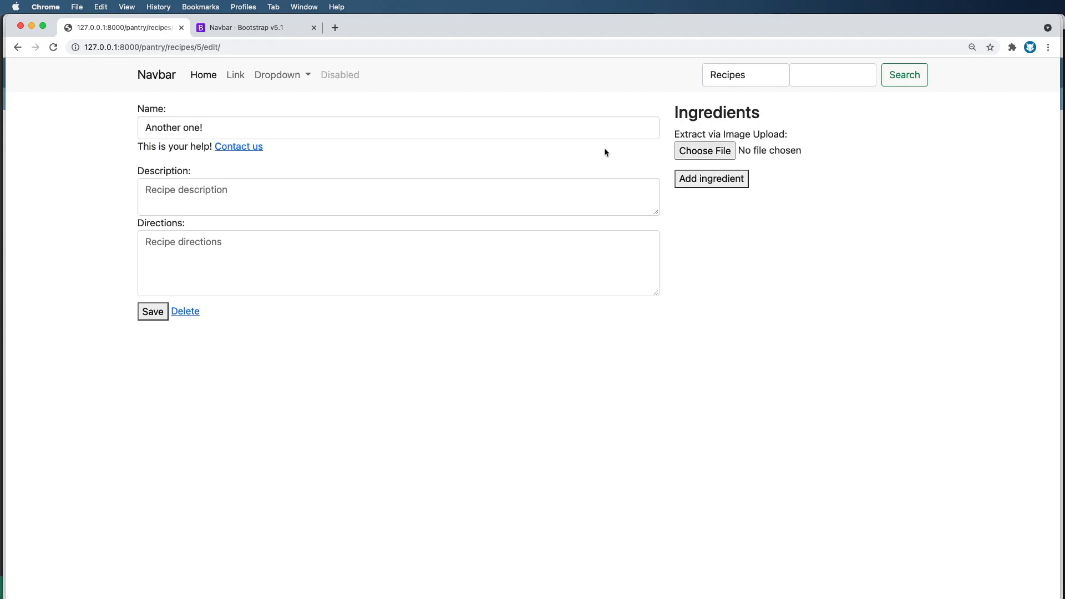
click(704, 151)
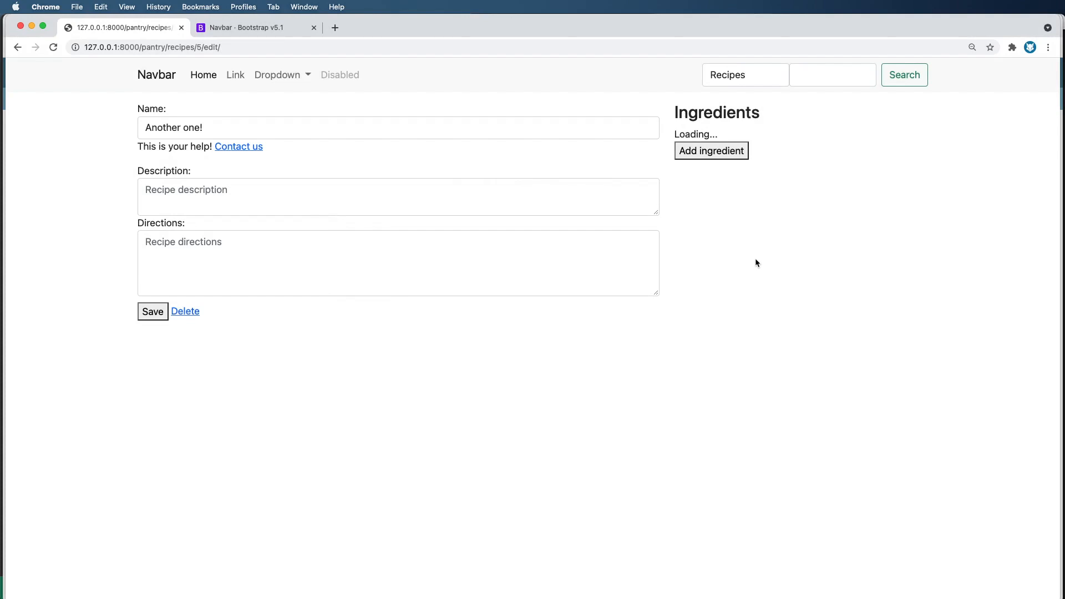
mouse_move(407, 150)
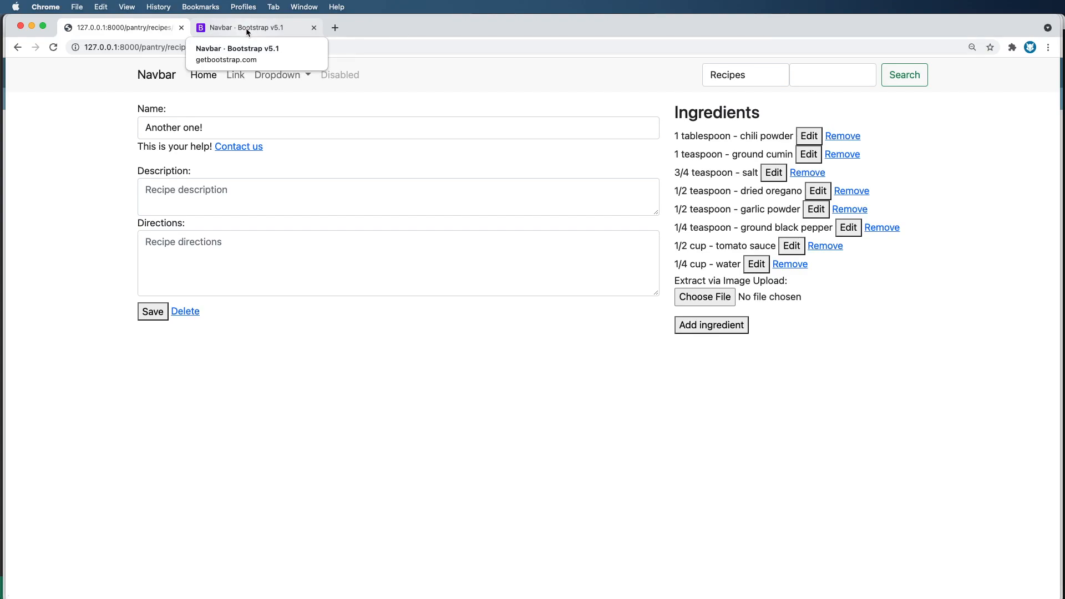
Step: Browse the Bootstrap docs sidebar through Utilities and Components to the Alerts and Carousel pages
click(255, 27)
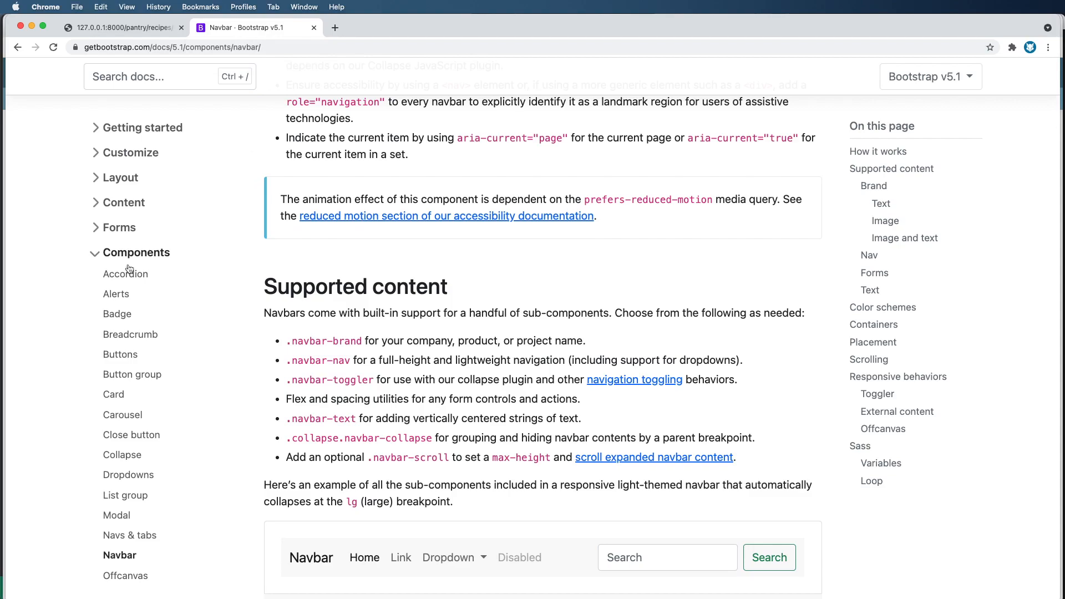
click(136, 252)
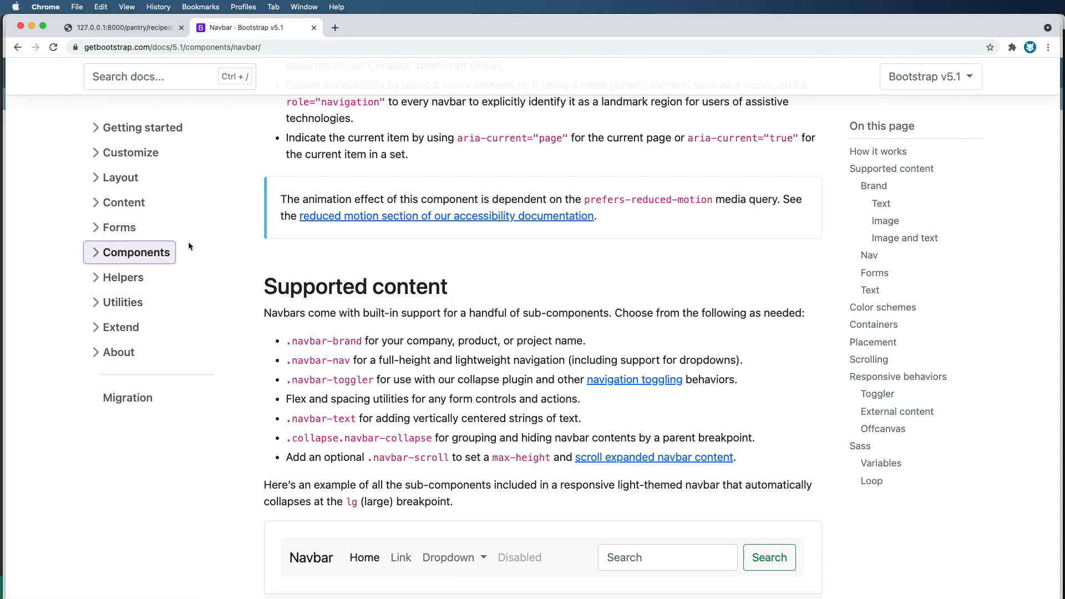
click(123, 302)
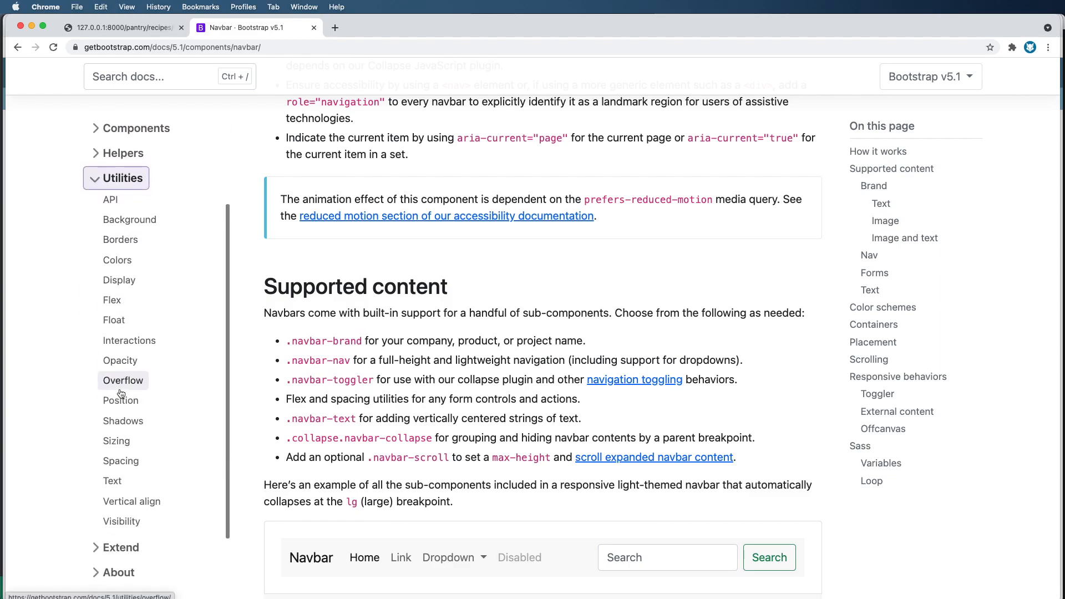
click(121, 177)
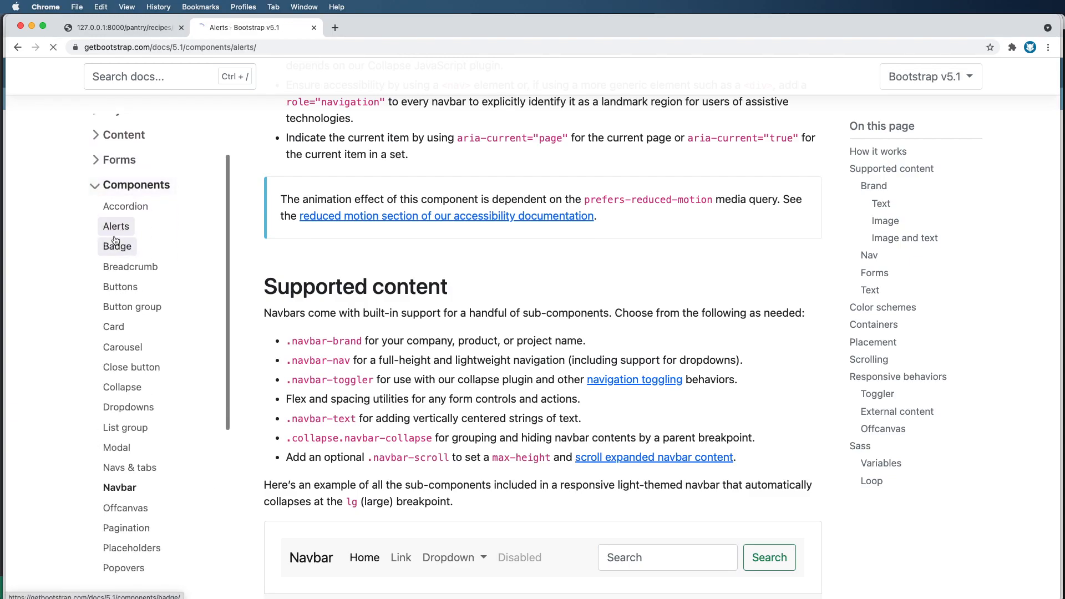
click(115, 225)
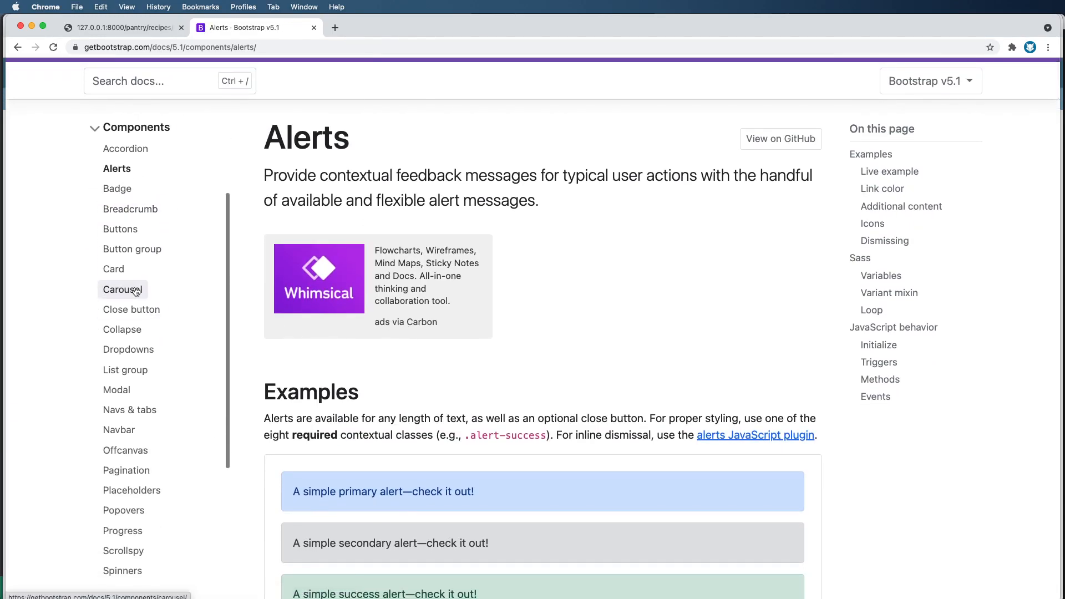
click(122, 290)
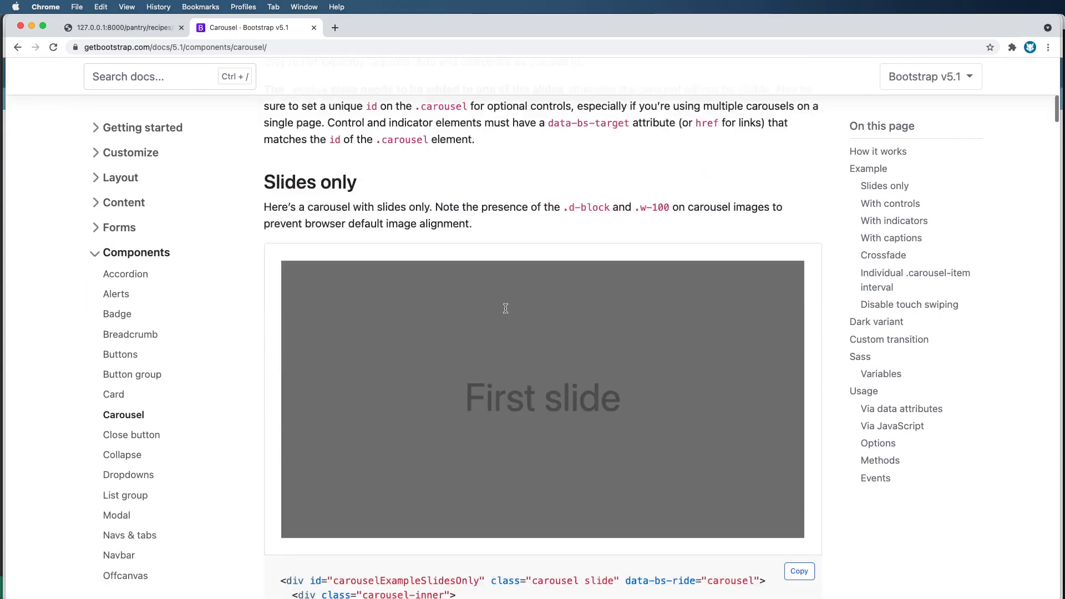
Step: Try the Carousel example's next arrow, then view the Modal docs' Live demo section
scroll(down, 3)
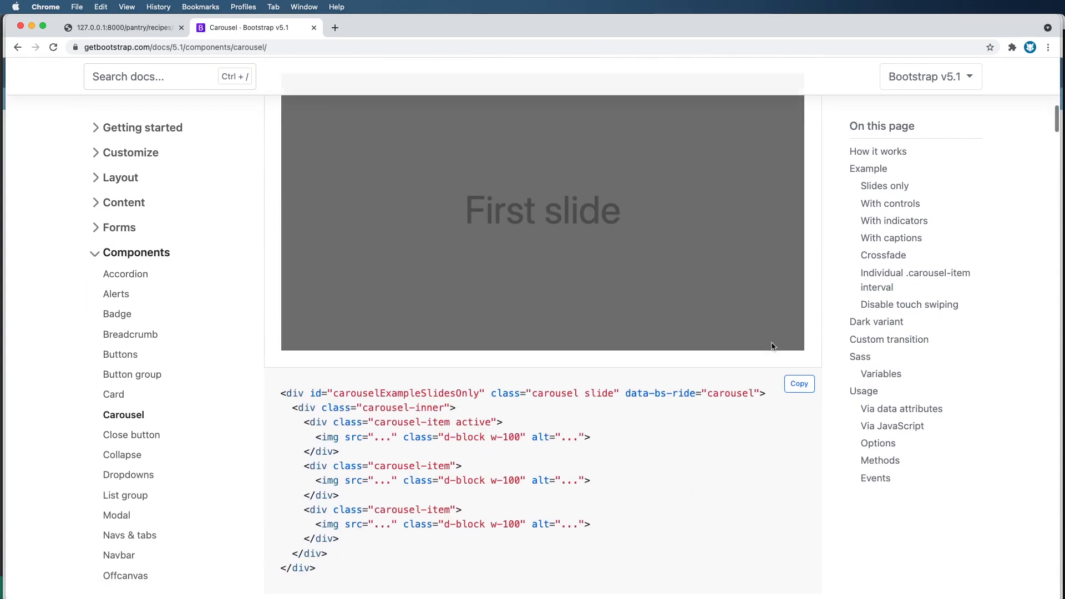
scroll(down, 3)
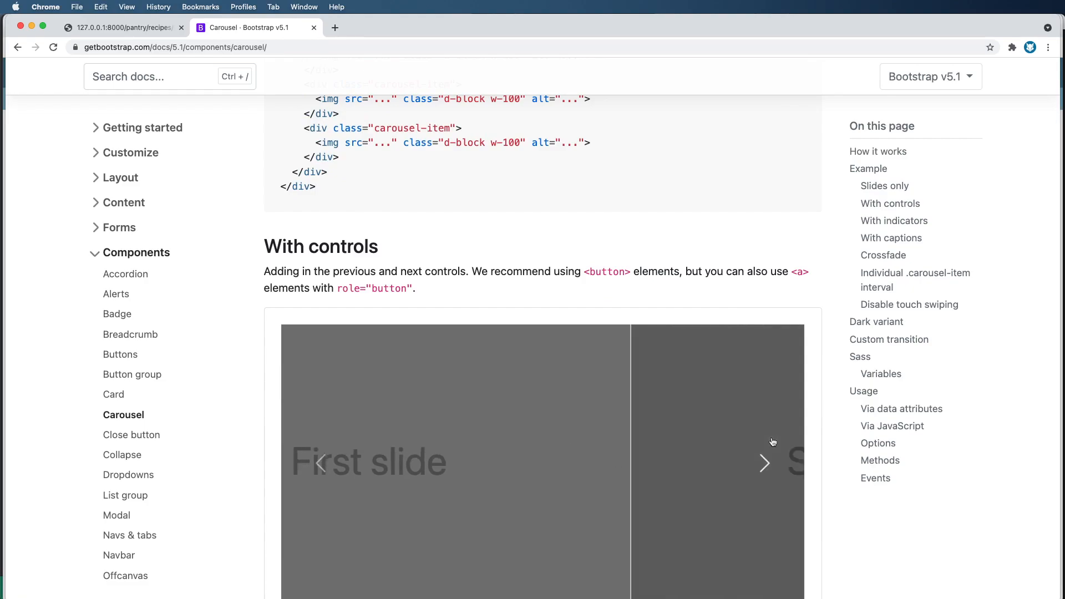
scroll(down, 3)
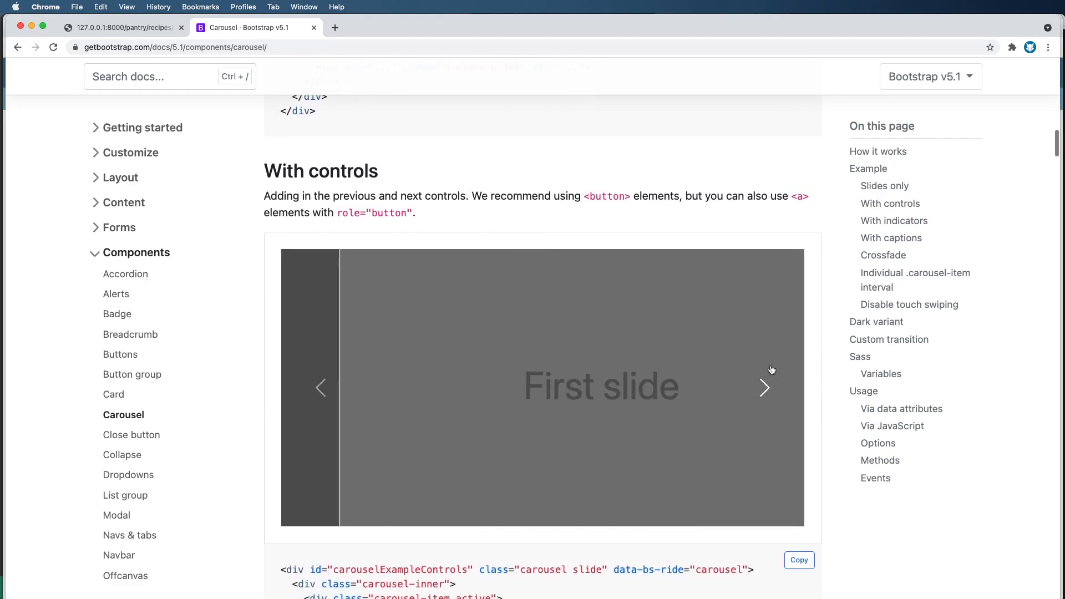
click(765, 388)
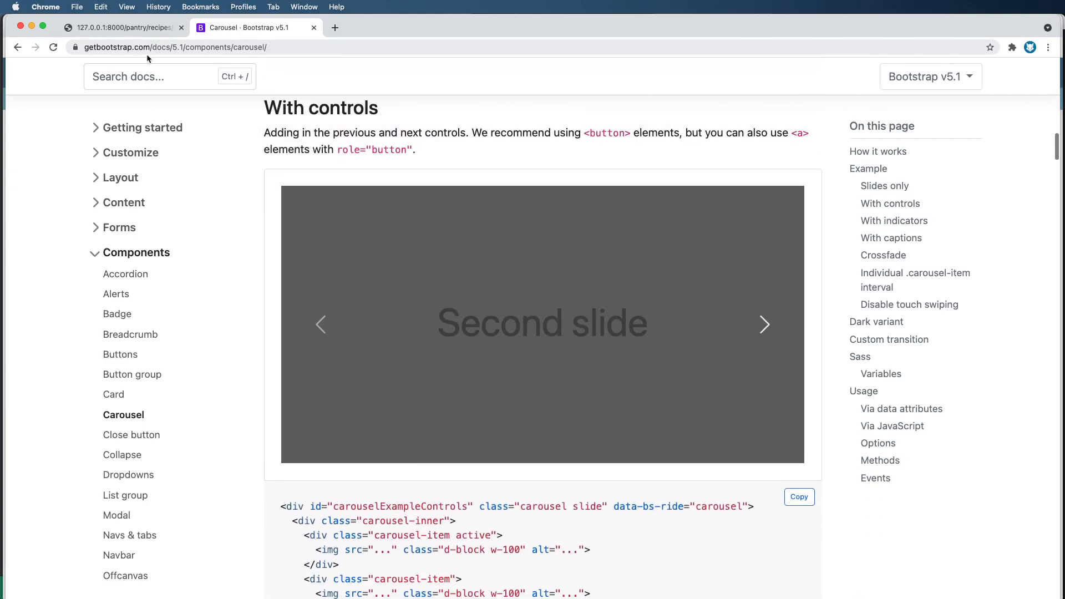
scroll(down, 3)
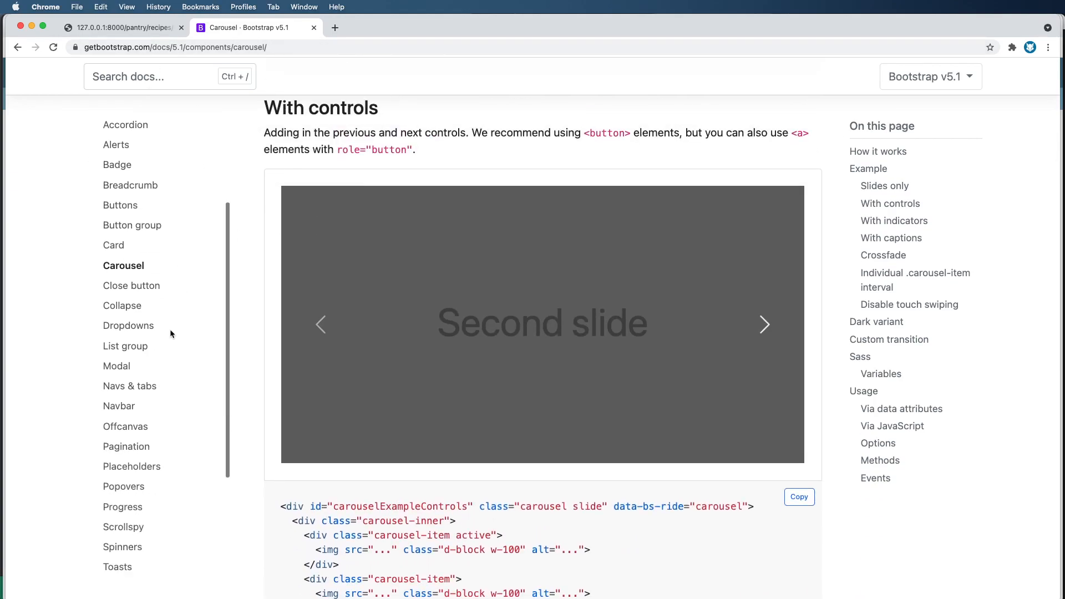
click(117, 366)
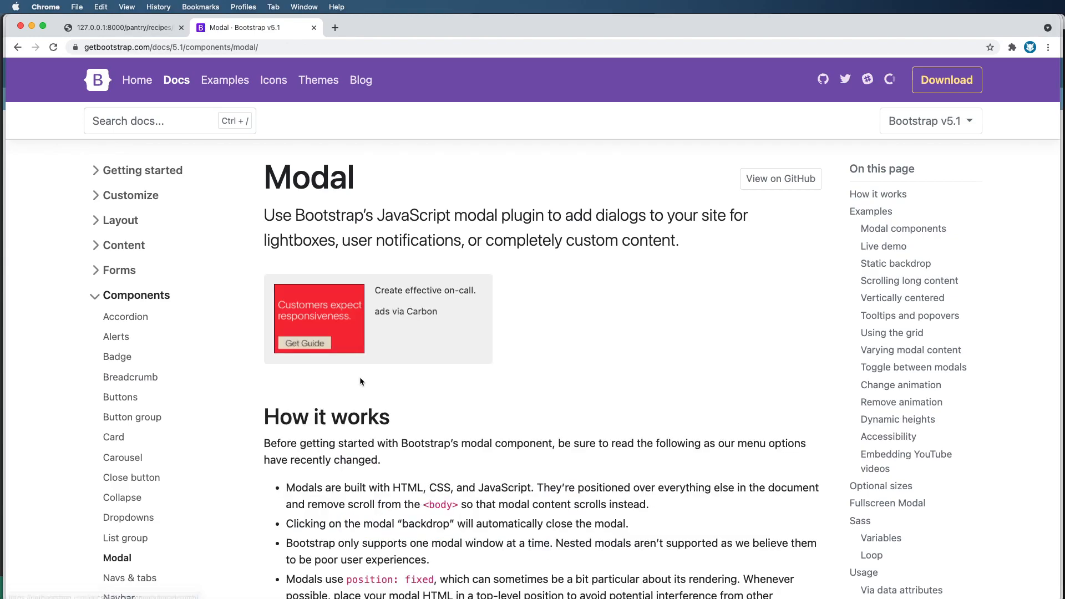
scroll(down, 3)
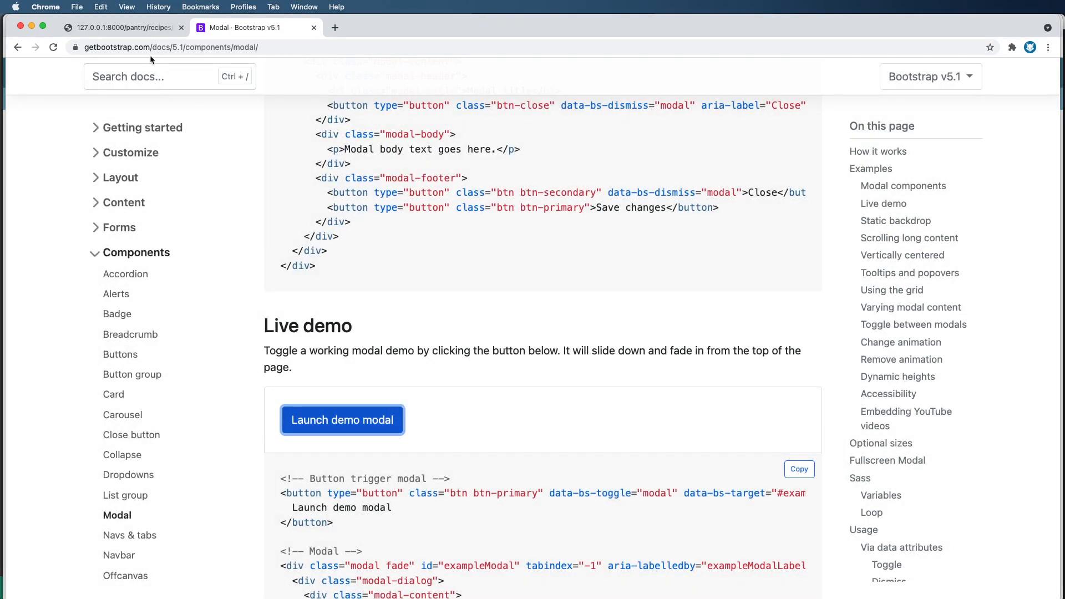
Step: Switch to the local 127.0.0.1 tab and follow the navbar Home link to the recipe site
click(122, 27)
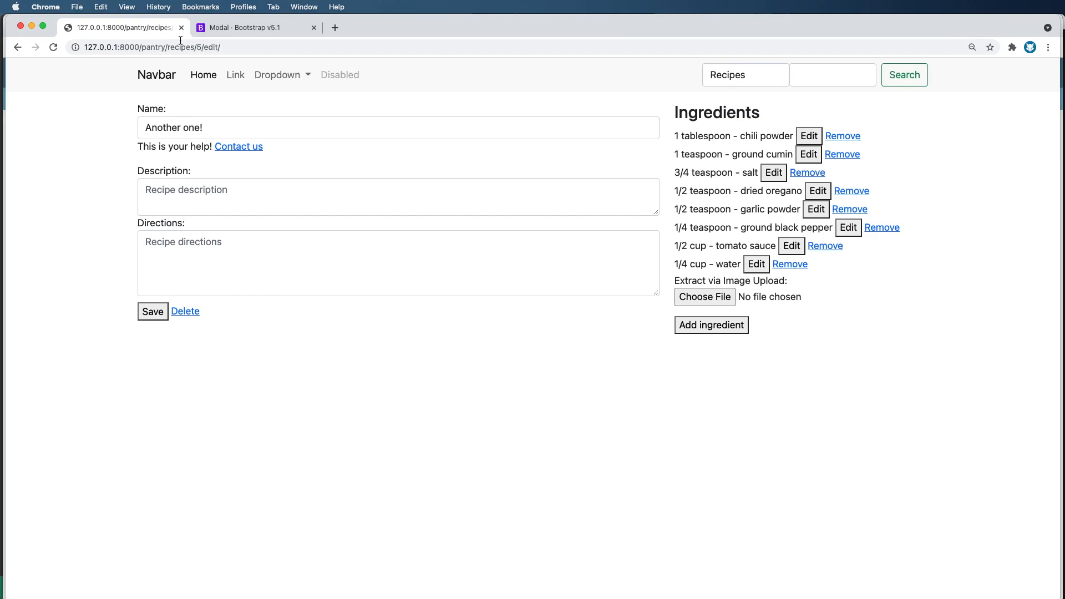
mouse_move(343, 232)
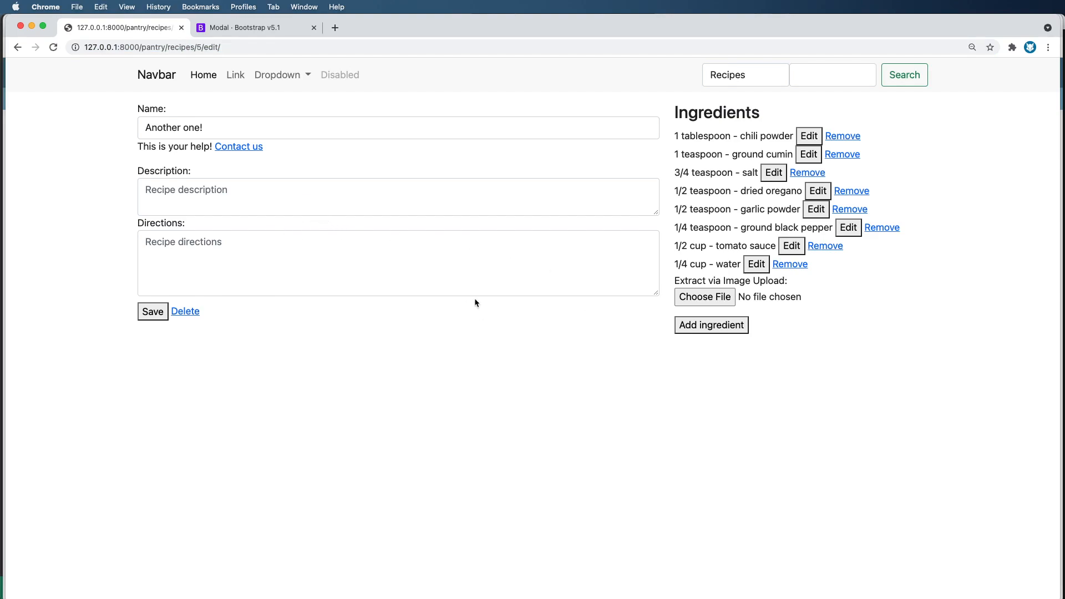
click(202, 74)
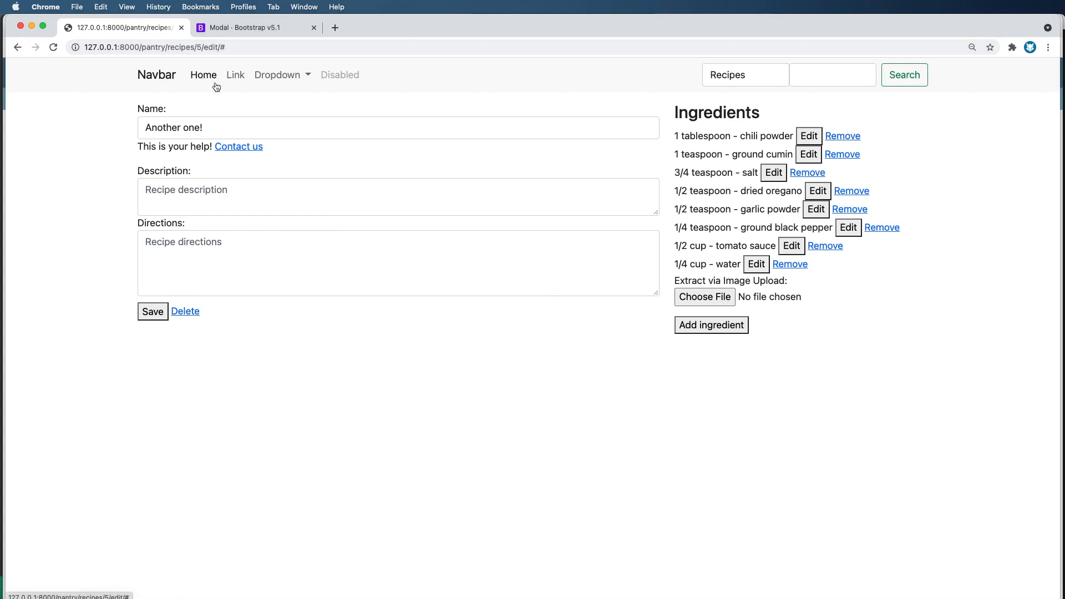